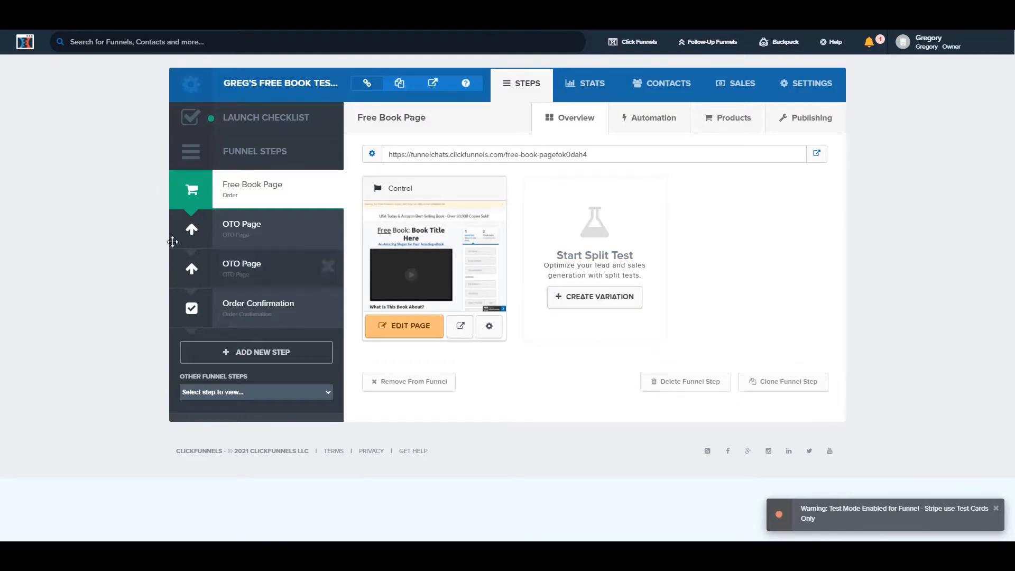
mouse_move(240, 226)
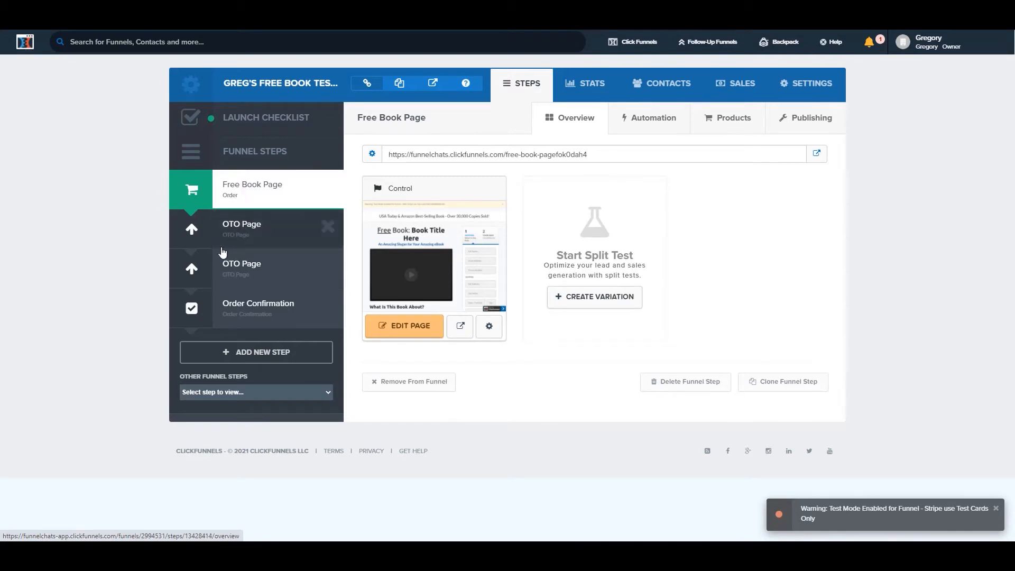
mouse_move(229, 309)
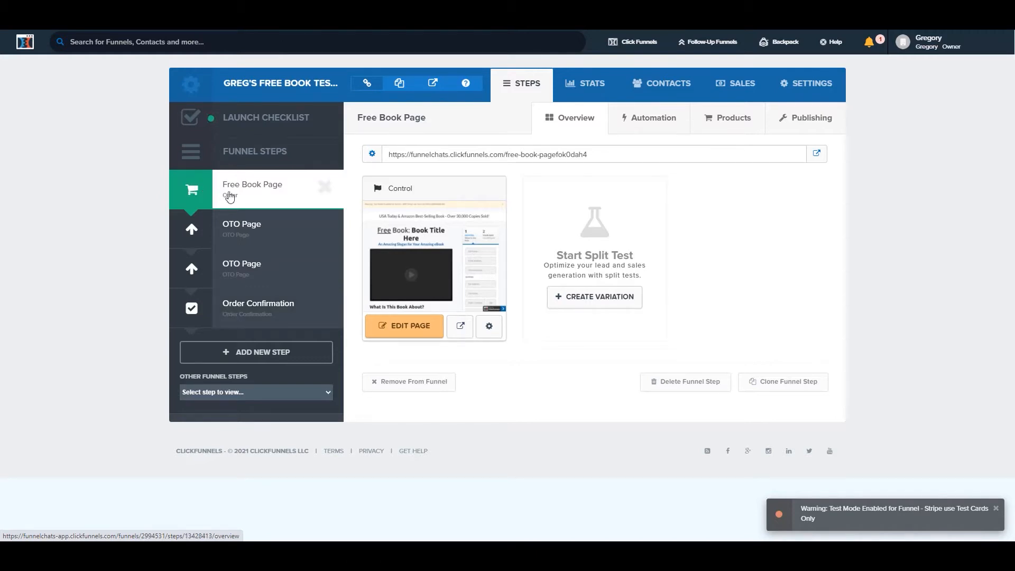
mouse_move(269, 196)
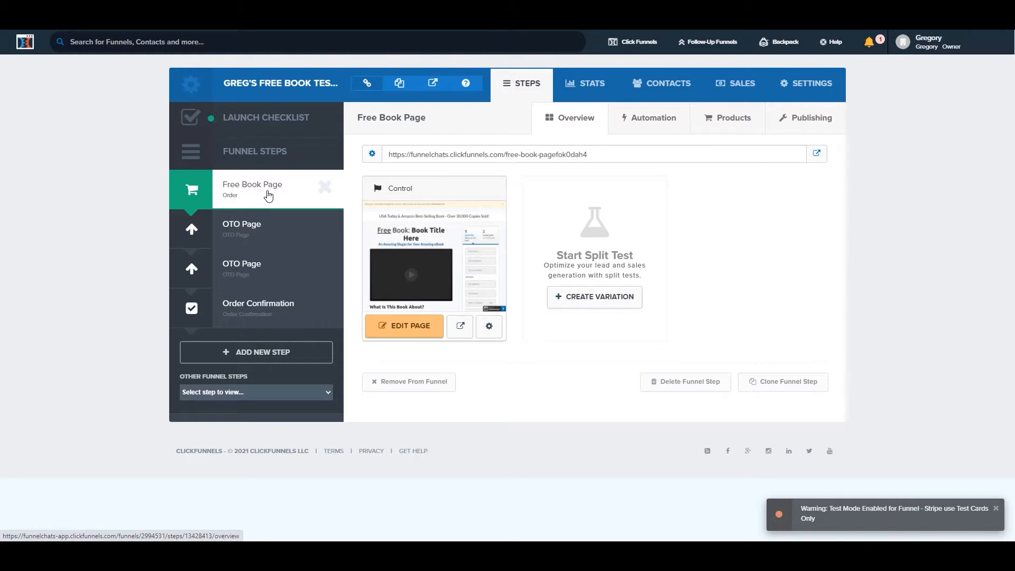
mouse_move(191, 269)
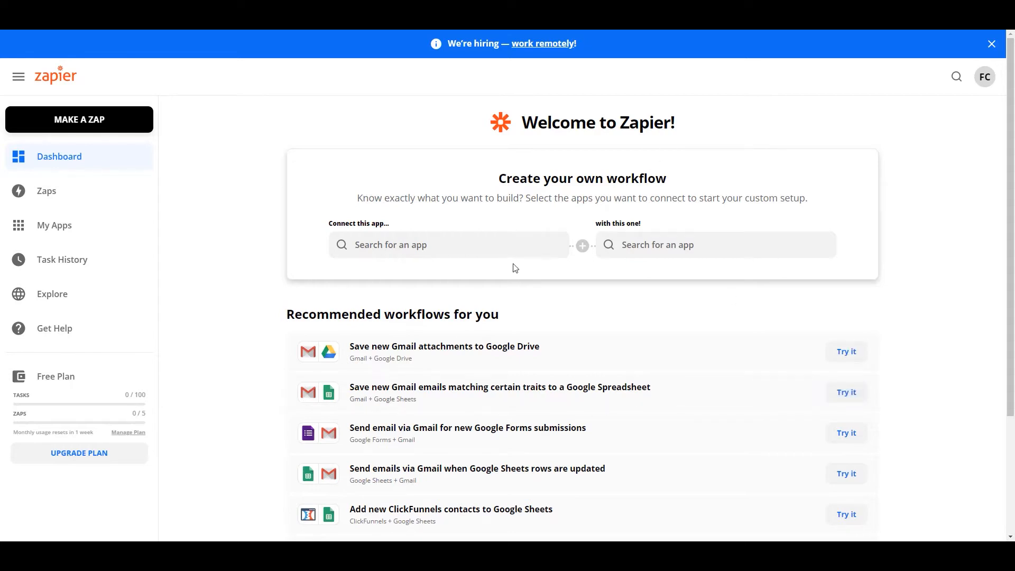
mouse_move(67, 388)
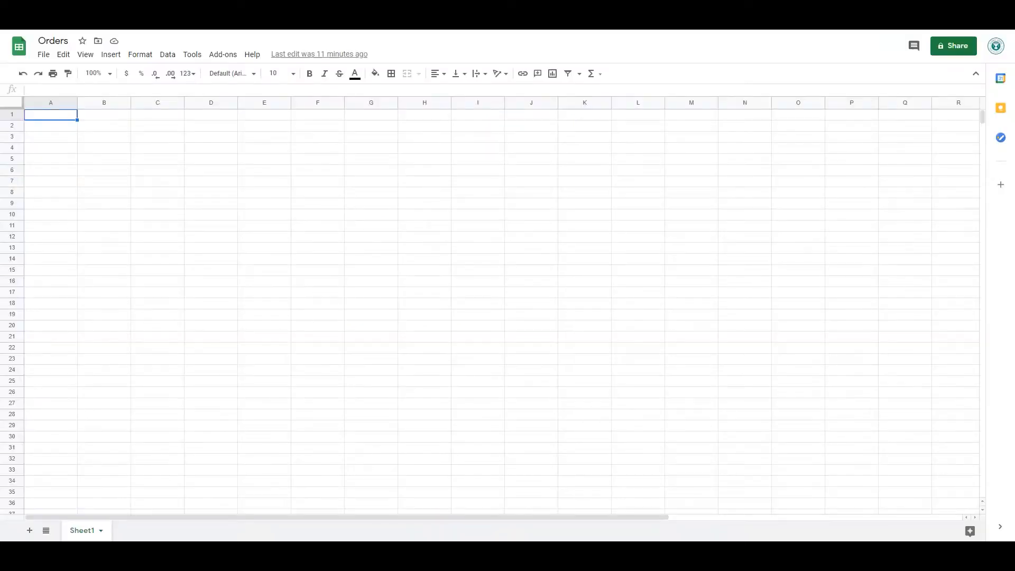
mouse_move(277, 233)
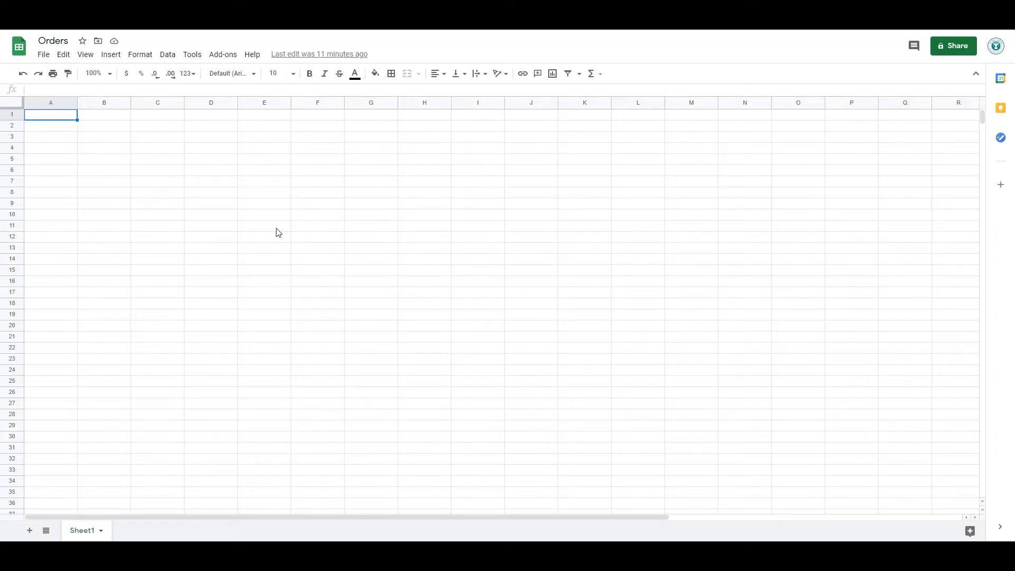
mouse_move(105, 123)
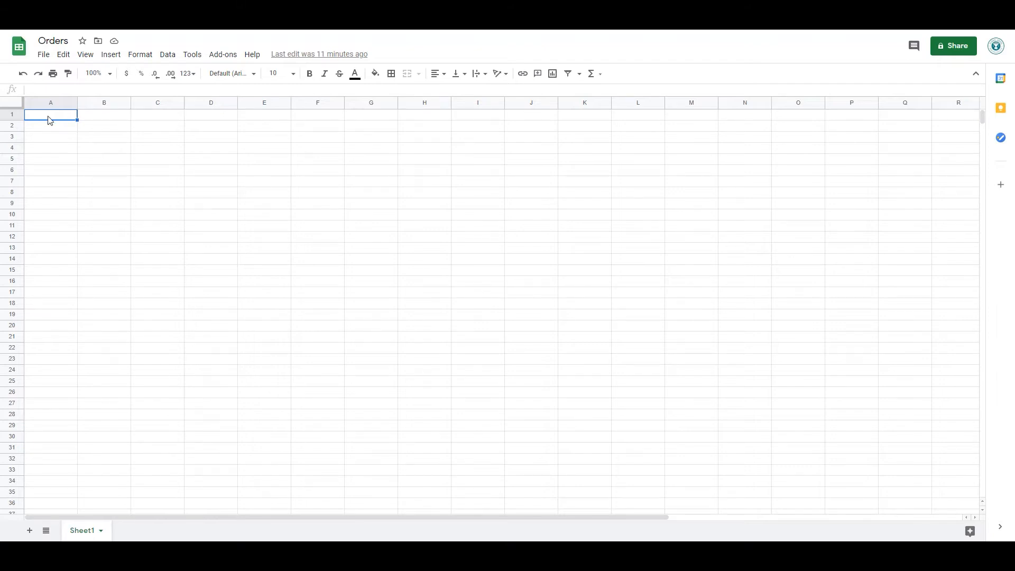
- Enter headings First Name, Last Name, Email Address, Shipping Info, Product Purchased in A1:E1 and widen column E
type("First Name")
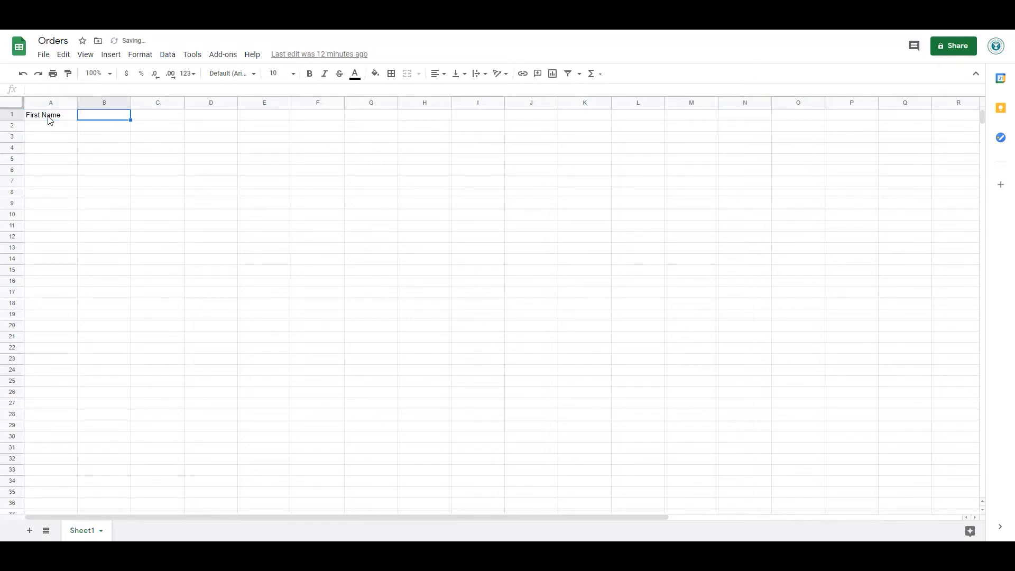
type("Last Name")
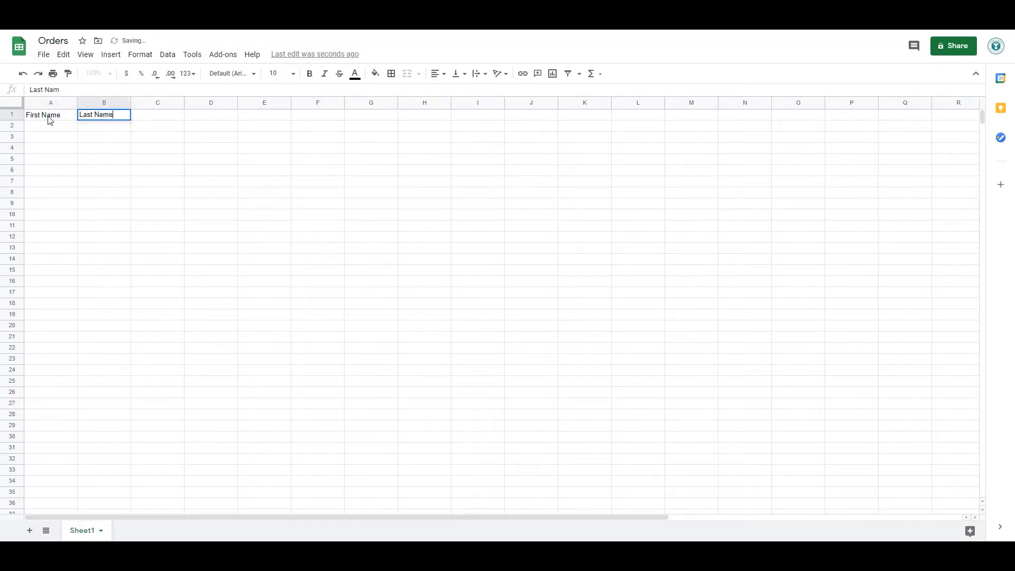
type("Email Adress")
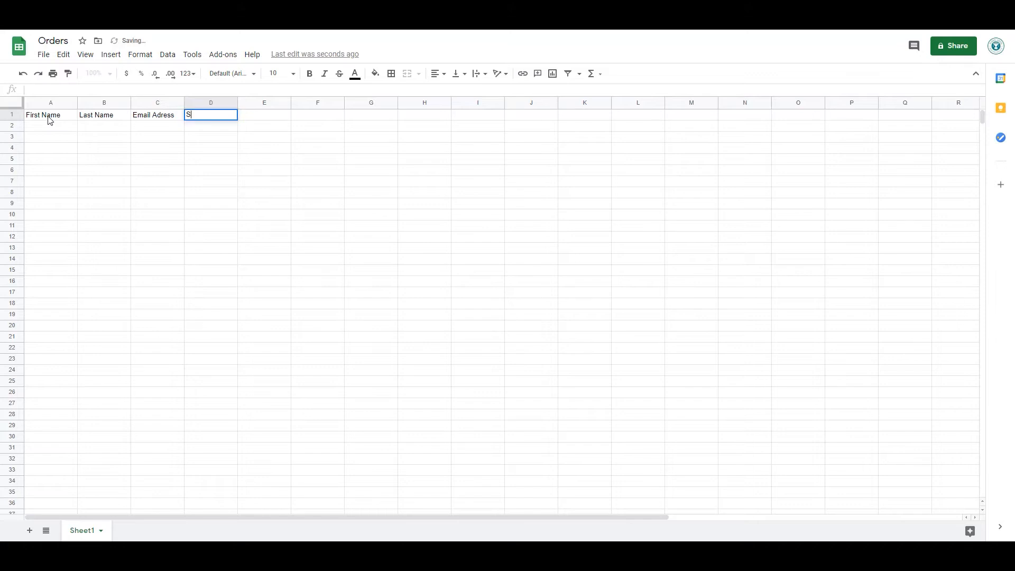
type("Shipping Info")
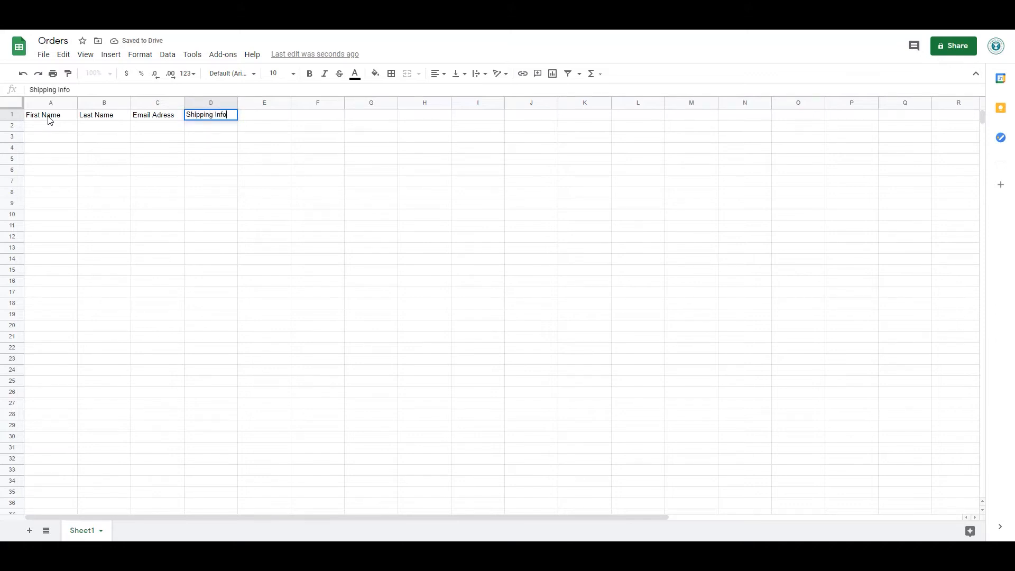
key("Tab")
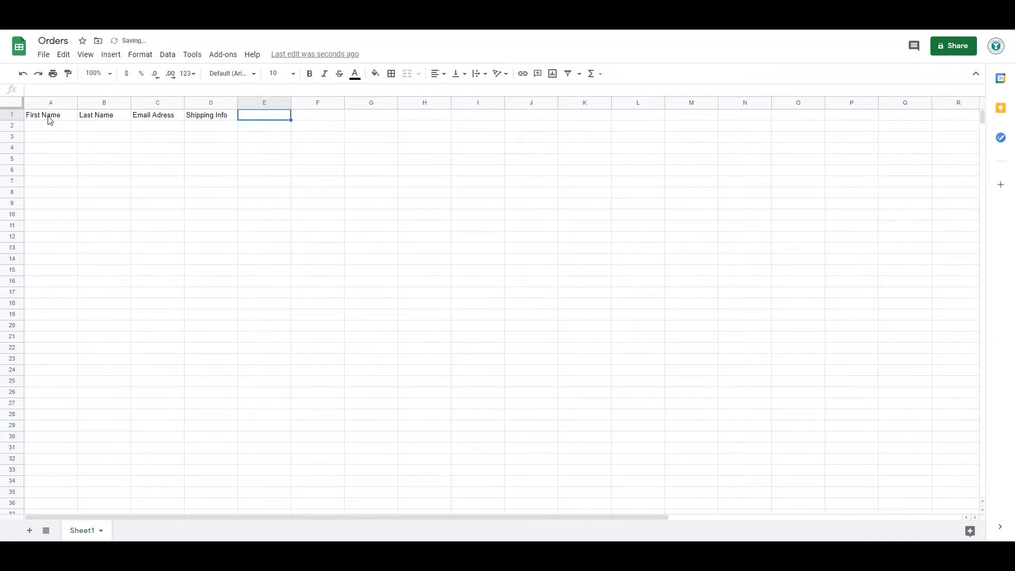
type("Product Purchaed")
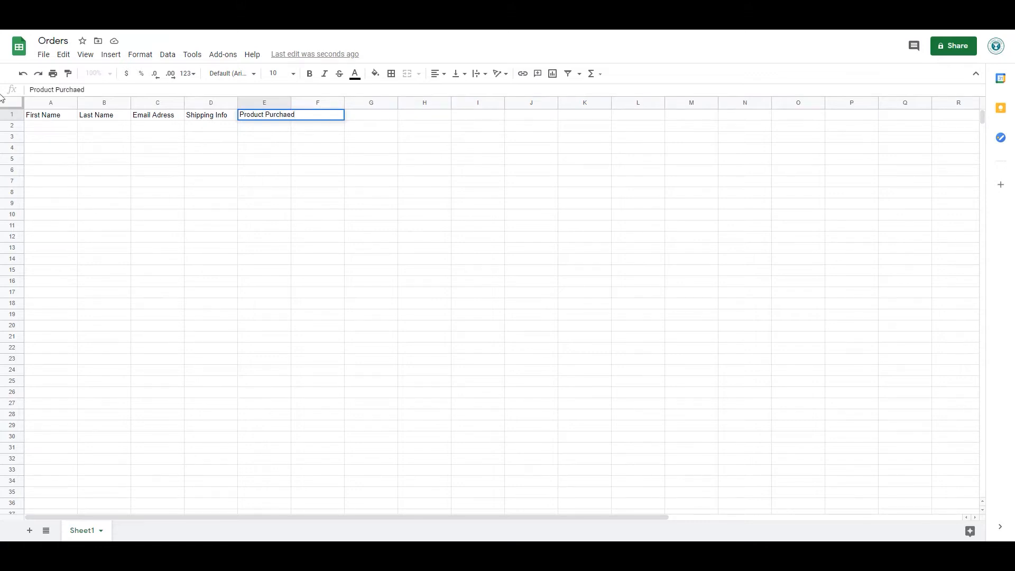
left_click(265, 203)
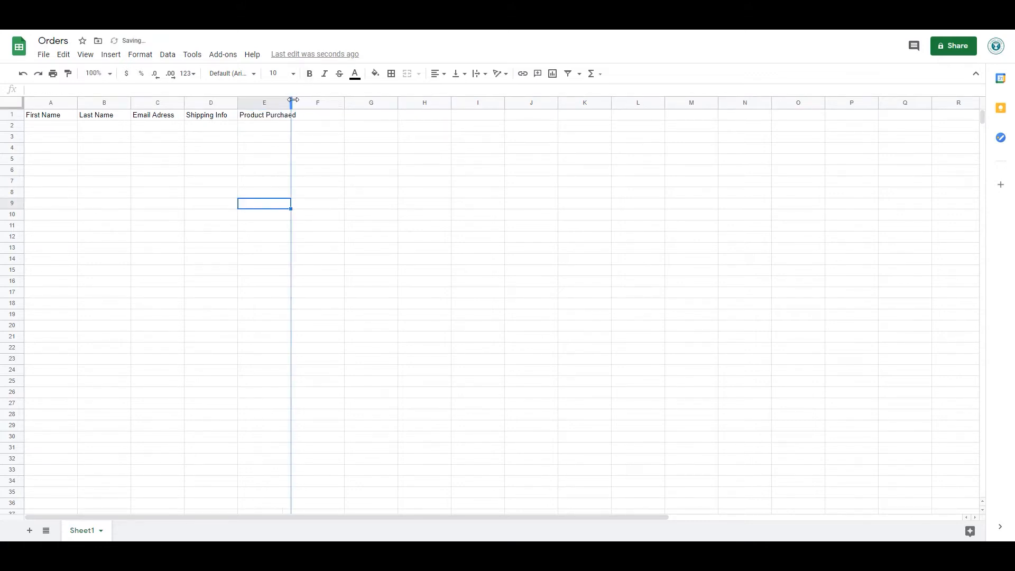
left_click_drag(291, 102, 301, 102)
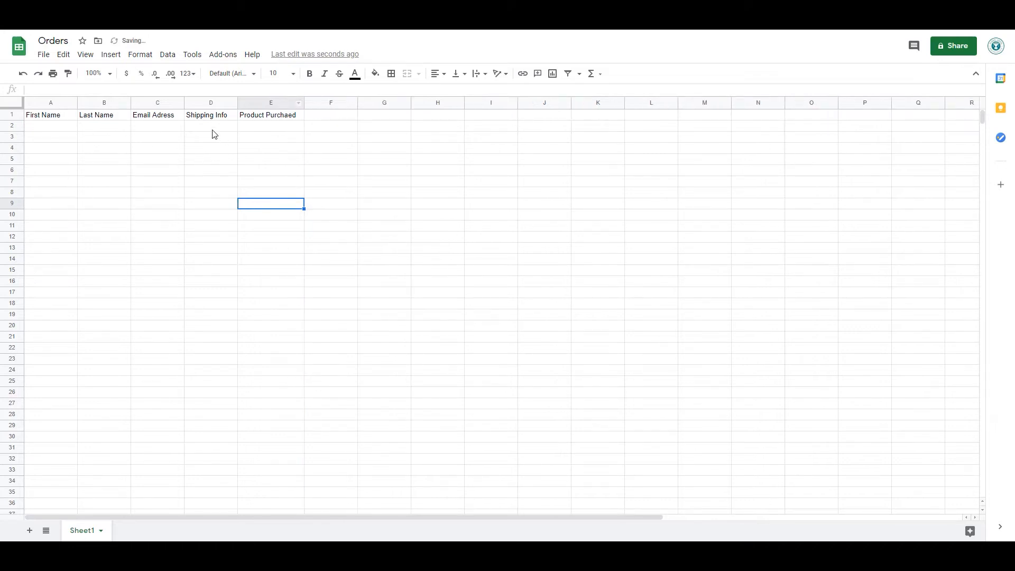
mouse_move(131, 147)
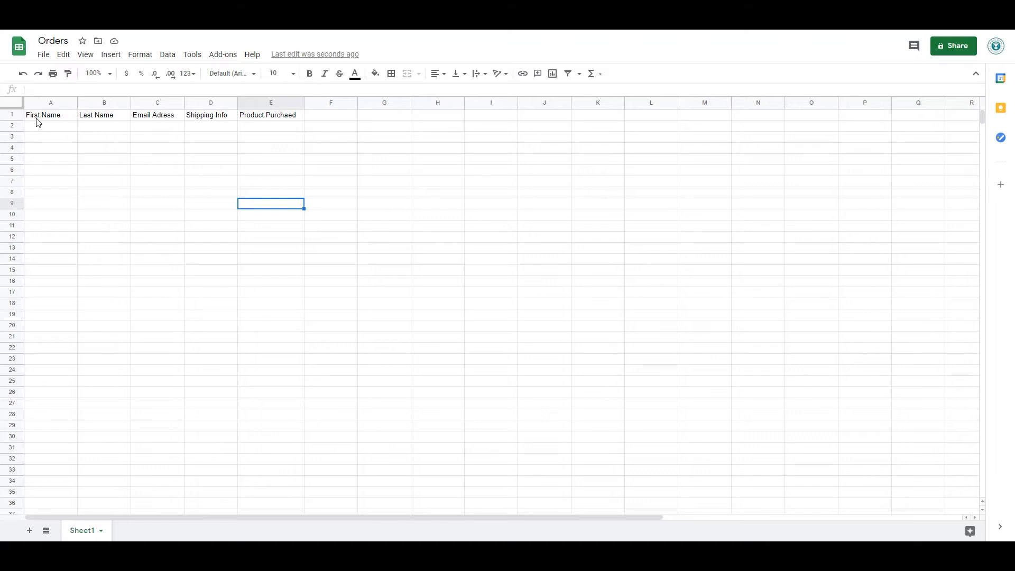
mouse_move(148, 131)
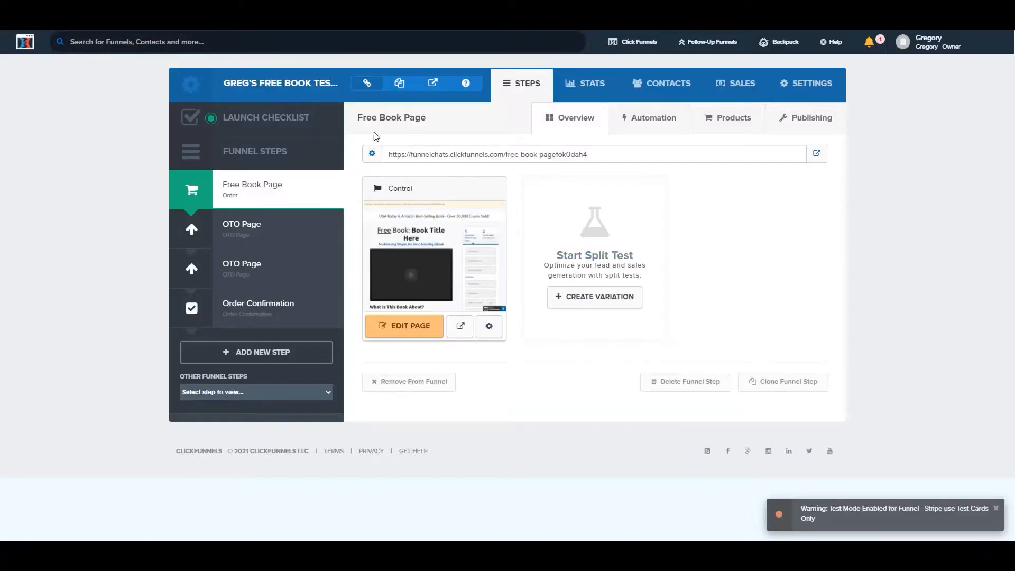
mouse_move(268, 271)
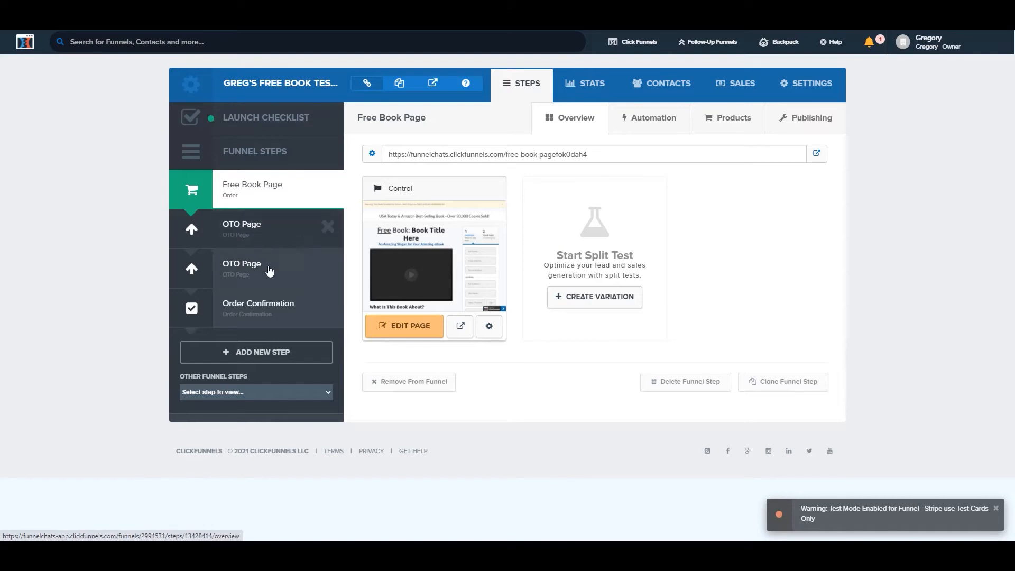
mouse_move(275, 278)
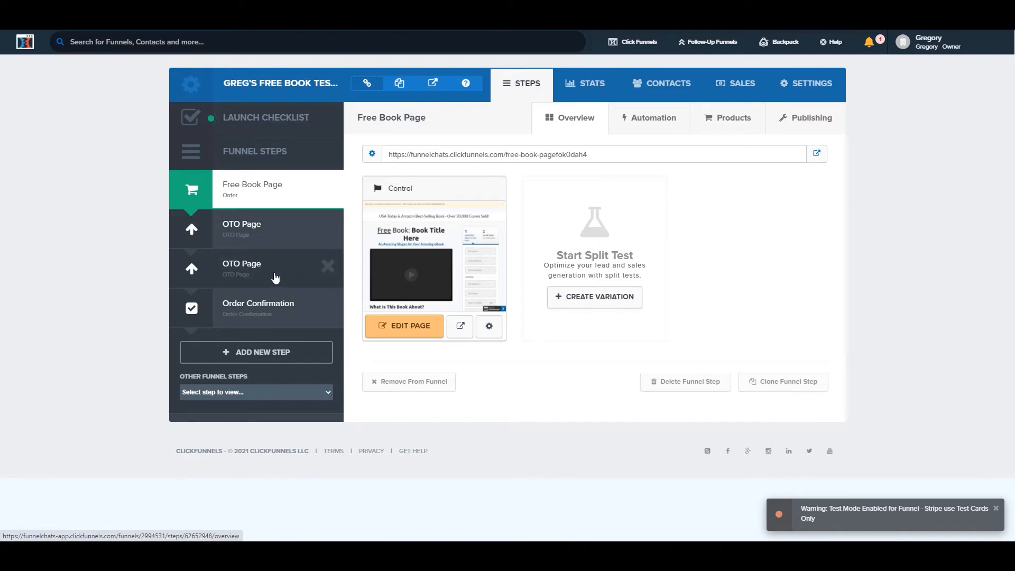
mouse_move(275, 196)
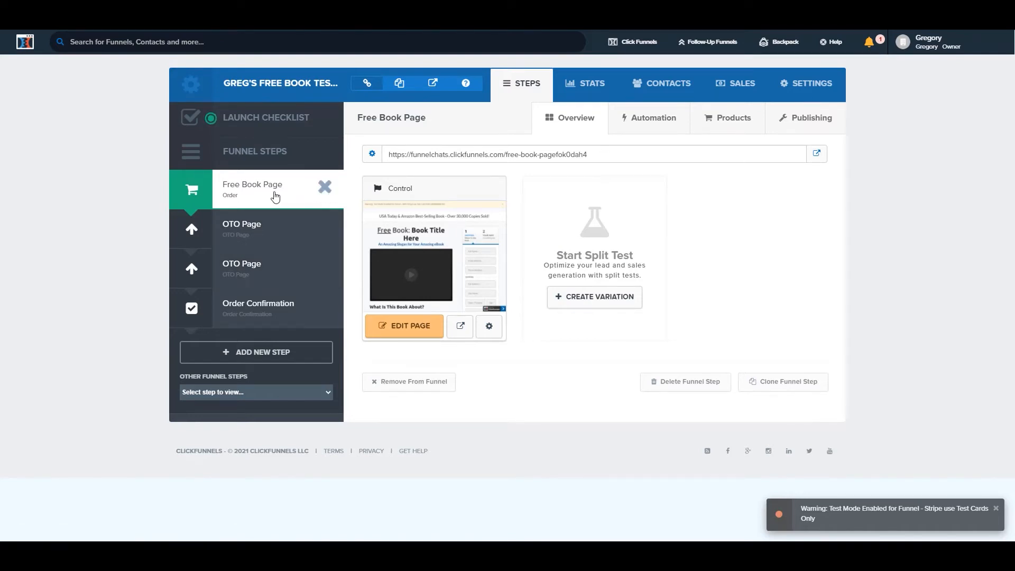
- Bring up the Free Book Page's live order form from the funnel's steps list
left_click(459, 325)
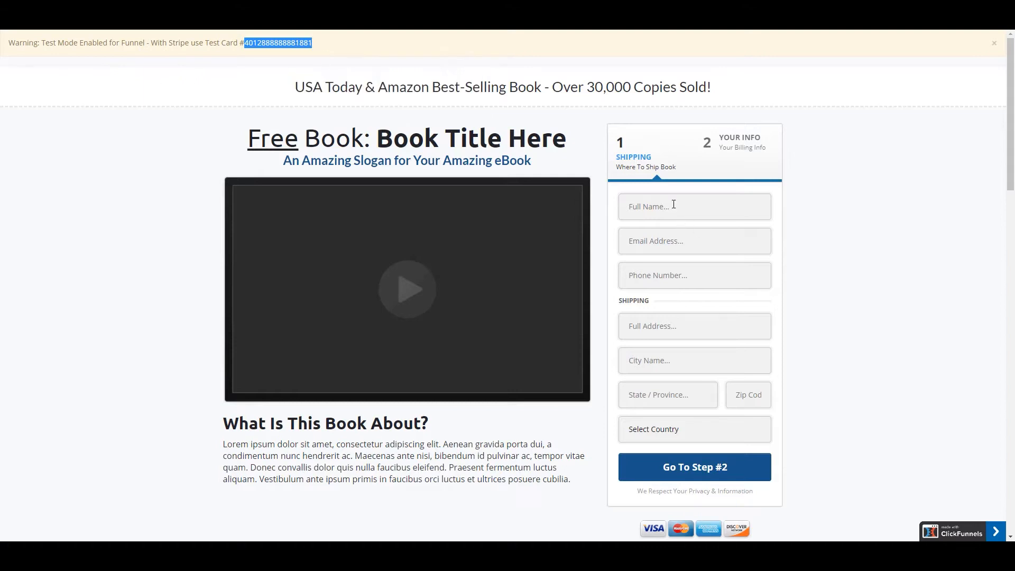
type("Gregory D")
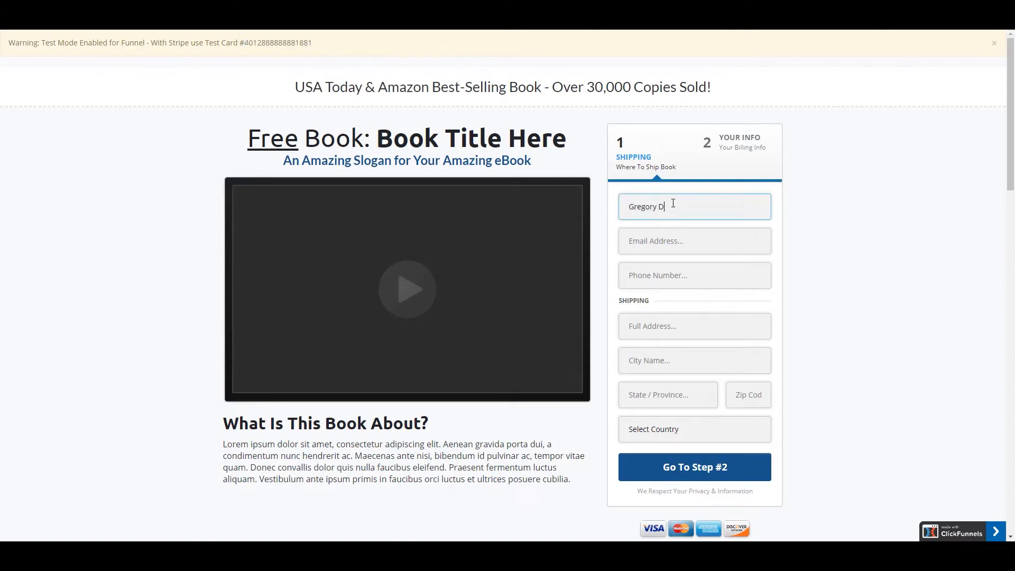
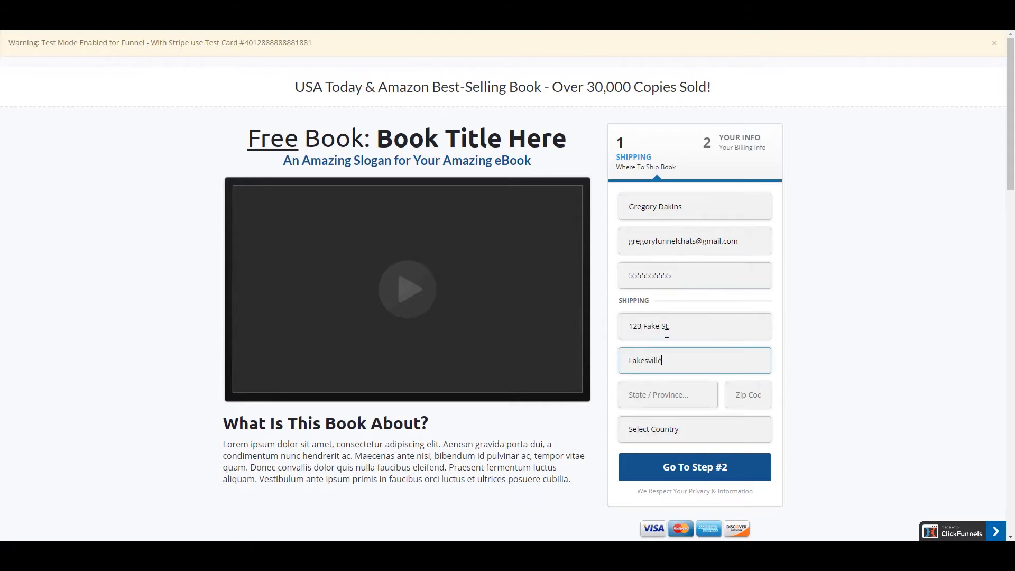
left_click(694, 467)
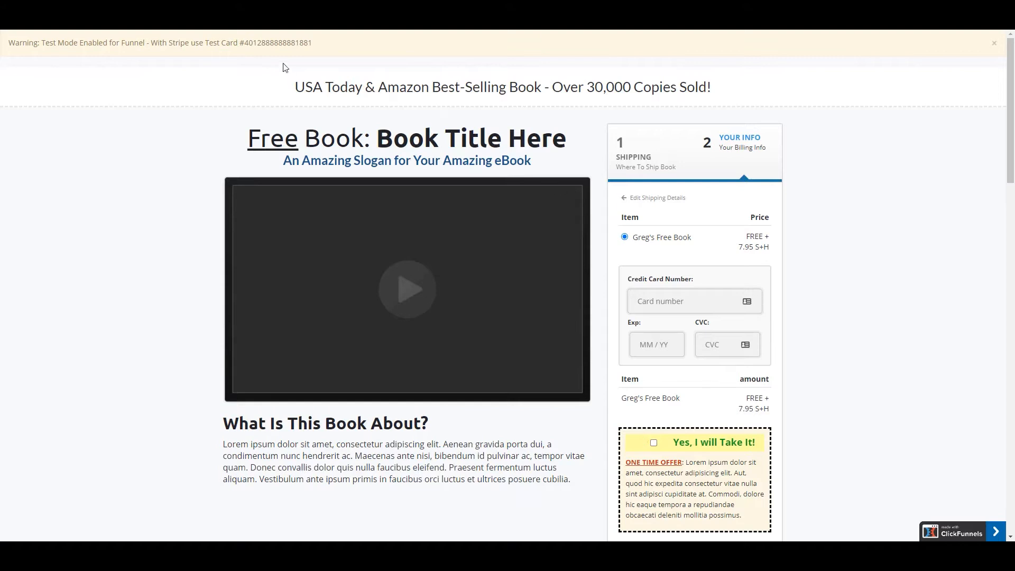
left_click(667, 301)
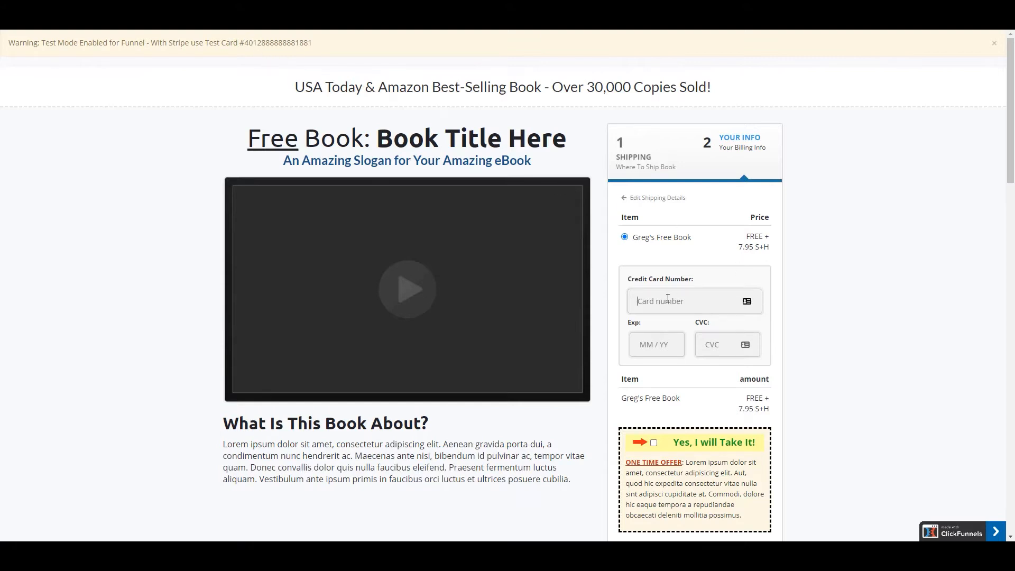
type("4012888888881881")
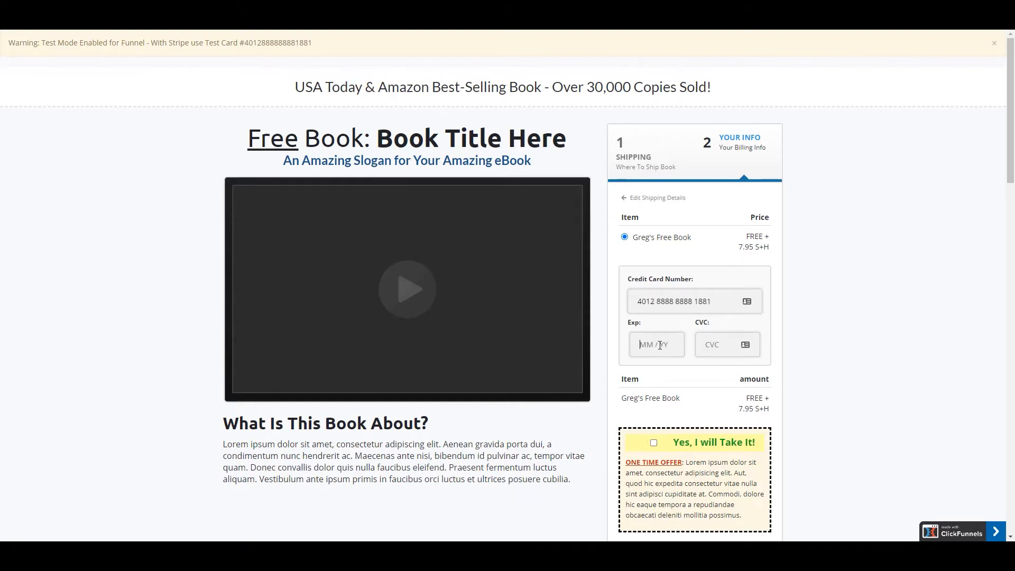
type("02 /")
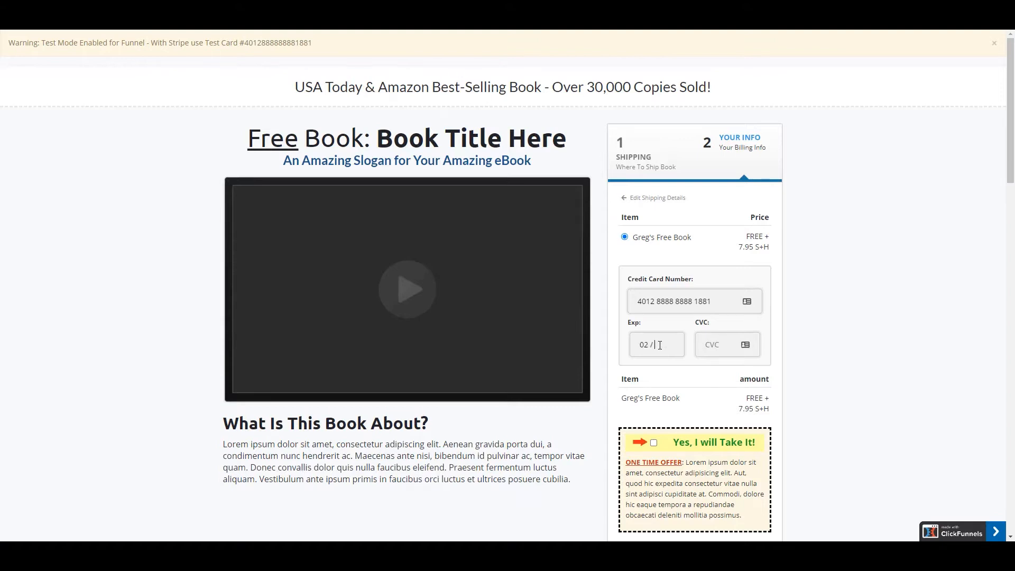
type("222")
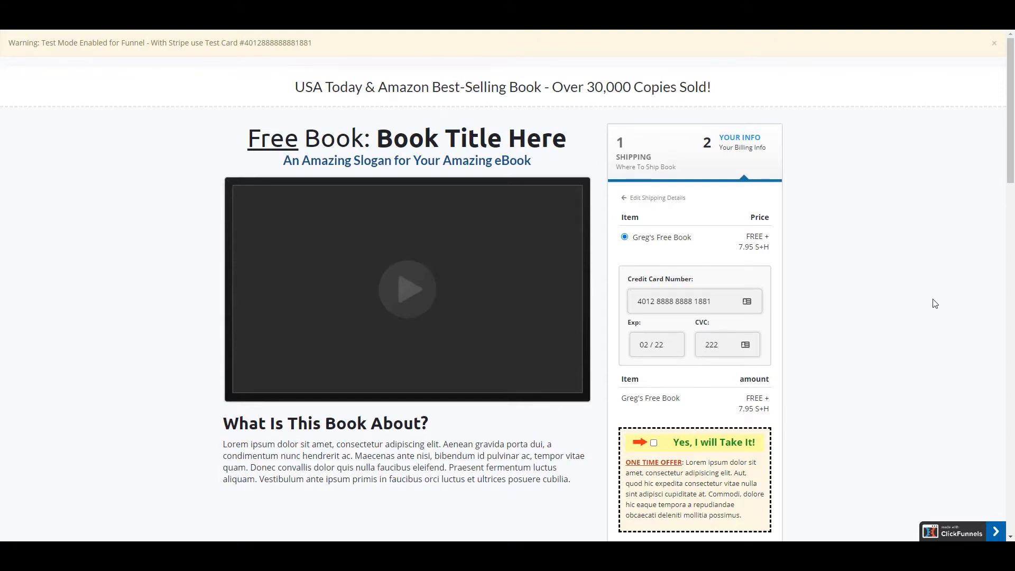
scroll("down", 3)
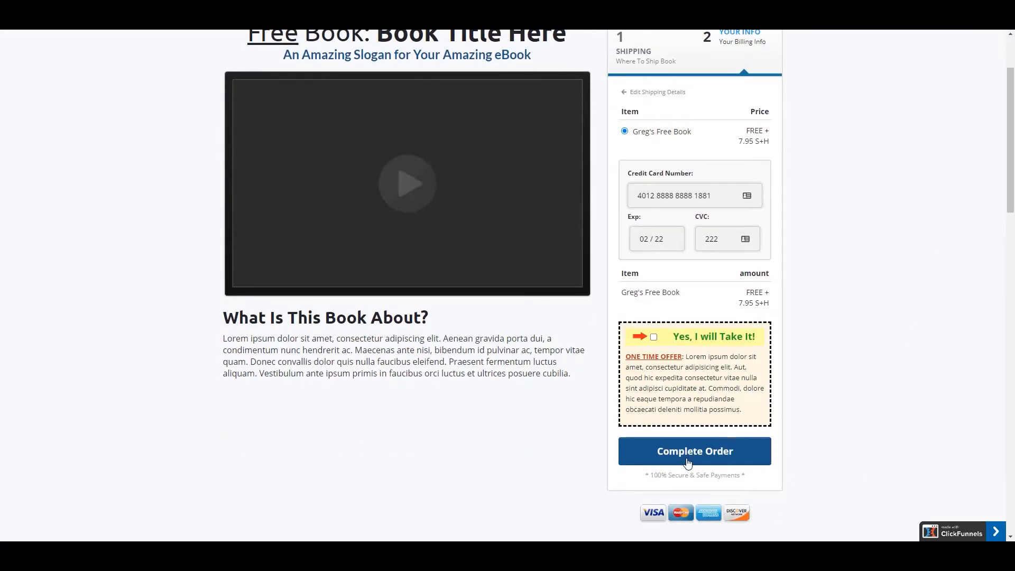
left_click(693, 452)
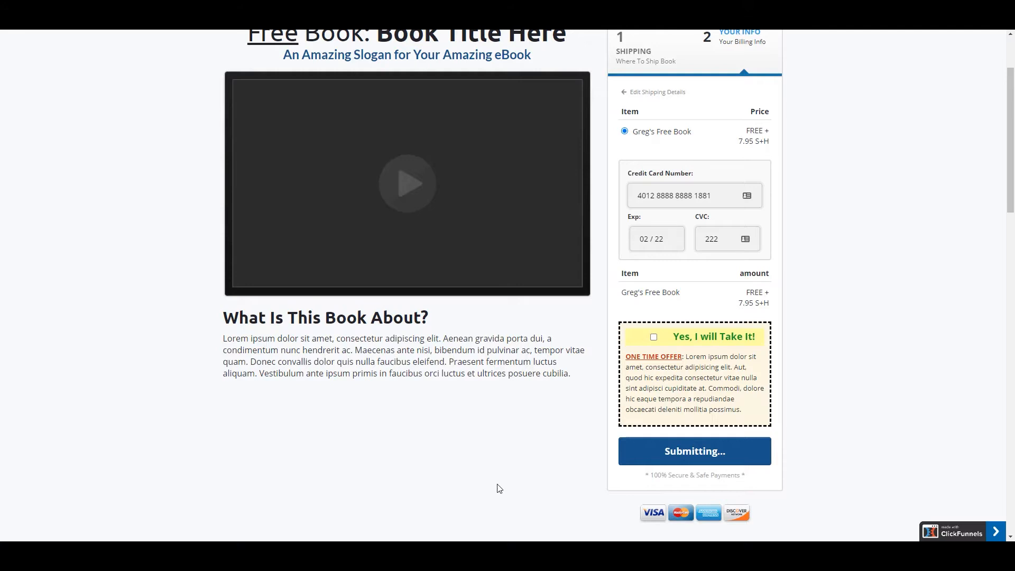
left_click(694, 450)
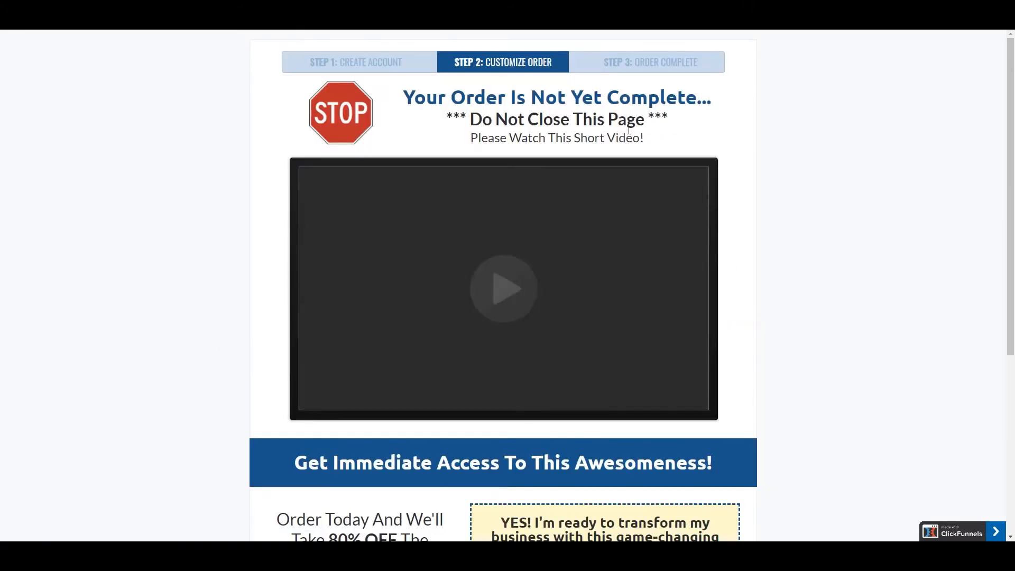
mouse_move(271, 195)
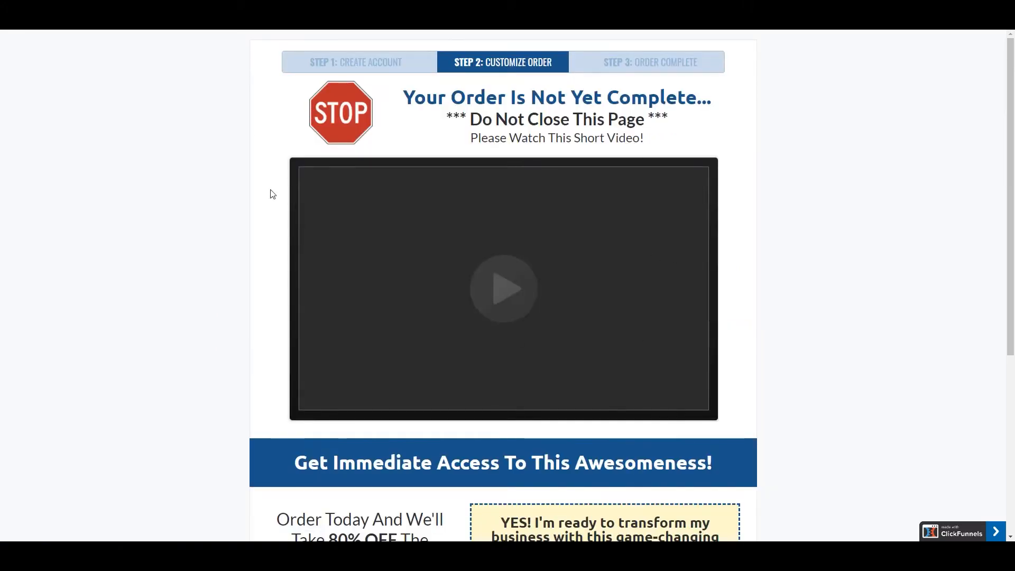
mouse_move(296, 208)
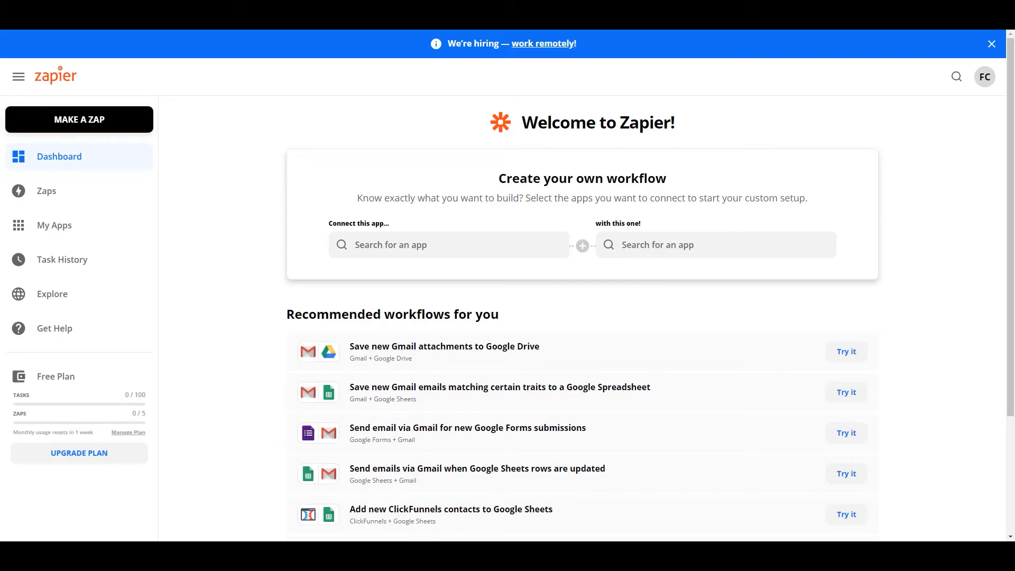
mouse_move(236, 232)
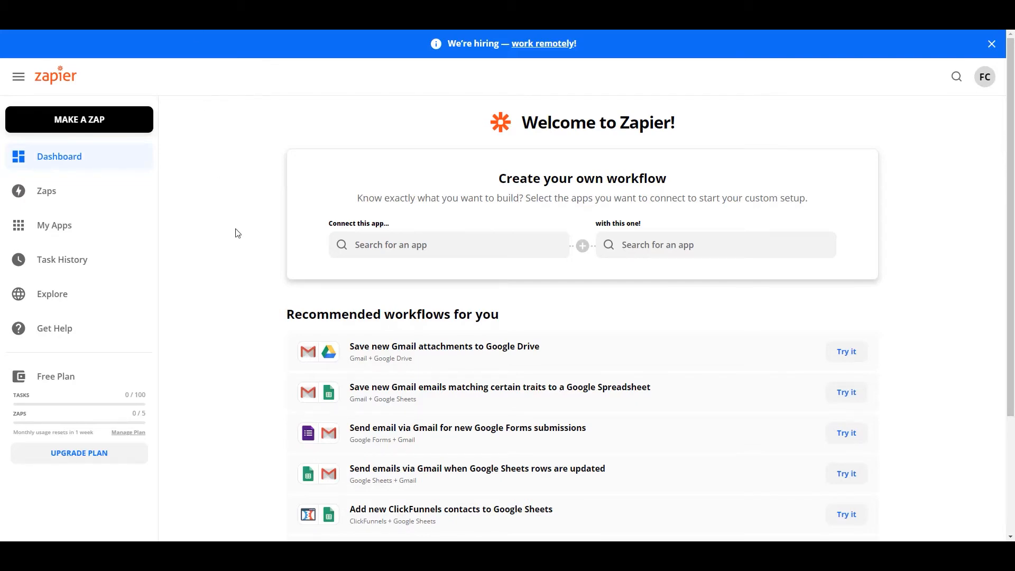
mouse_move(161, 240)
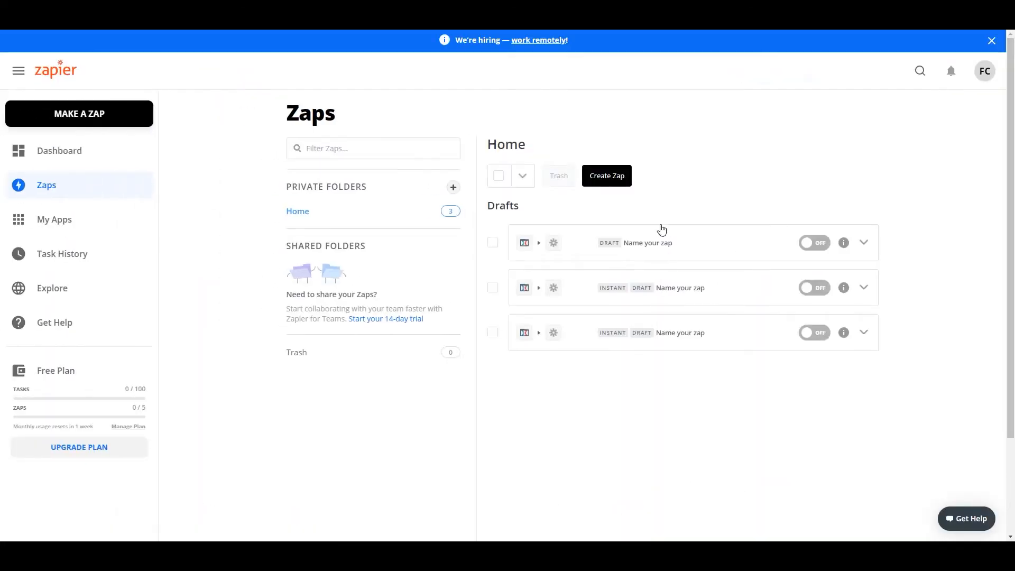
mouse_move(71, 131)
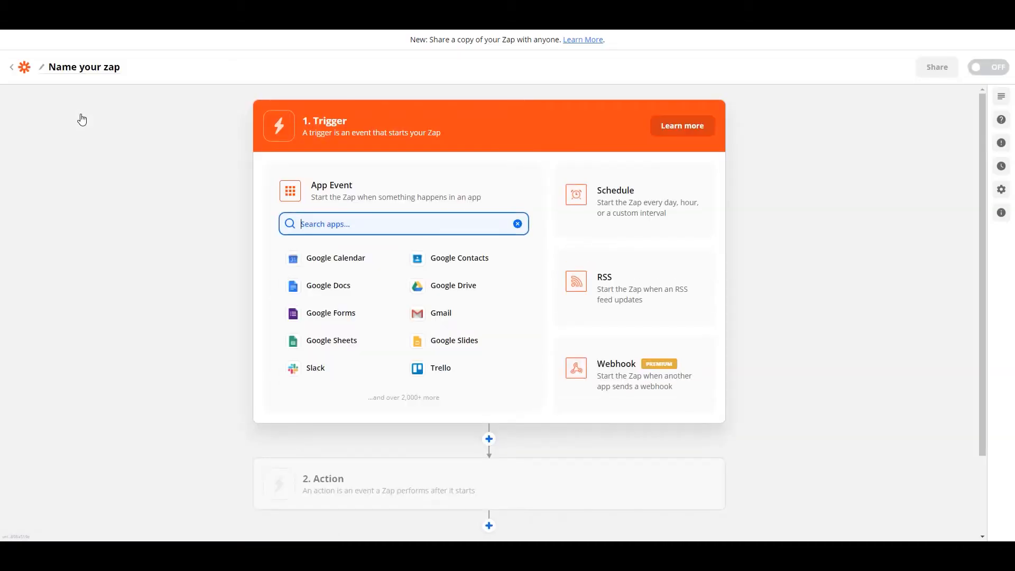
mouse_move(361, 223)
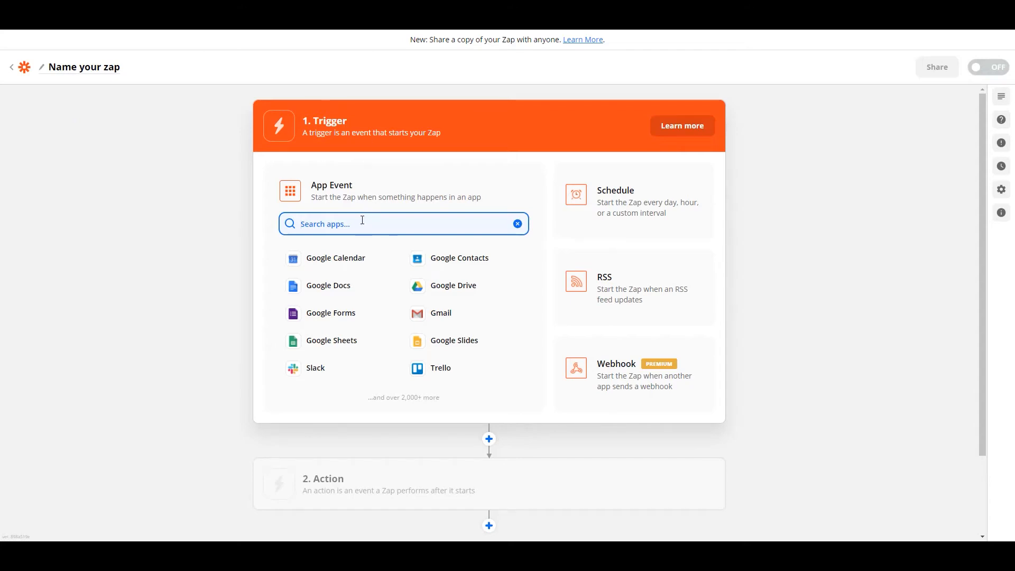
- Choose ClickFunnels as the trigger app with event New Successful Purchase and continue
type("Click")
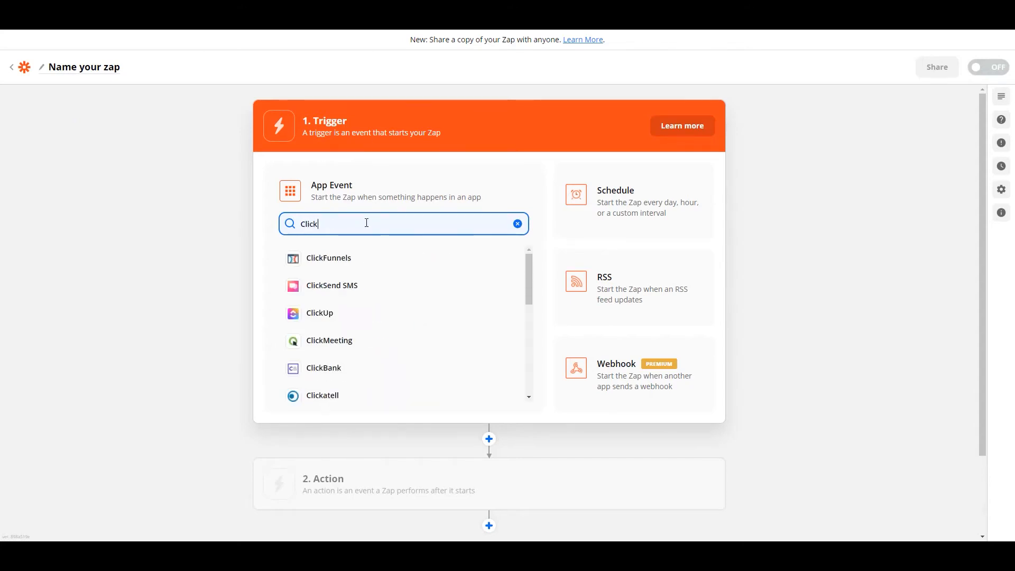
left_click(328, 258)
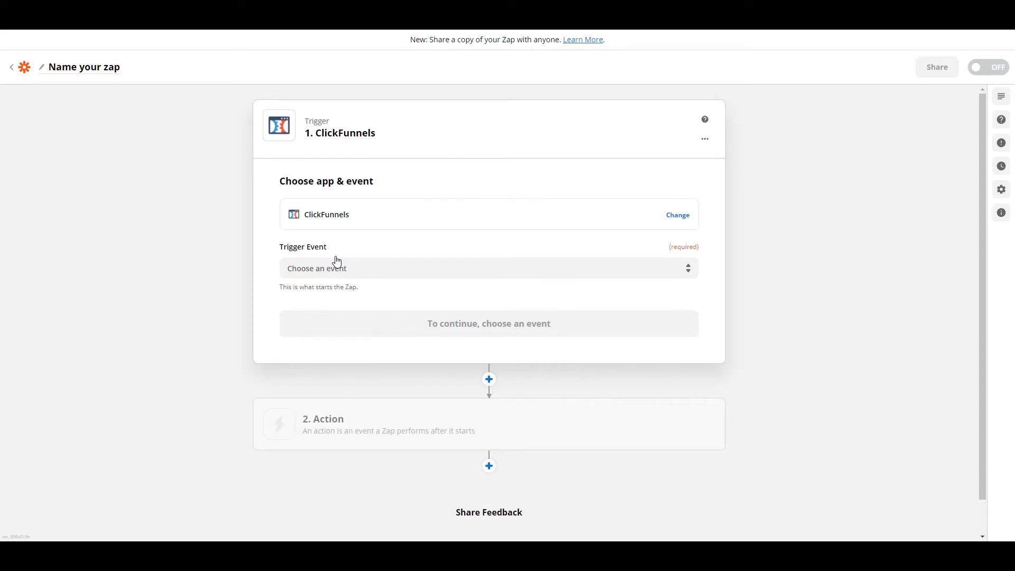
left_click(488, 267)
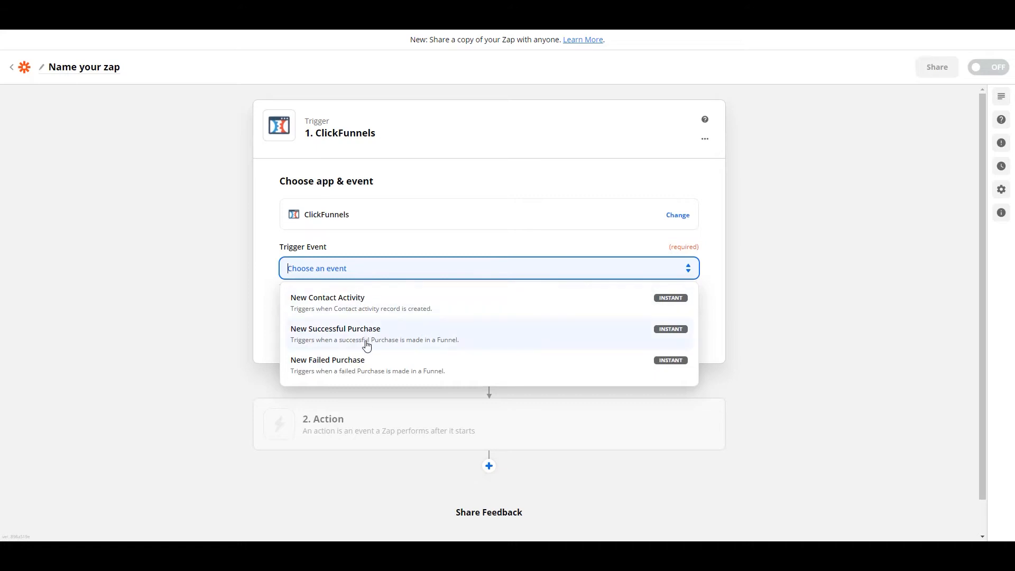
left_click(335, 333)
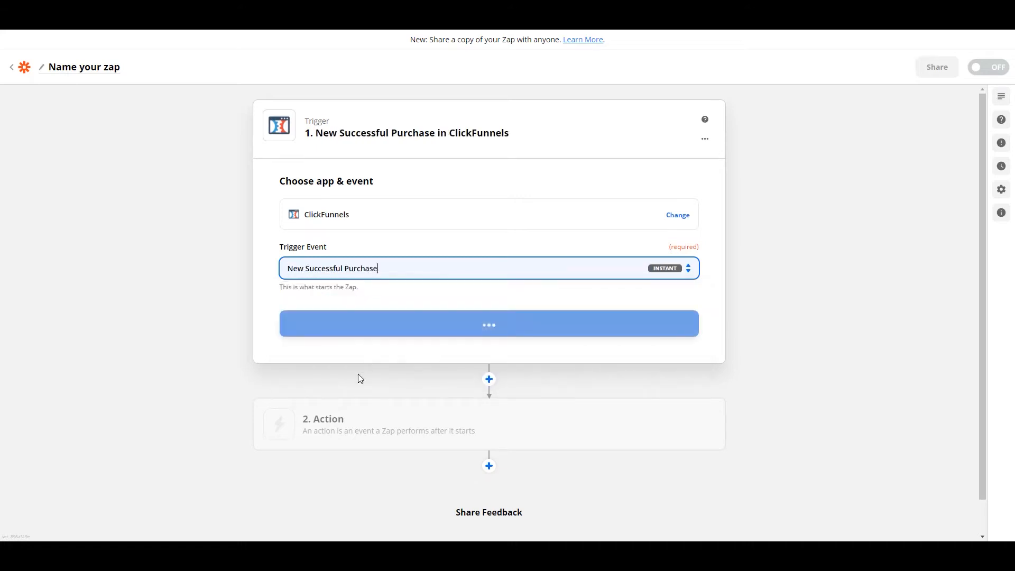
left_click(489, 323)
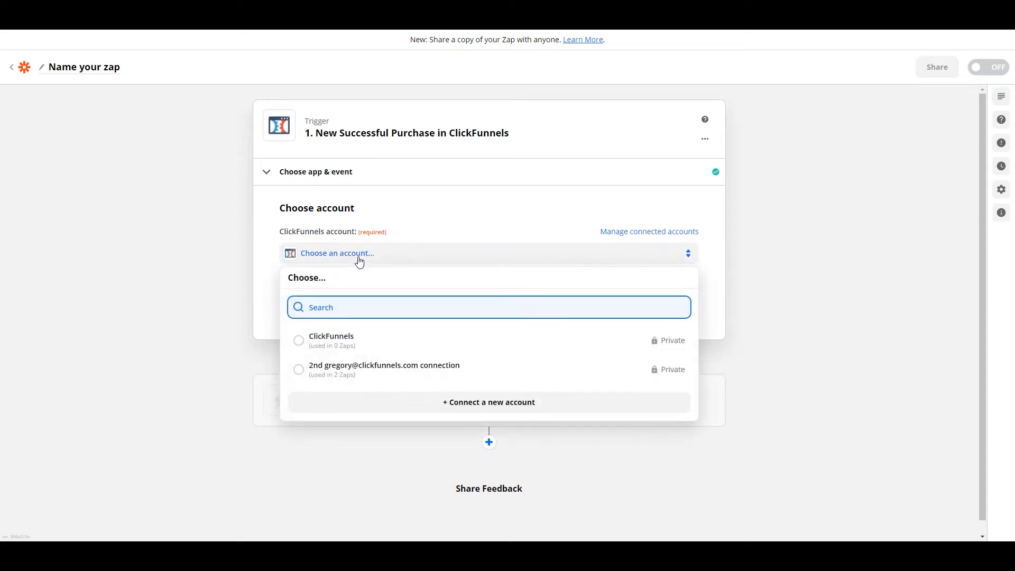
- Connect the trigger to the account named ClickFunnels and continue to trigger setup
left_click(299, 369)
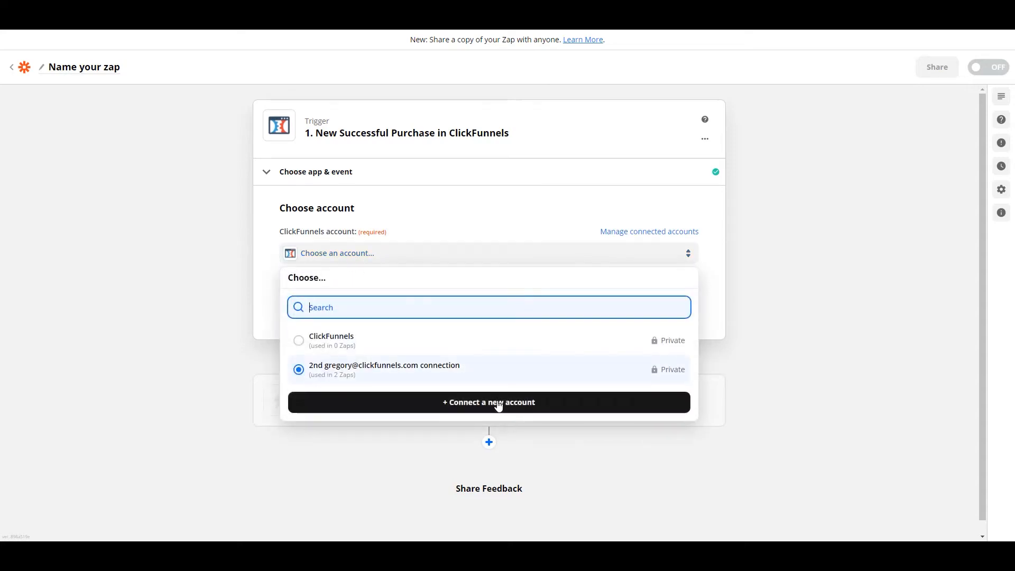
mouse_move(350, 472)
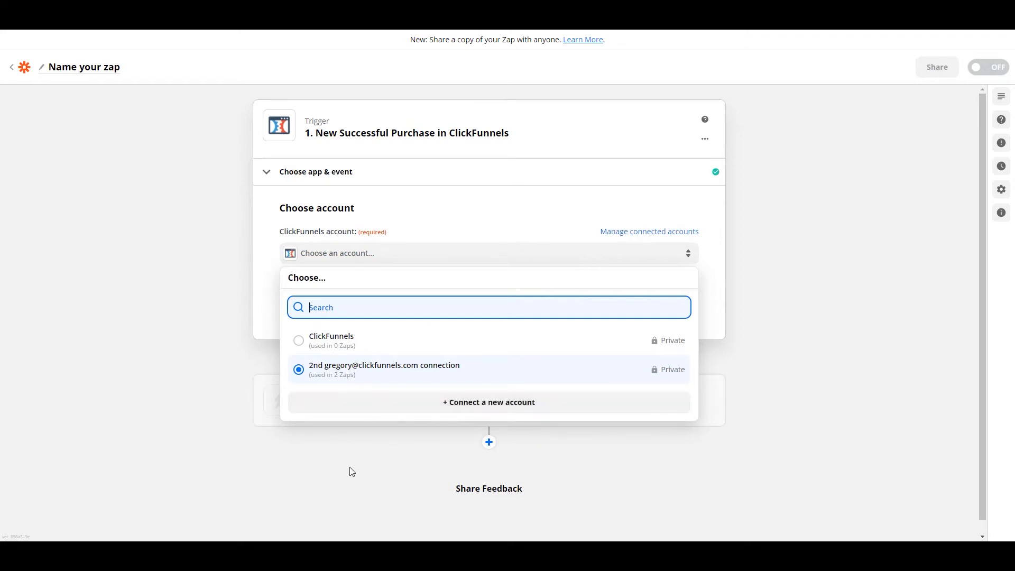
left_click(331, 336)
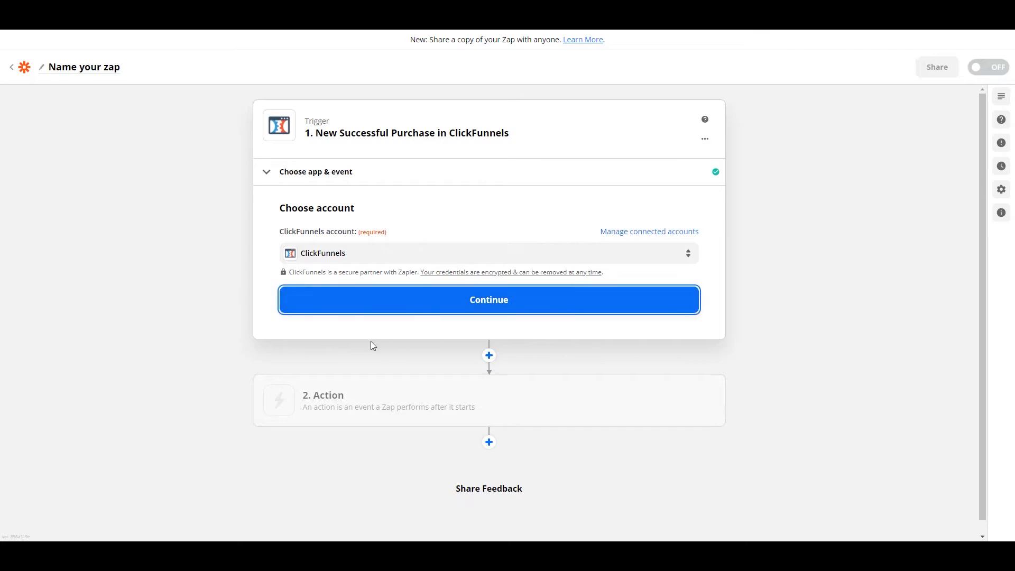
left_click(488, 299)
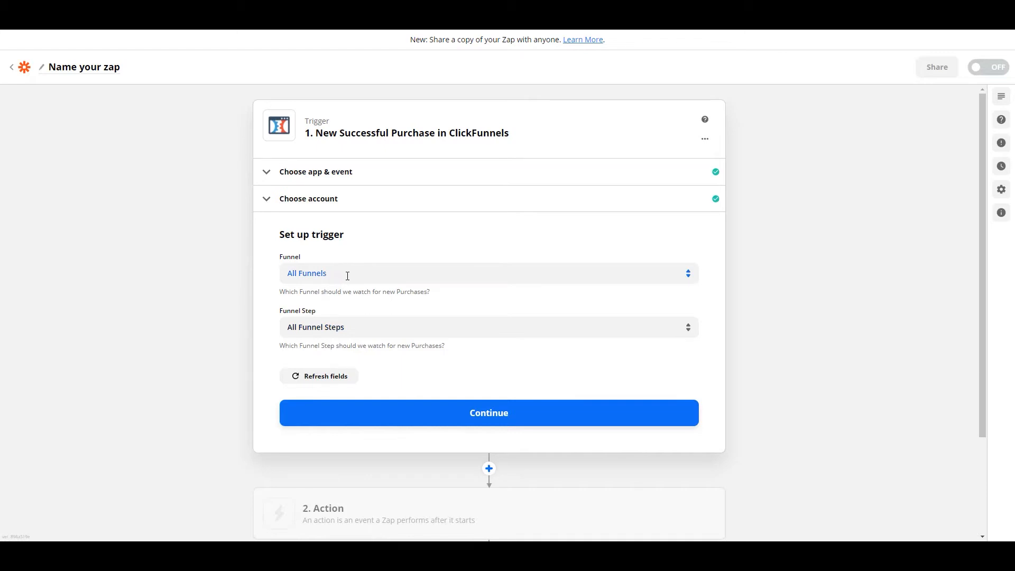
- Bring up the Funnel field's list of existing funnels to choose which to watch
left_click(489, 273)
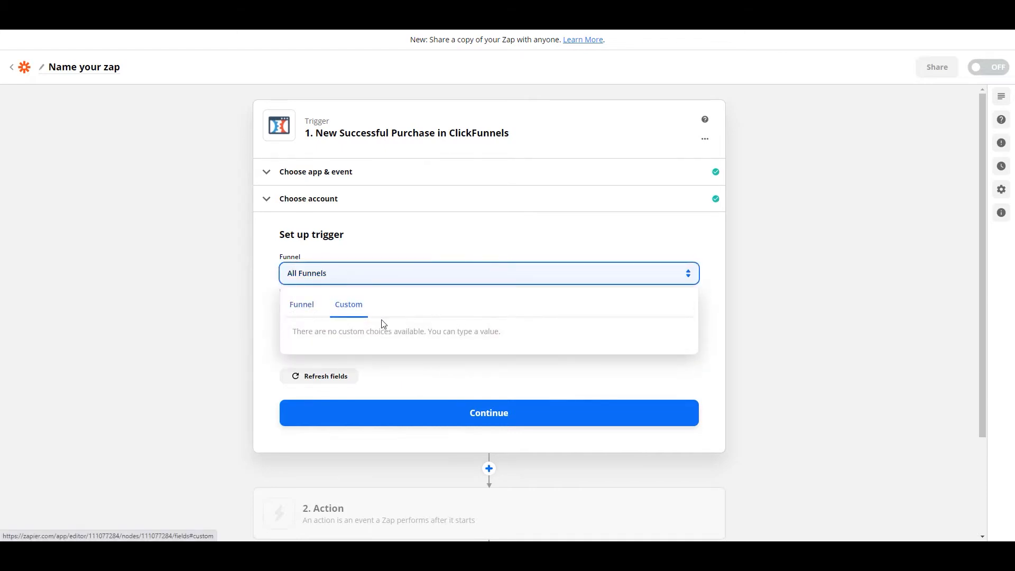
mouse_move(359, 311)
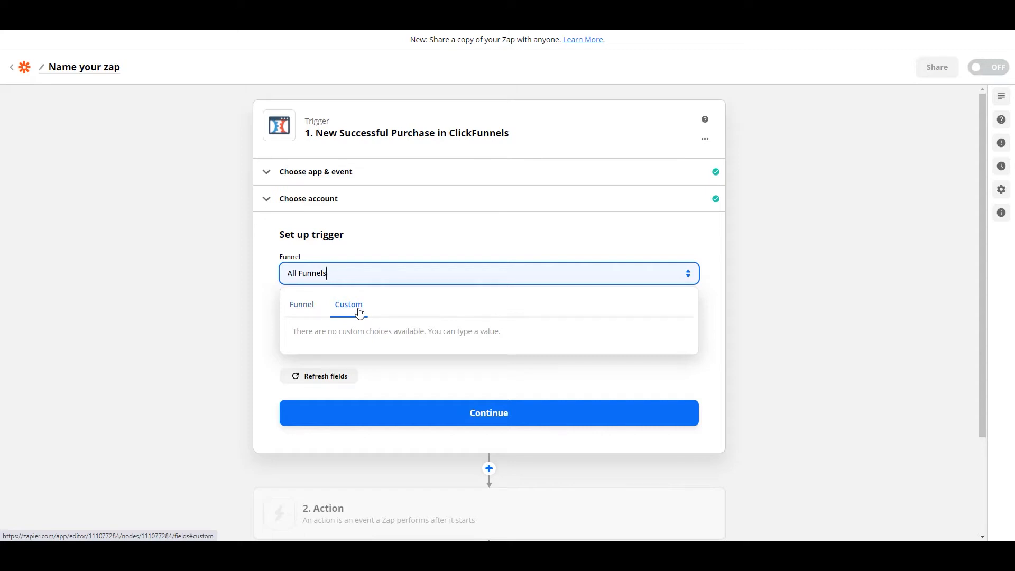
mouse_move(336, 313)
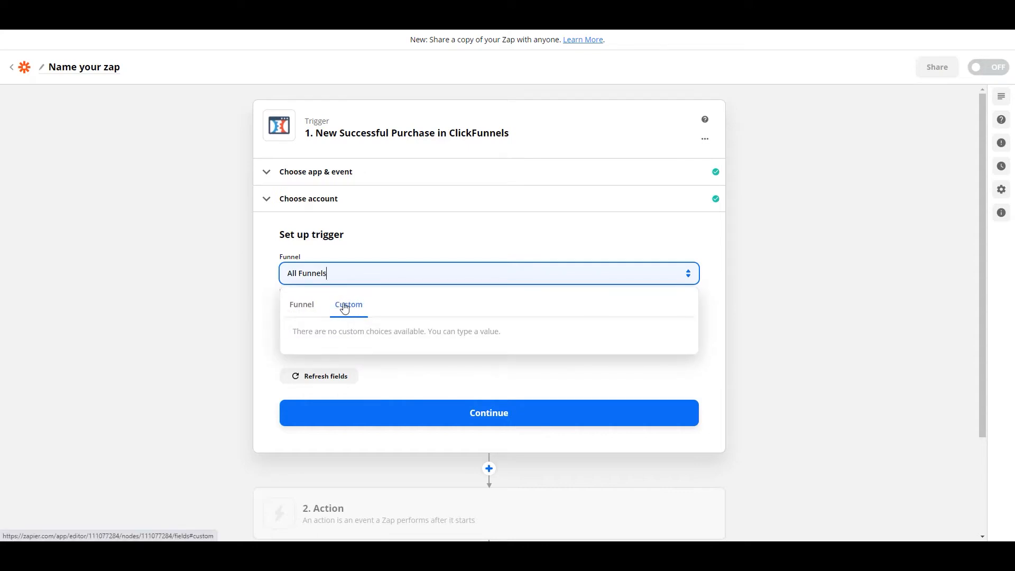
mouse_move(324, 289)
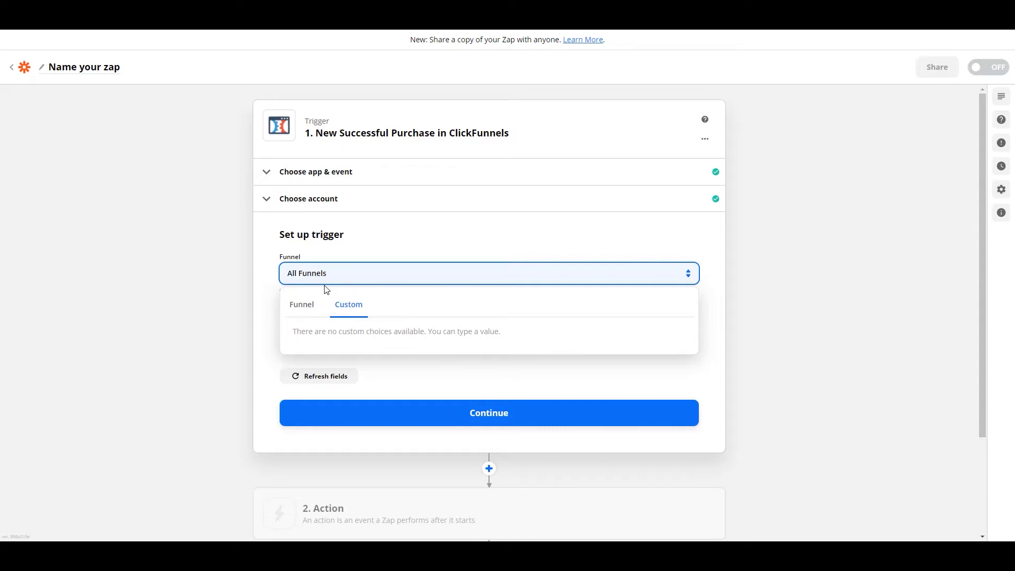
mouse_move(301, 305)
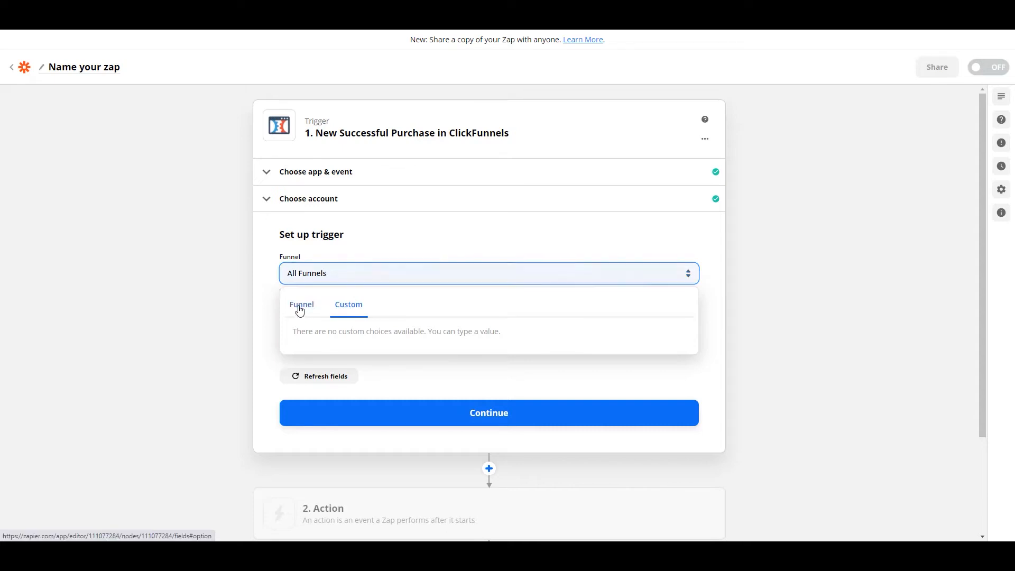
left_click(301, 304)
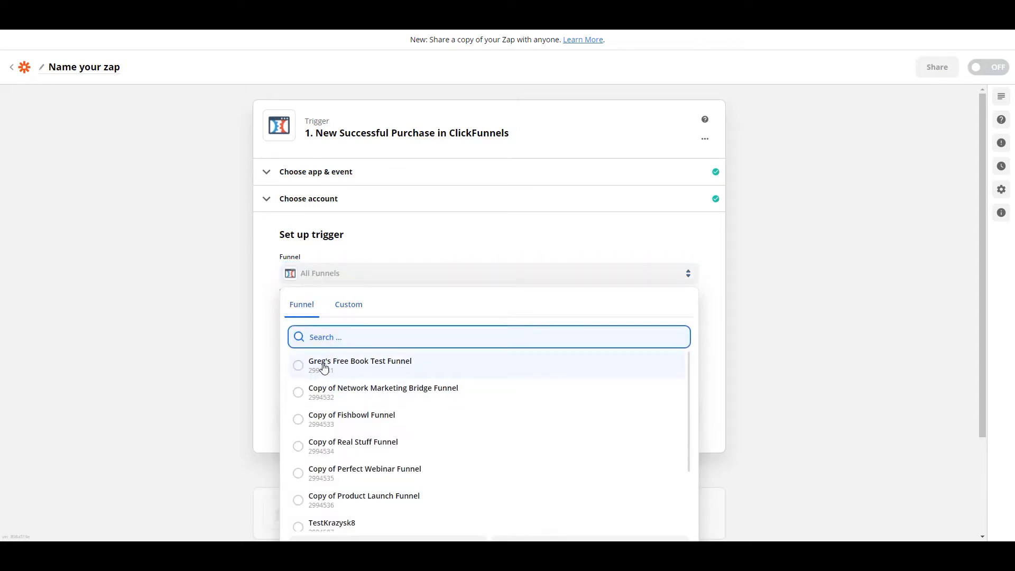
mouse_move(390, 368)
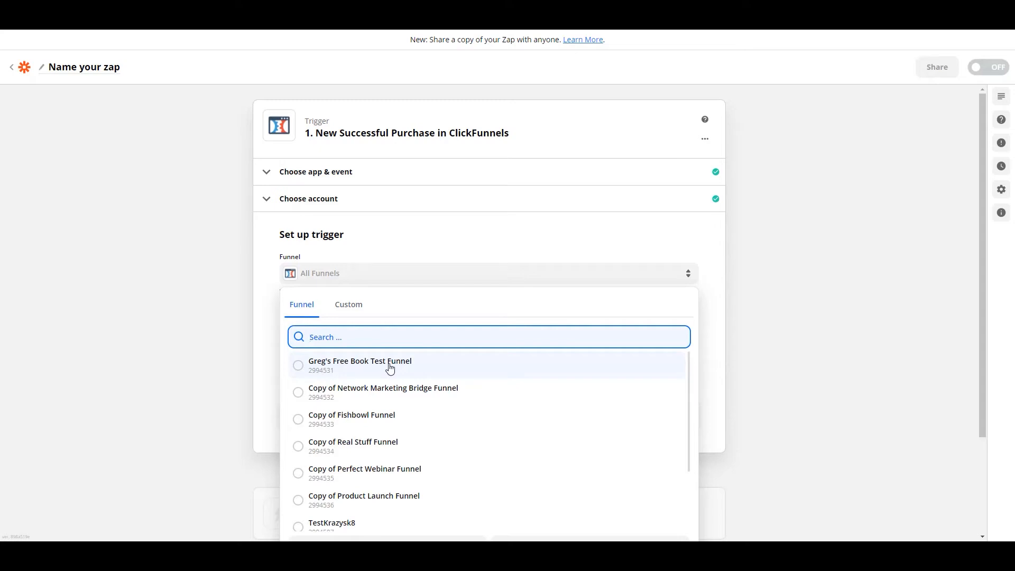
scroll("down", 3)
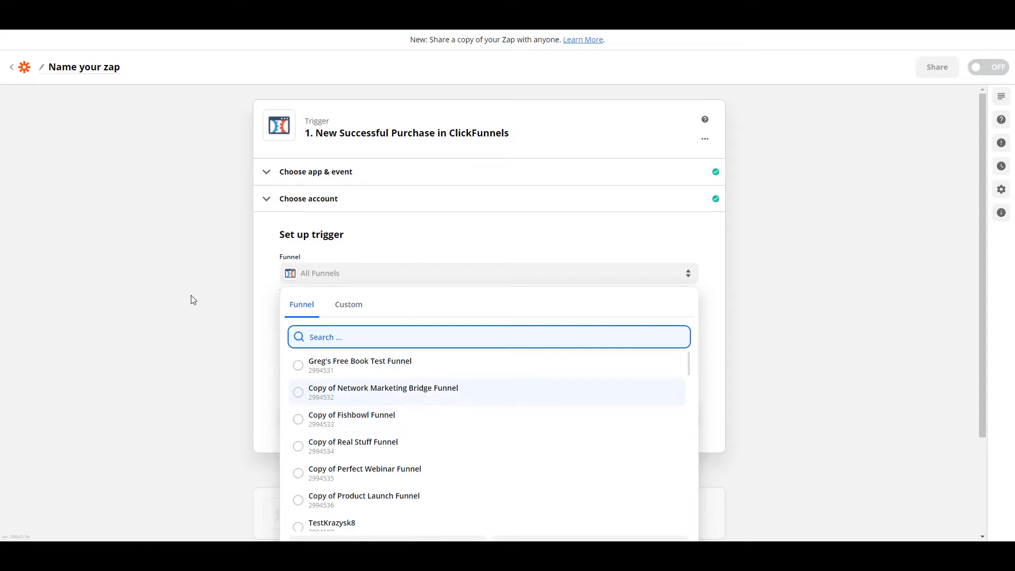
left_click(485, 272)
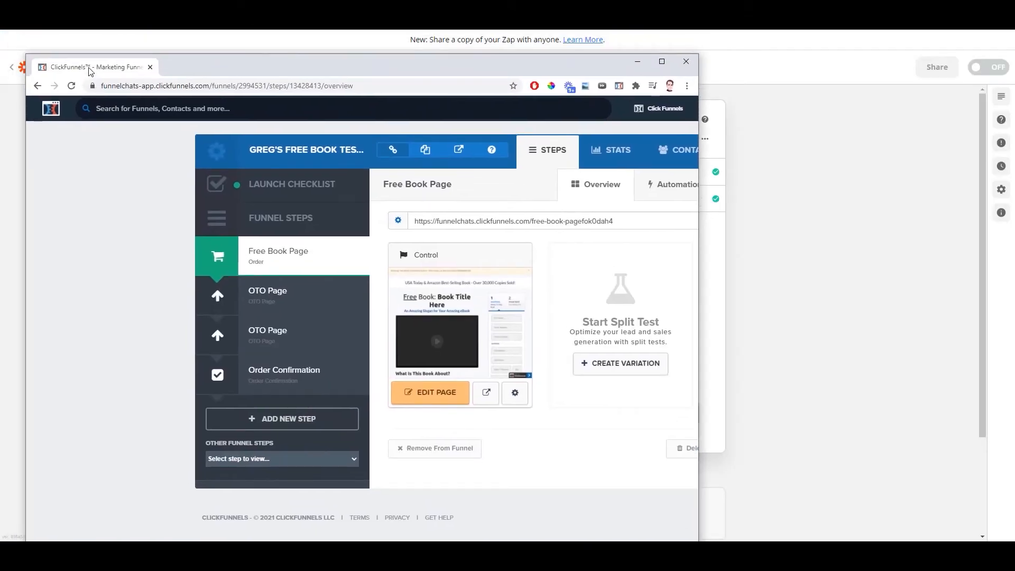
- Copy the funnel ID 2994531 from the ClickFunnels page's web address
left_click(662, 61)
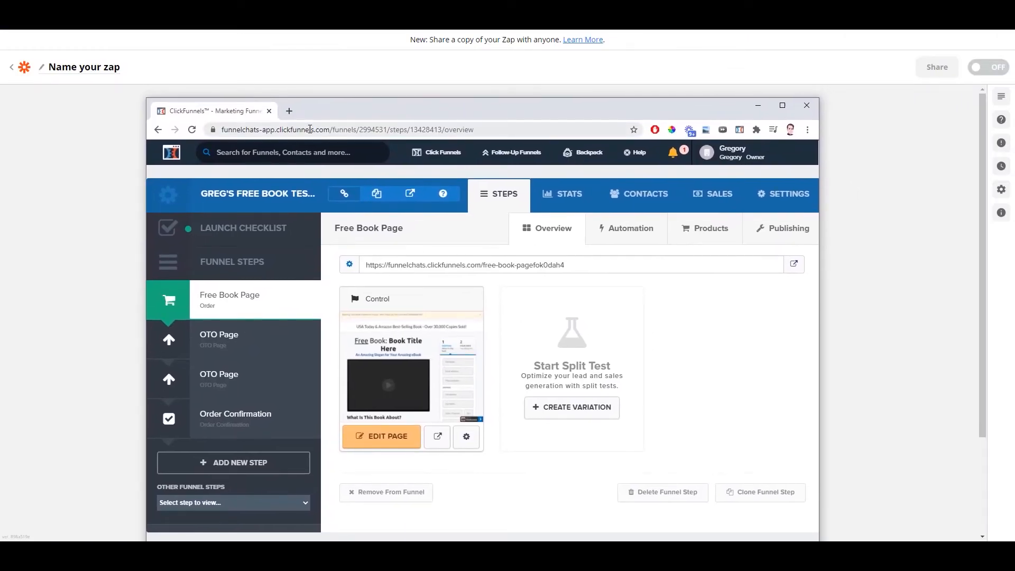
left_click(350, 129)
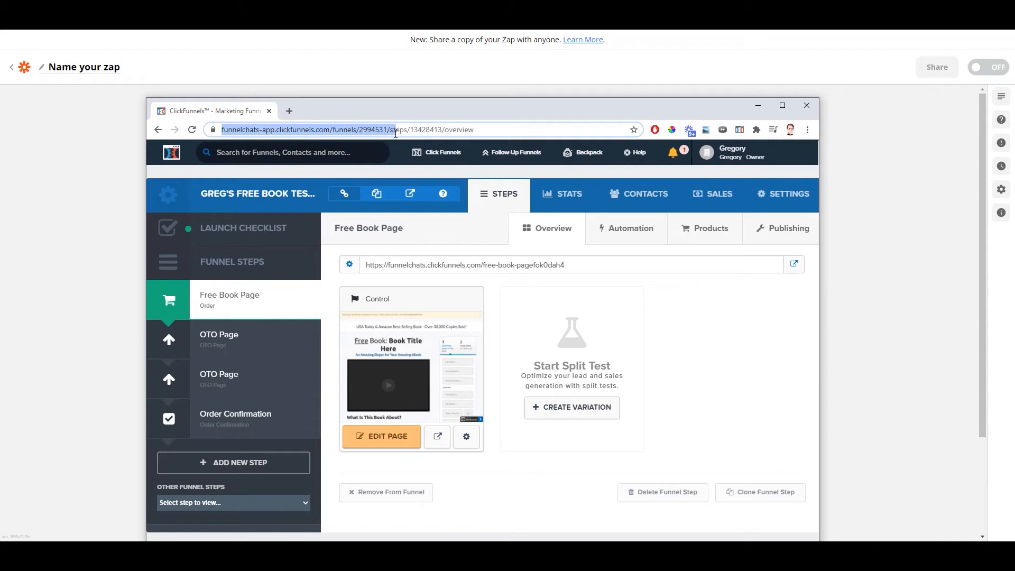
left_click(373, 129)
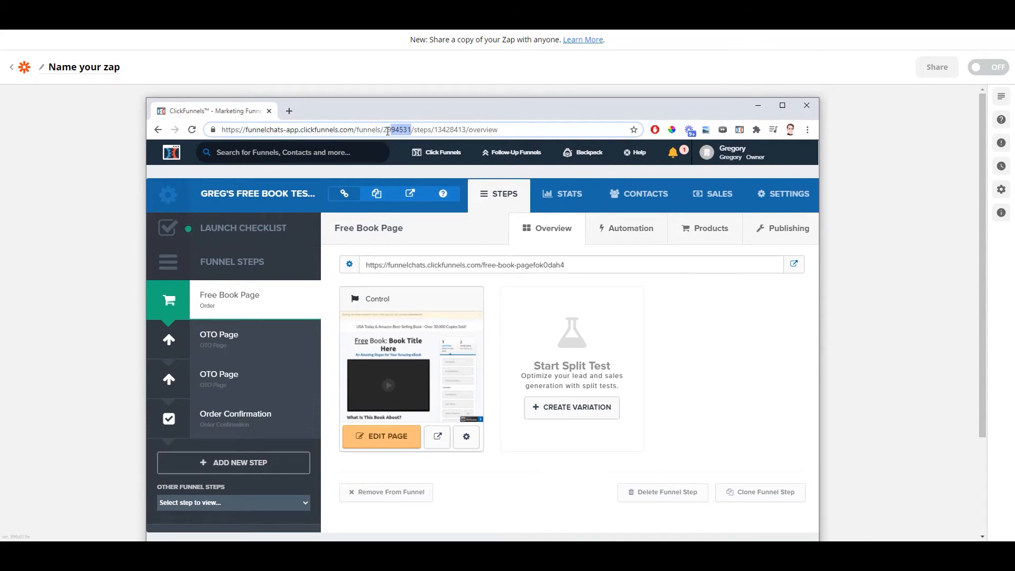
mouse_move(408, 193)
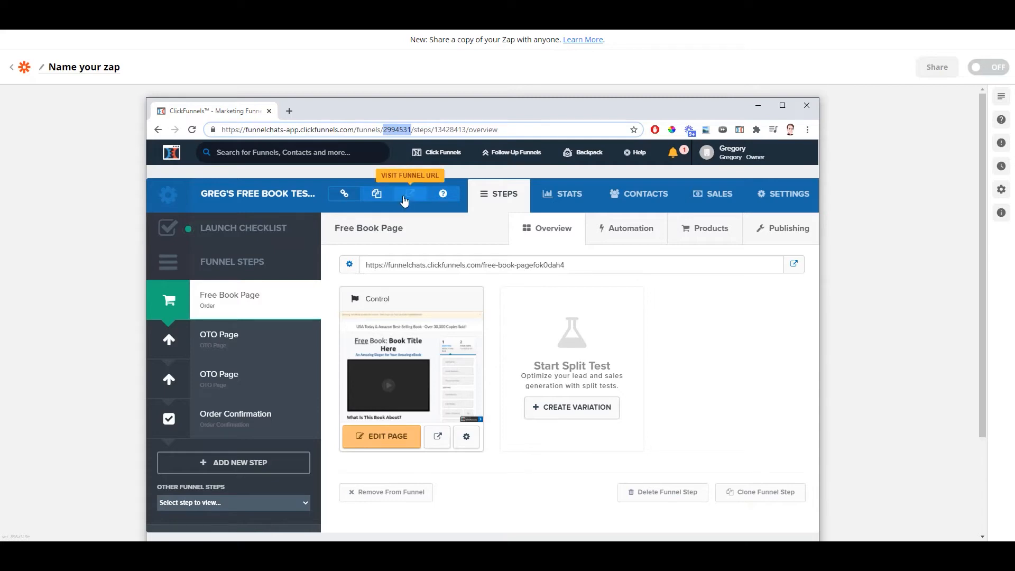
right_click(395, 129)
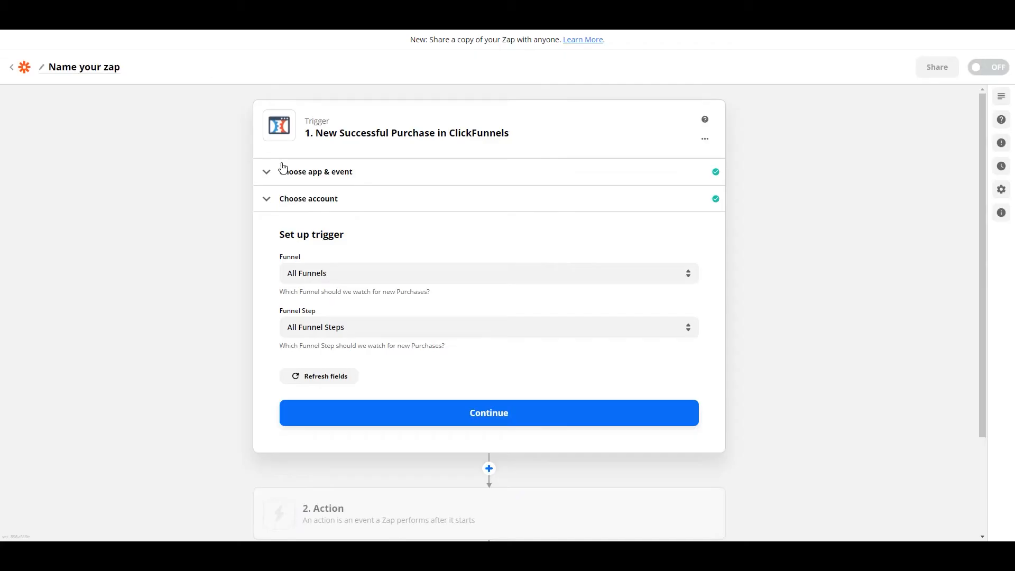
- Set the trigger to funnel 2994531 and its Free Book Page step, then continue
left_click(485, 273)
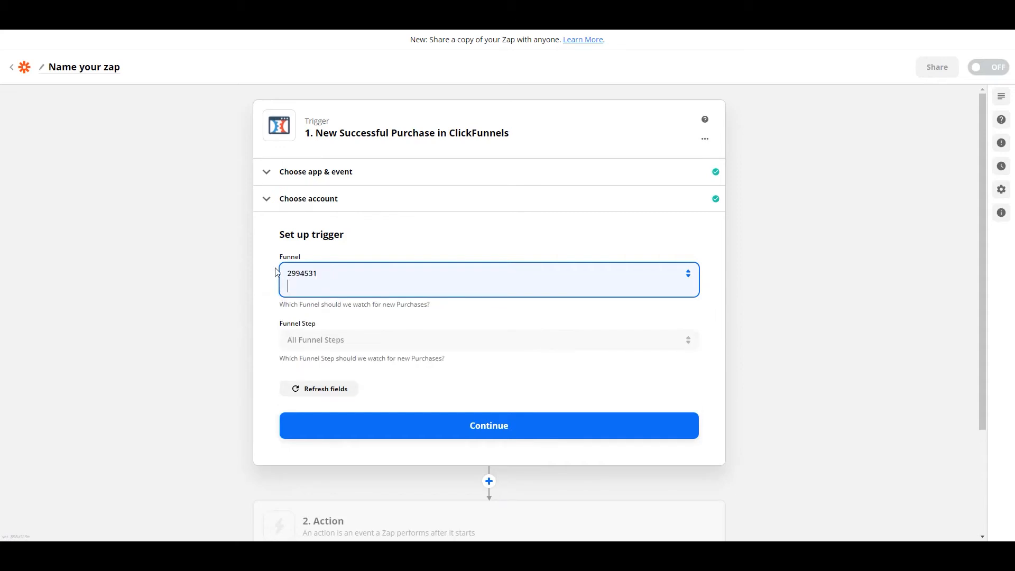
left_click(488, 340)
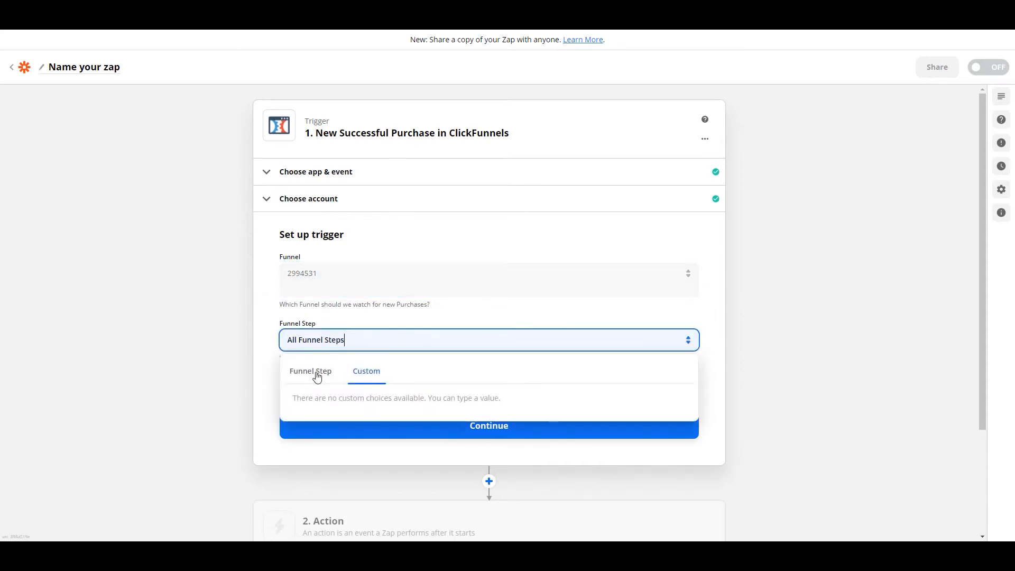
left_click(309, 371)
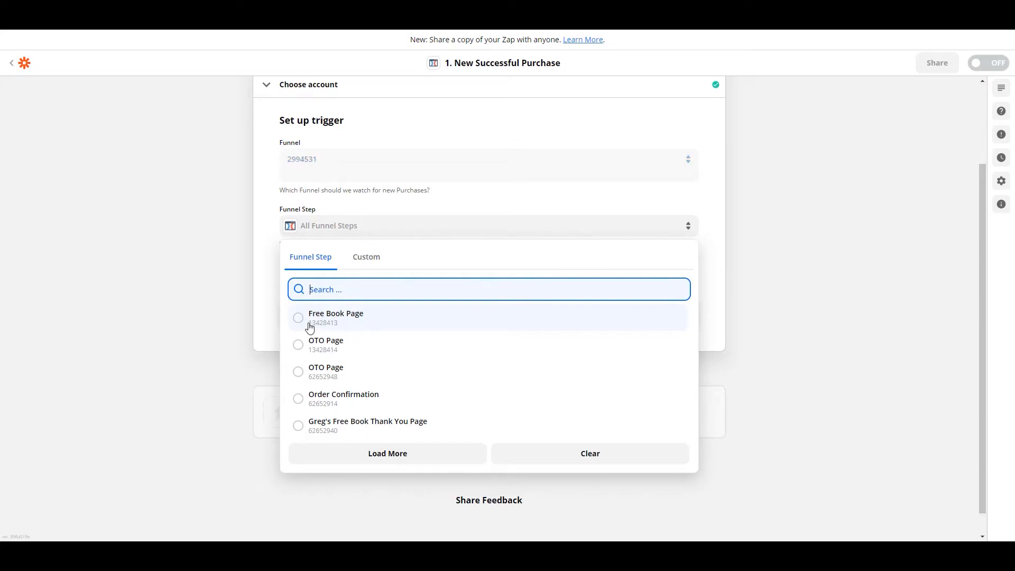
left_click(335, 317)
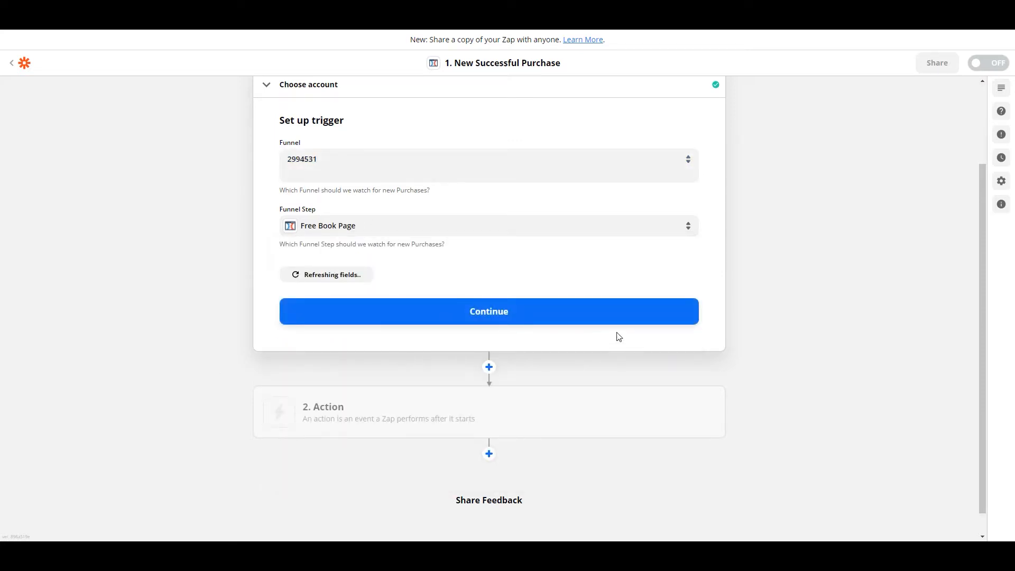
left_click(488, 311)
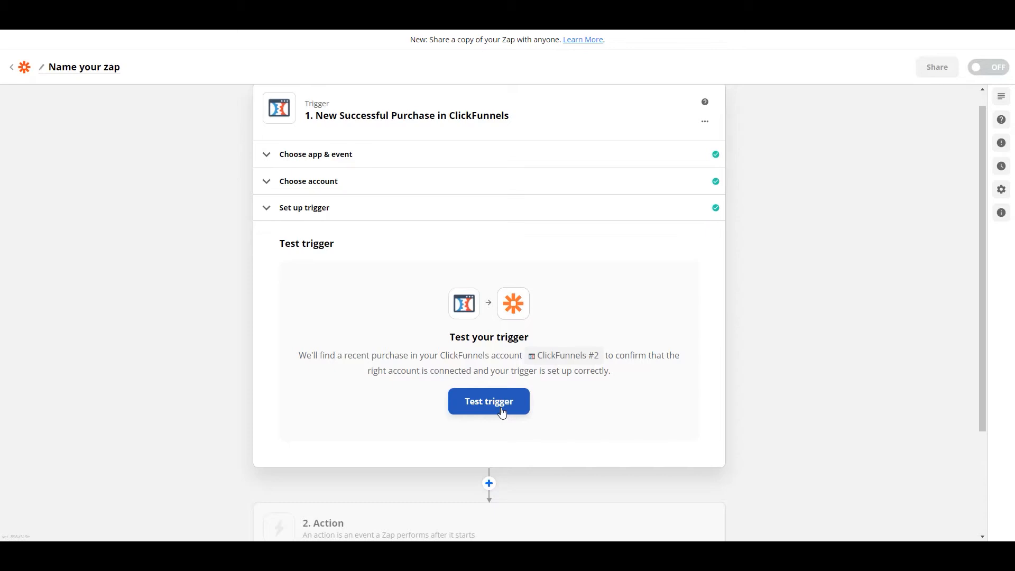
- Test the trigger, review the Purchase A sample data and continue to the action
left_click(489, 400)
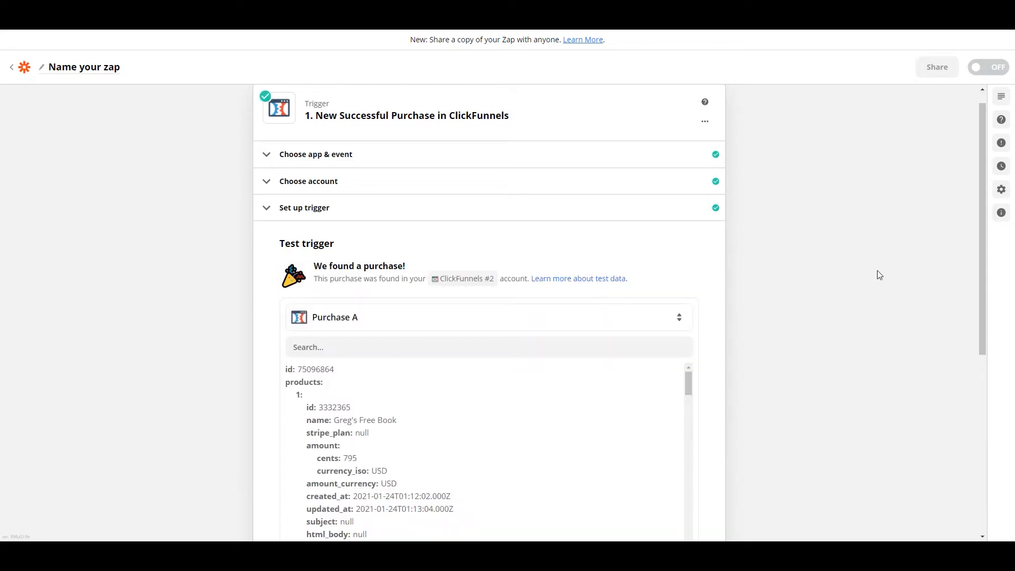
scroll("down", 3)
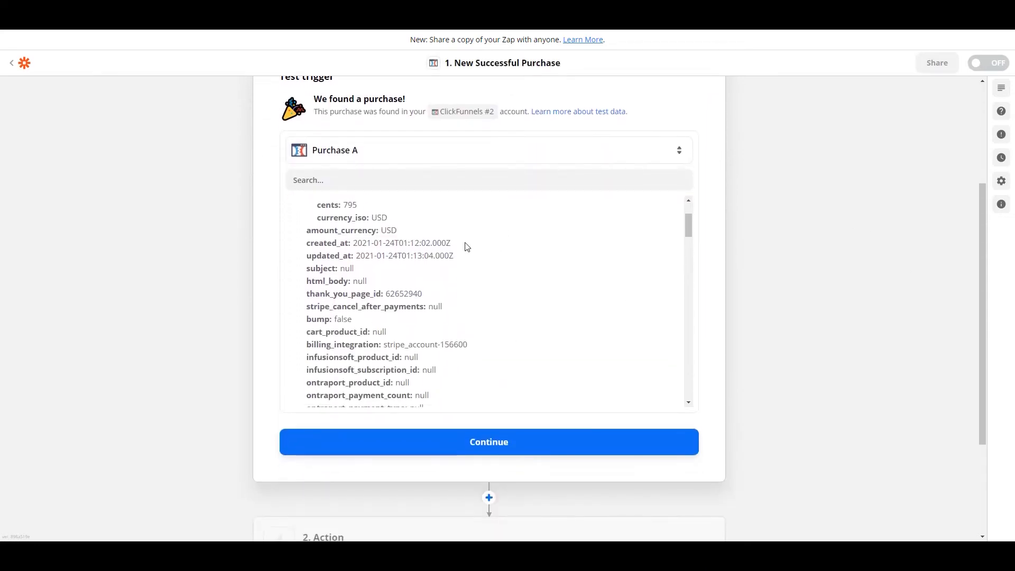
scroll("down", 3)
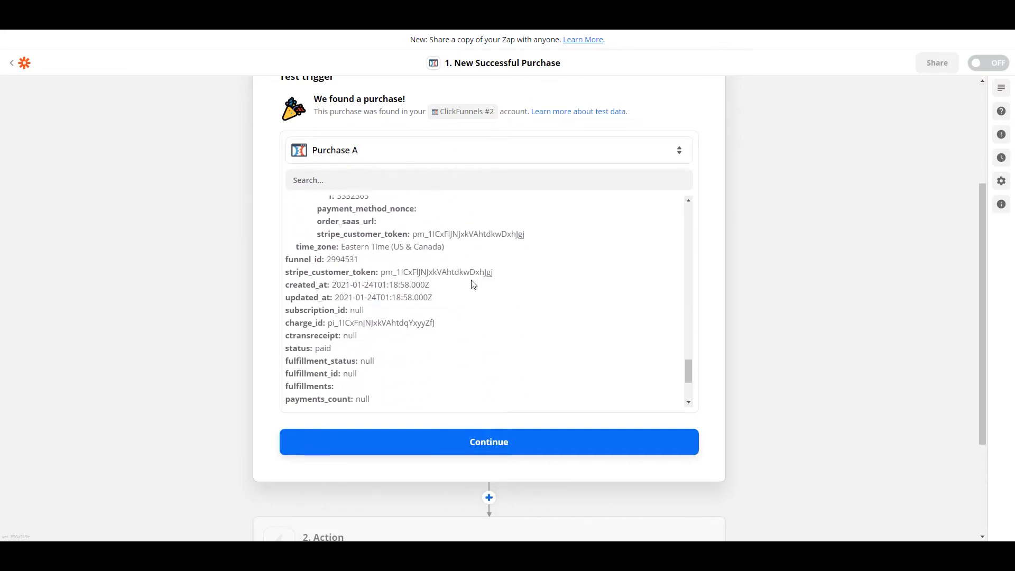
scroll("down", 3)
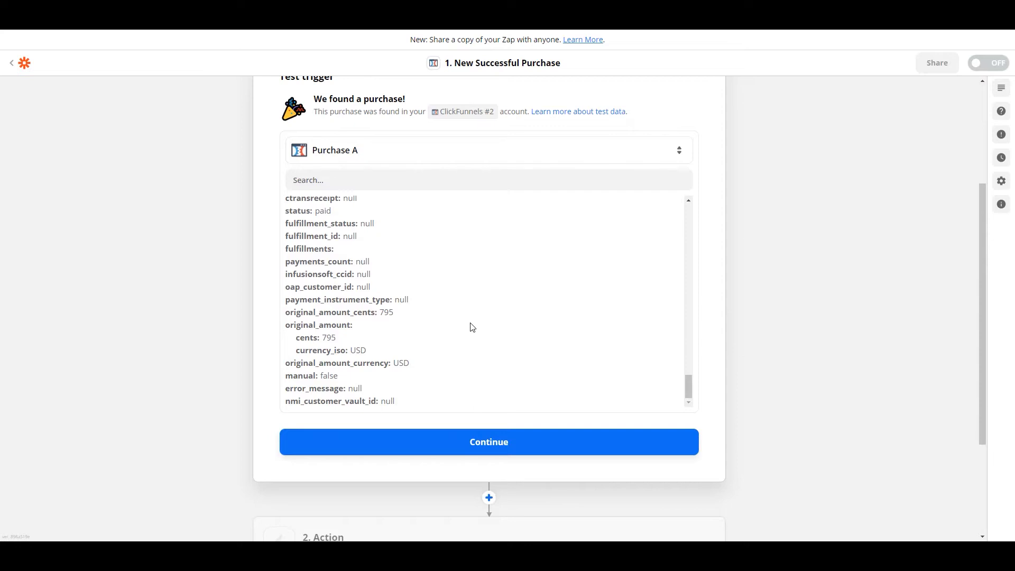
scroll("down", 3)
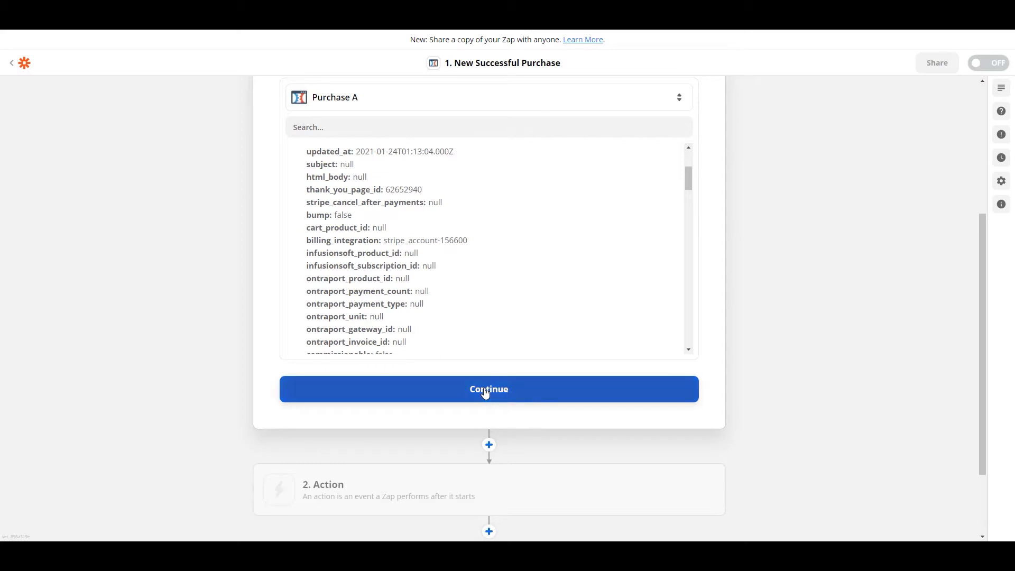
left_click(489, 389)
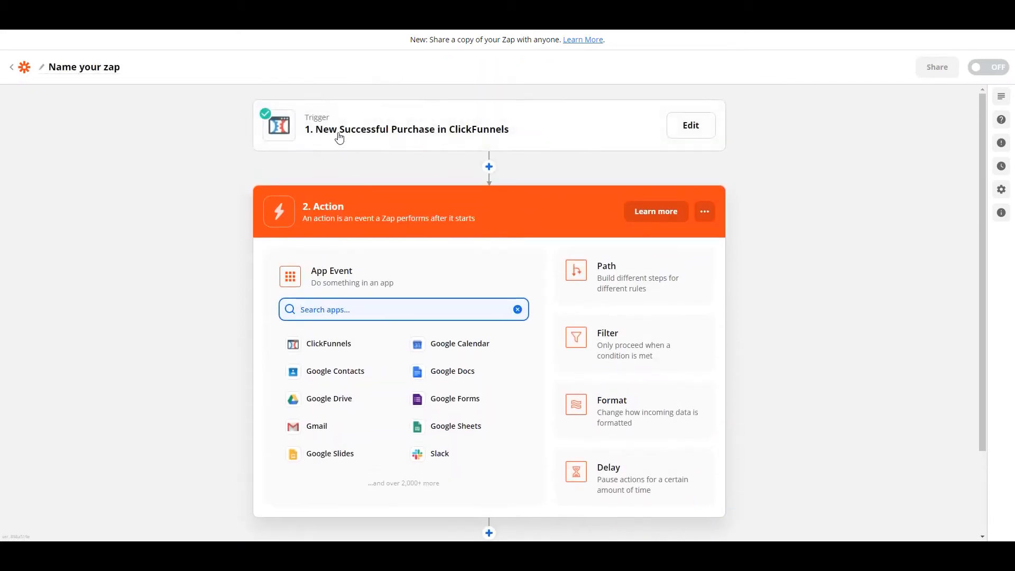
mouse_move(387, 143)
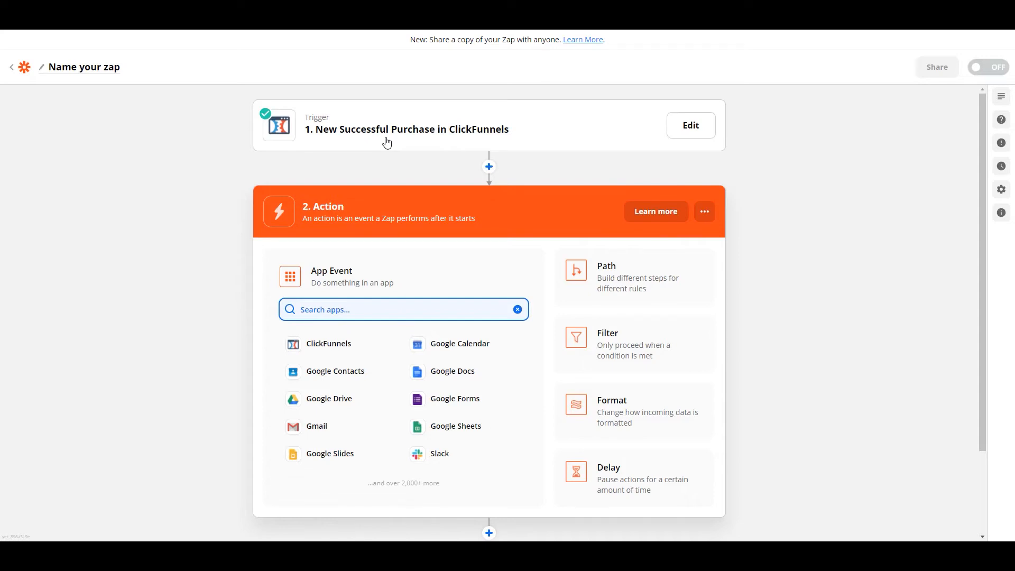
left_click(393, 308)
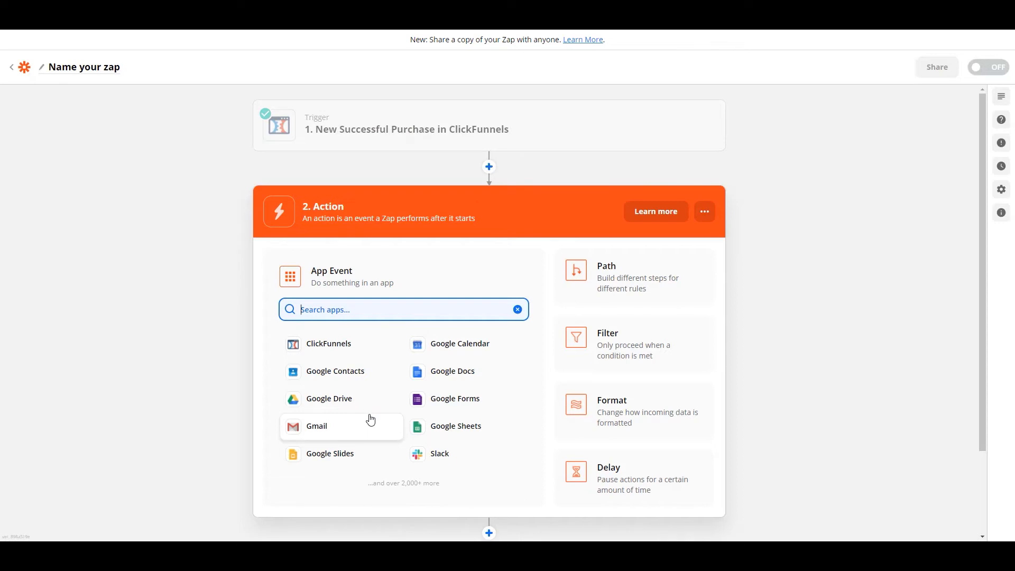
mouse_move(462, 431)
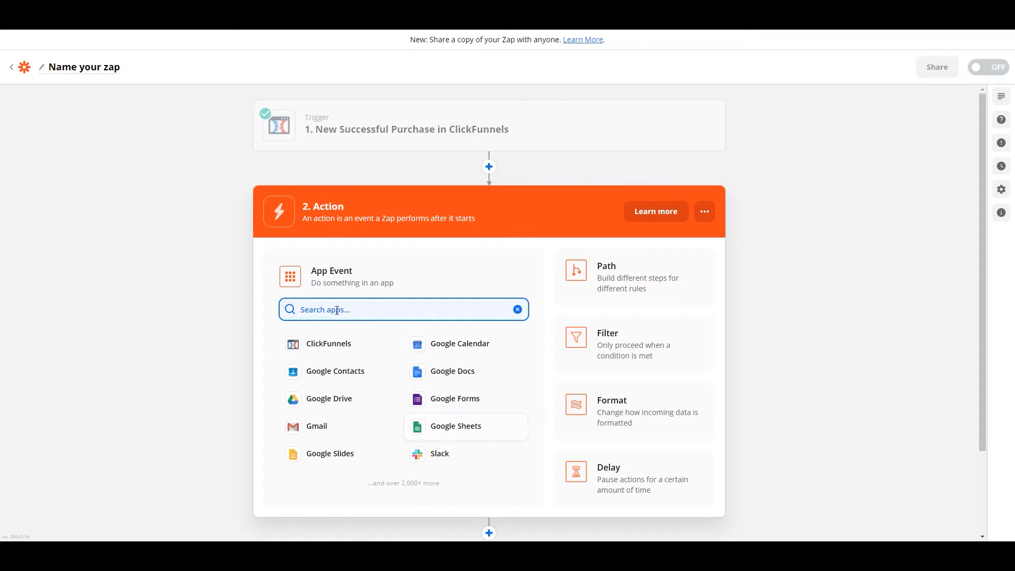
- Set the action to Google Sheets' Create Spreadsheet Row event and continue
left_click(455, 426)
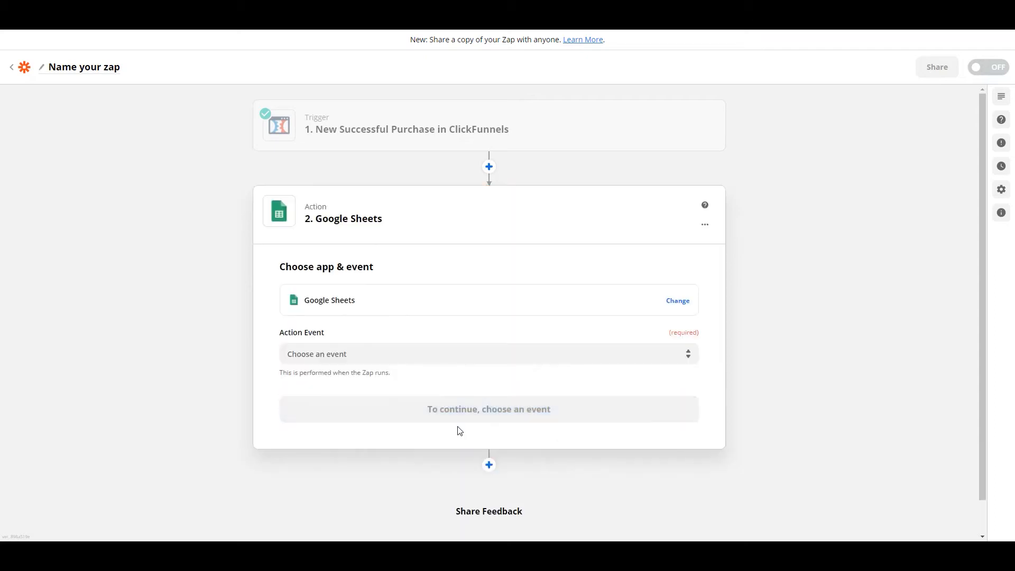
left_click(488, 353)
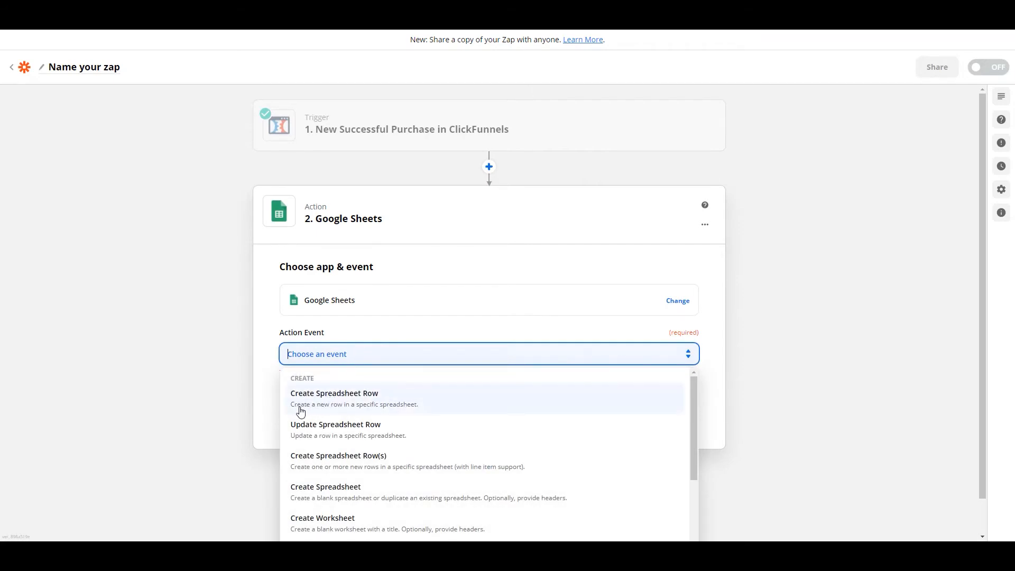
left_click(334, 394)
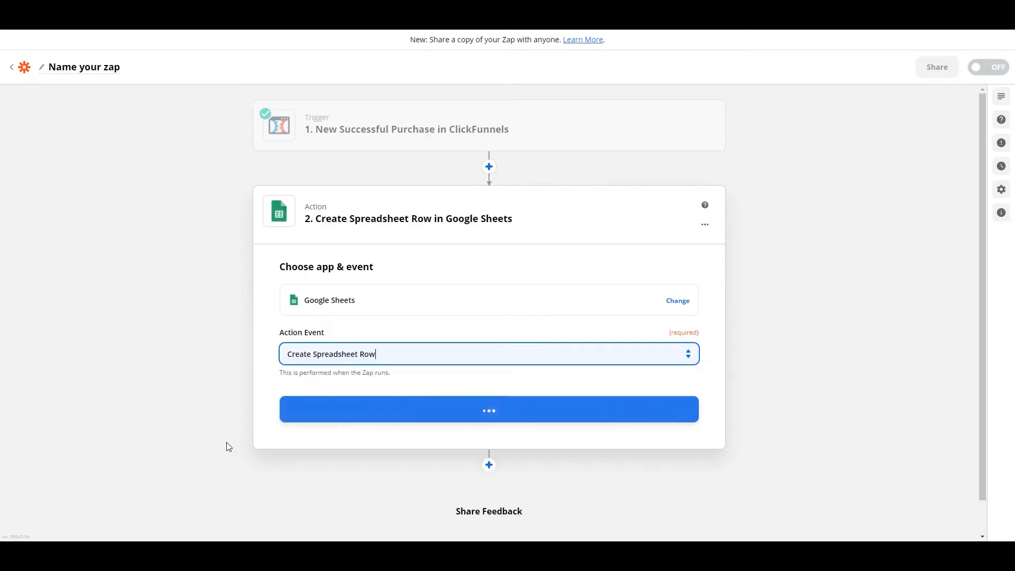
mouse_move(462, 419)
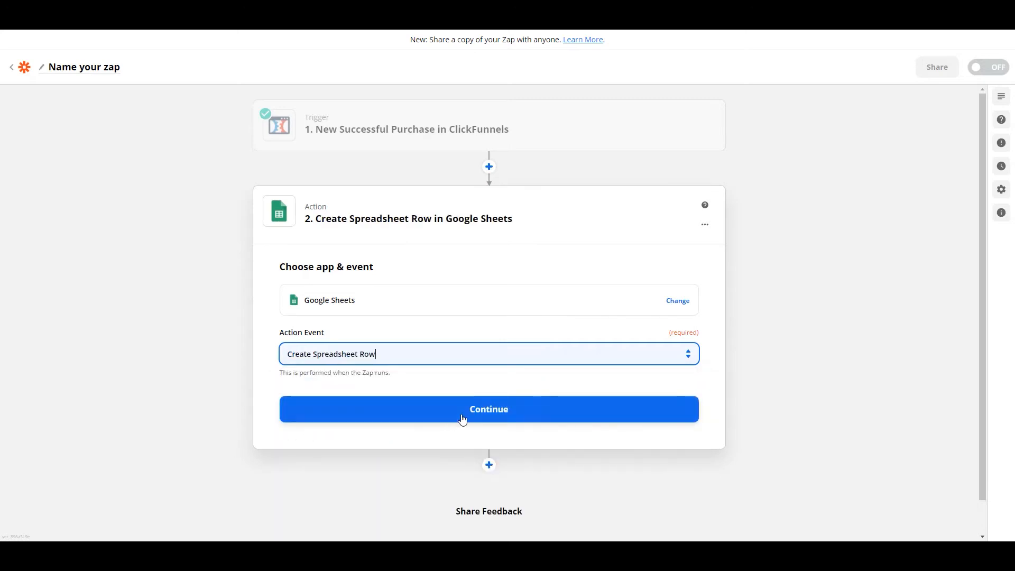
left_click(489, 408)
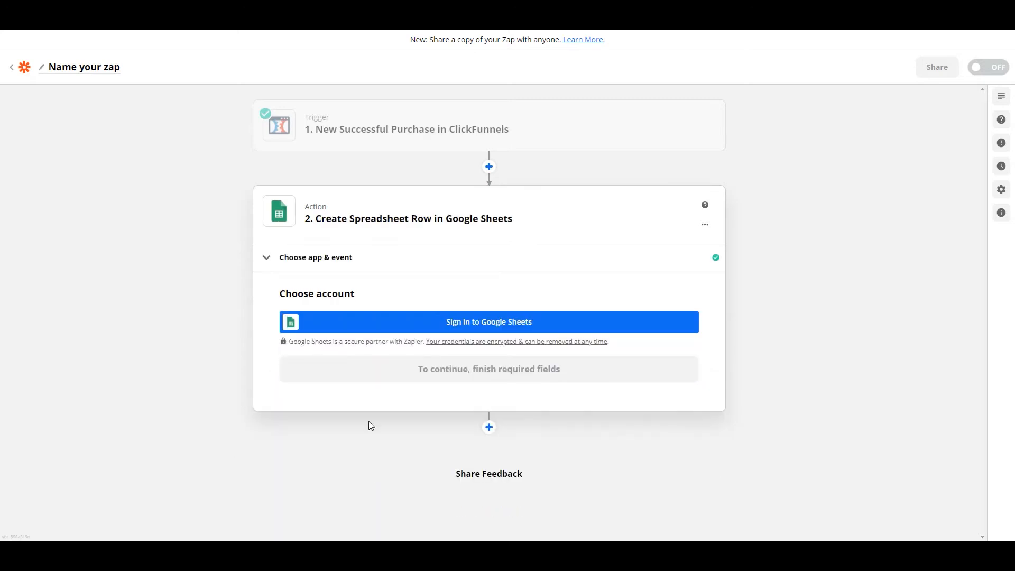
mouse_move(480, 329)
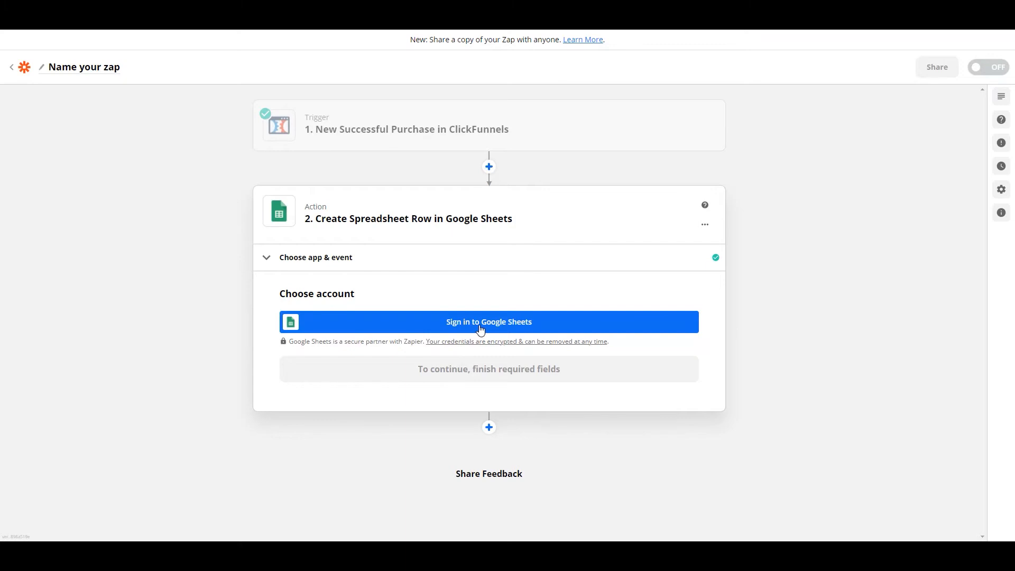
- Connect the Google Sheets account to the zap and grant Zapier access to it
left_click(488, 321)
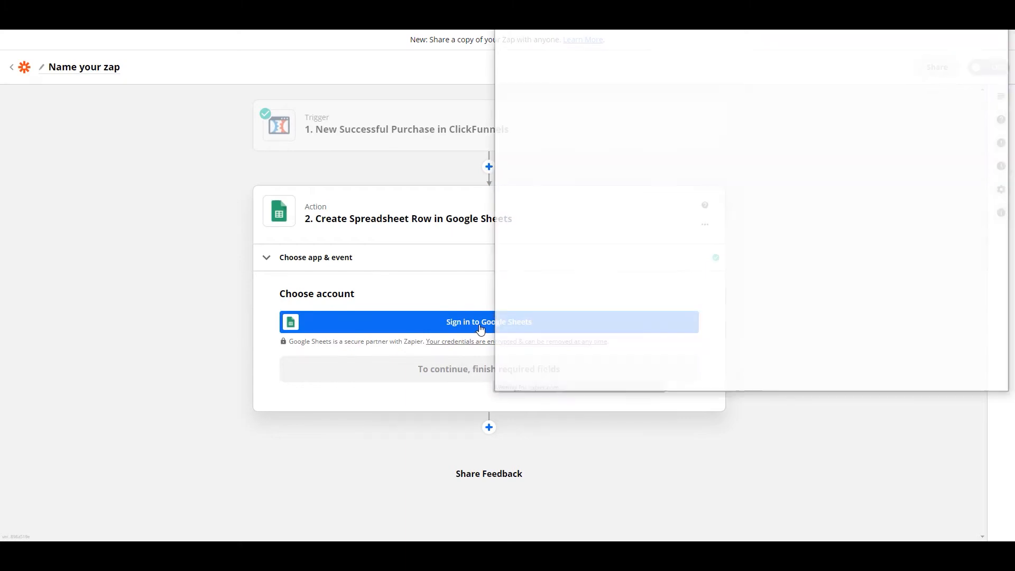
left_click(488, 321)
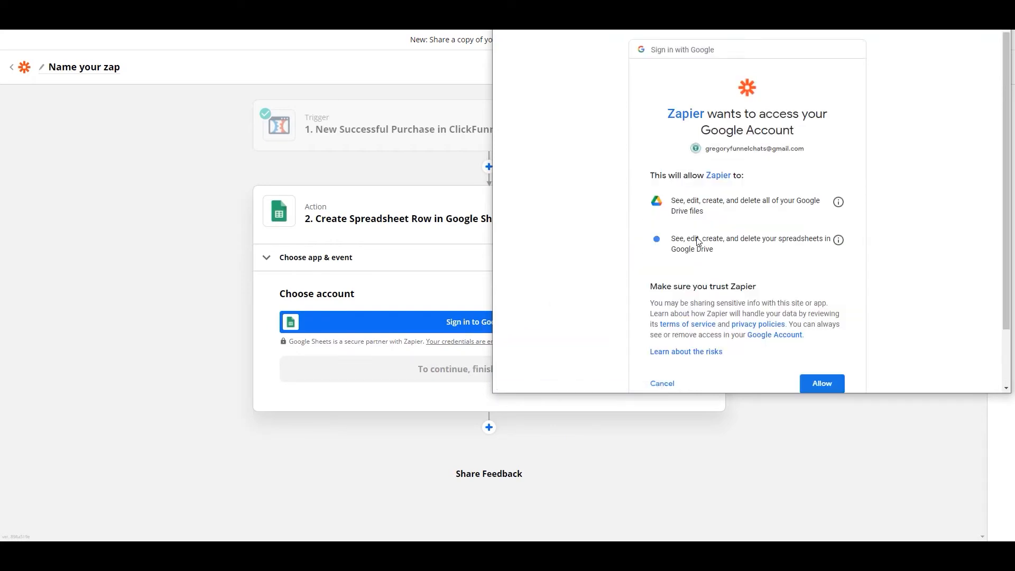
left_click(821, 383)
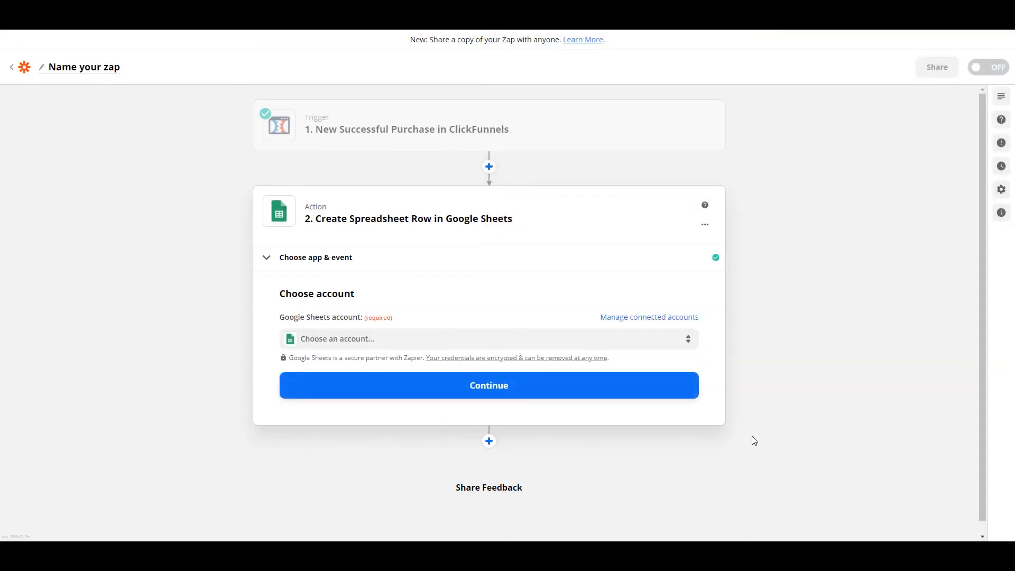
left_click(489, 385)
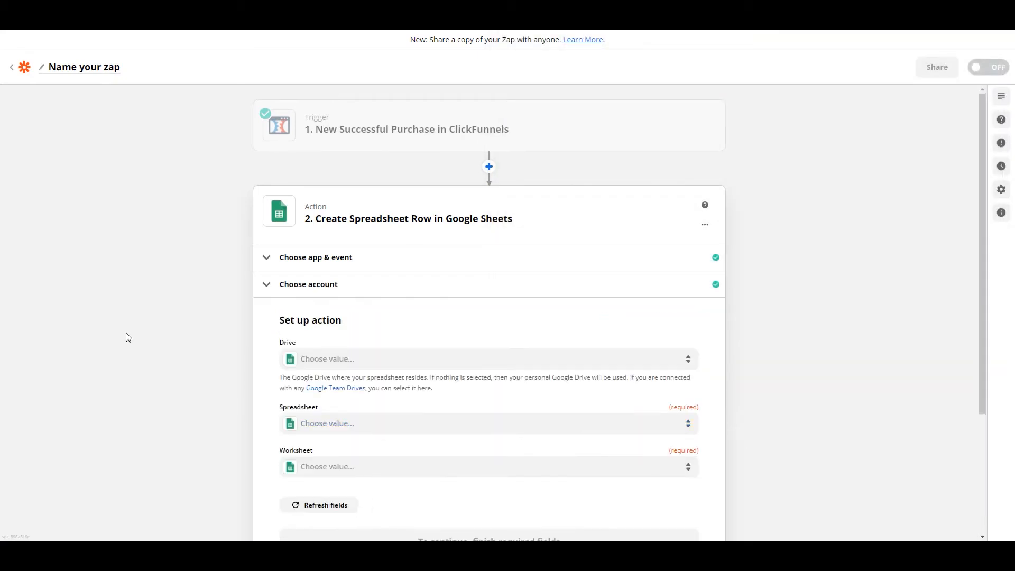
scroll("down", 3)
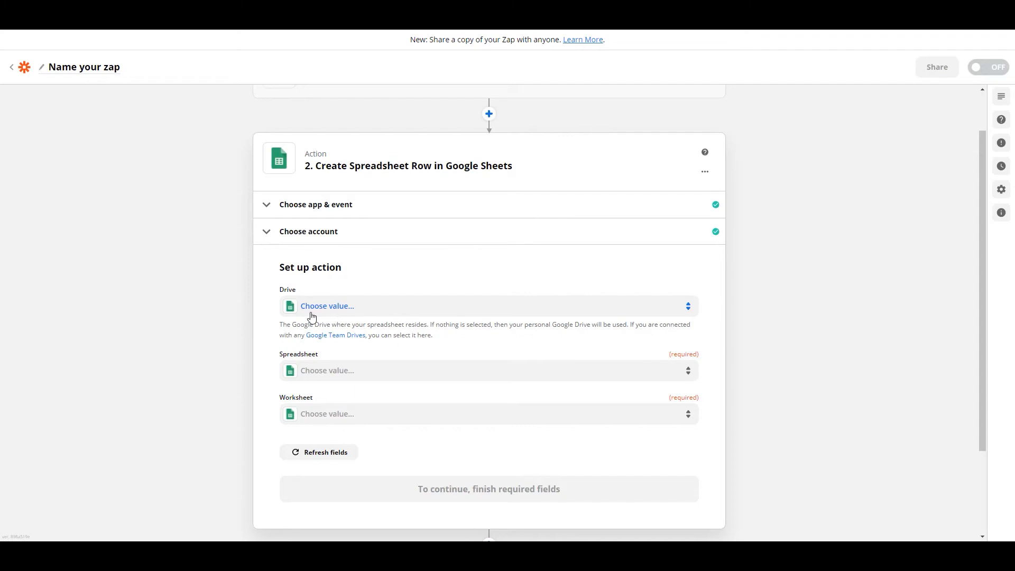
mouse_move(322, 306)
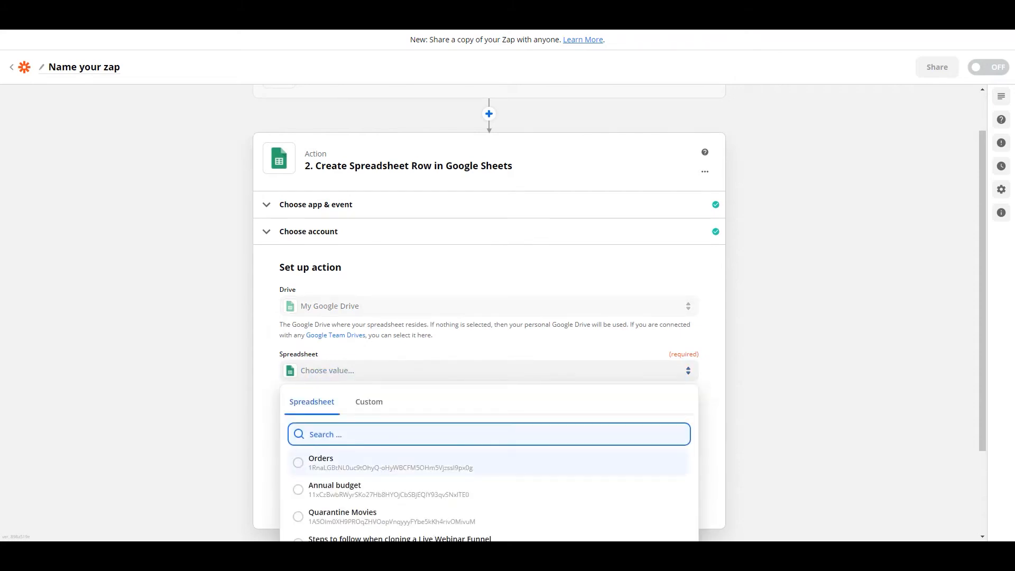
- Target the Orders spreadsheet's Sheet1 so its column fields appear, checking the tab name in Sheets
left_click(320, 462)
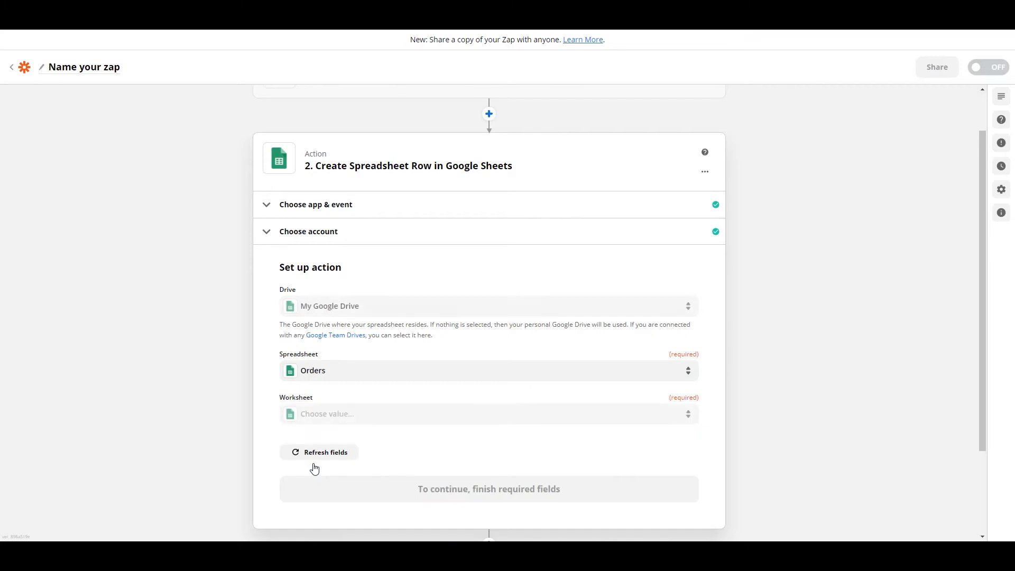
left_click(485, 413)
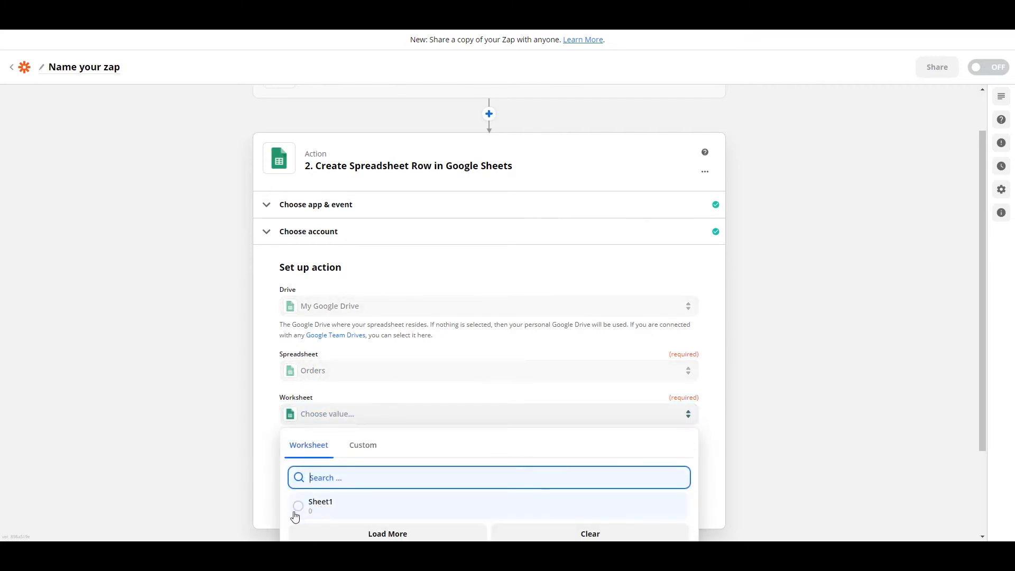
left_click(320, 506)
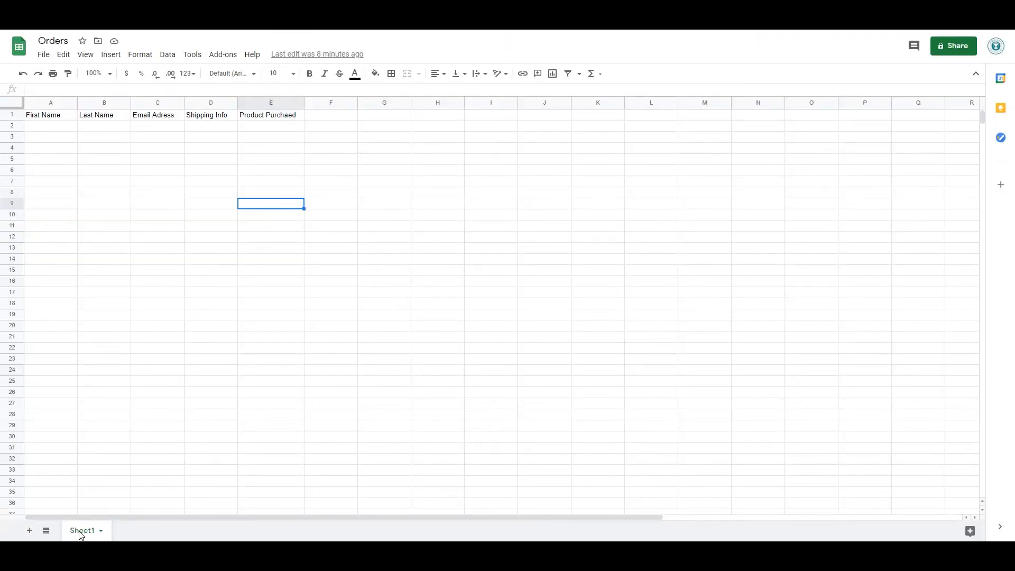
double_click(82, 530)
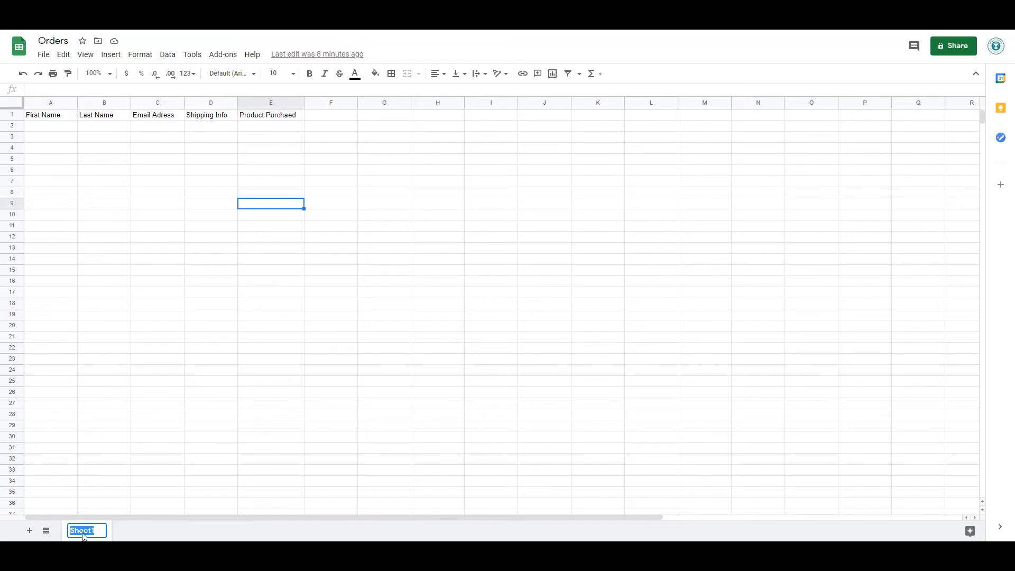
left_click(331, 193)
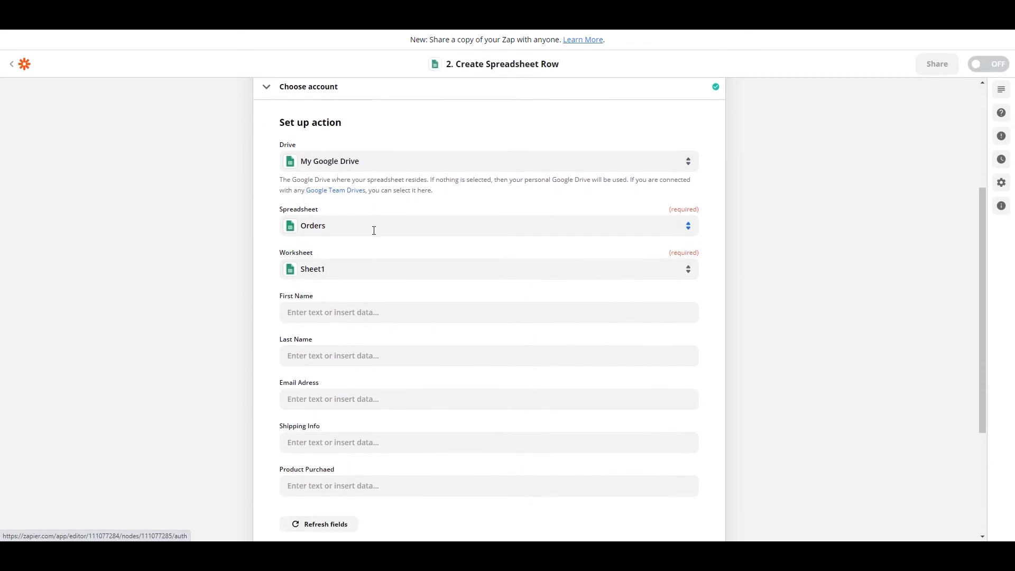
- Map the ClickFunnels contact's first name into the First Name column
scroll("down", 3)
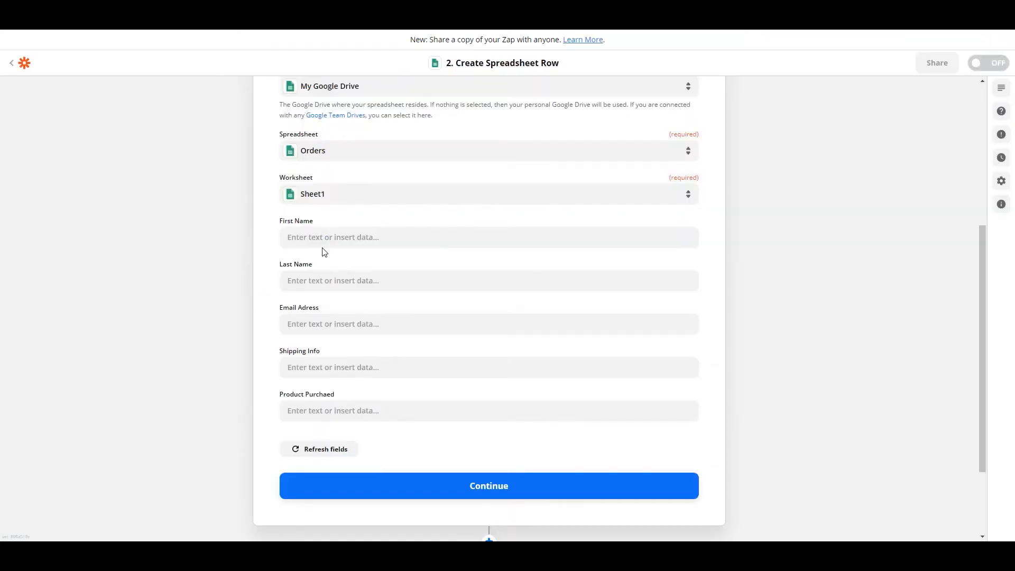
mouse_move(245, 229)
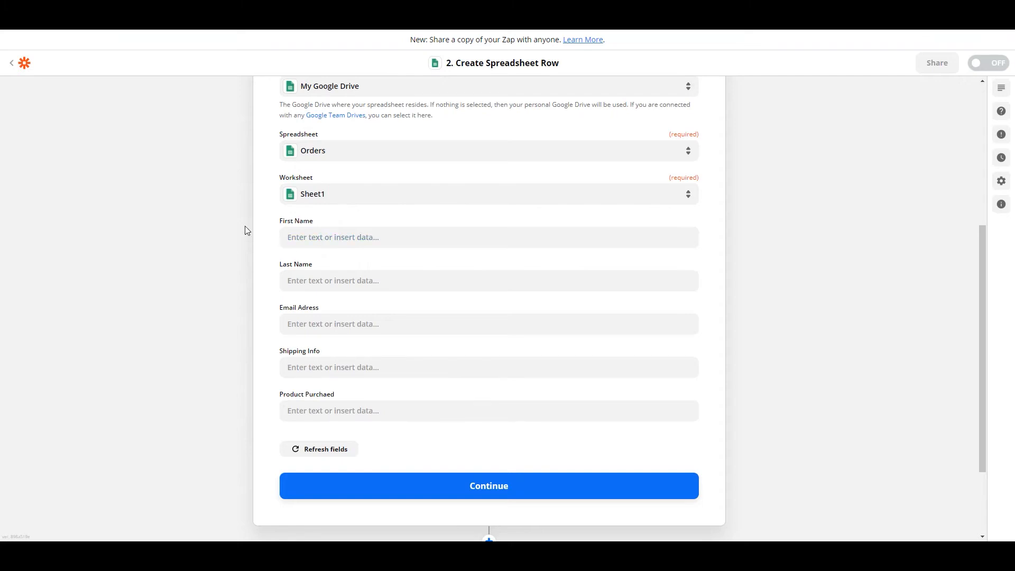
mouse_move(228, 220)
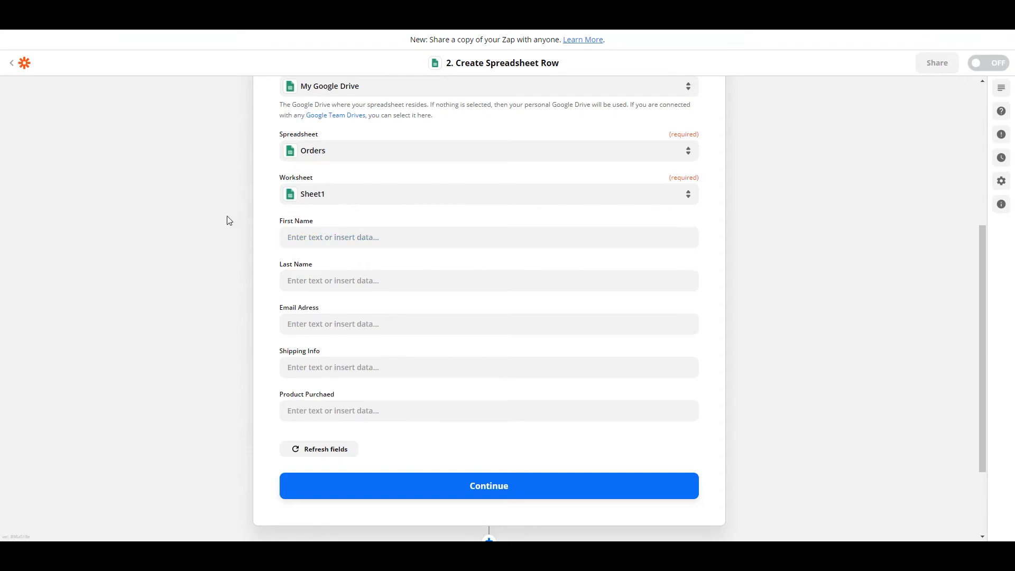
left_click(332, 237)
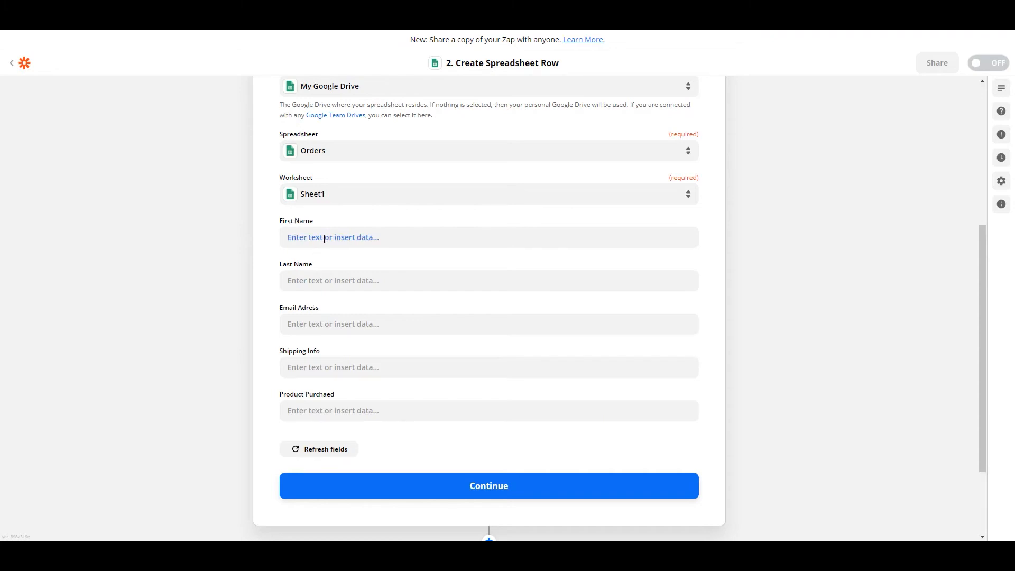
left_click(488, 237)
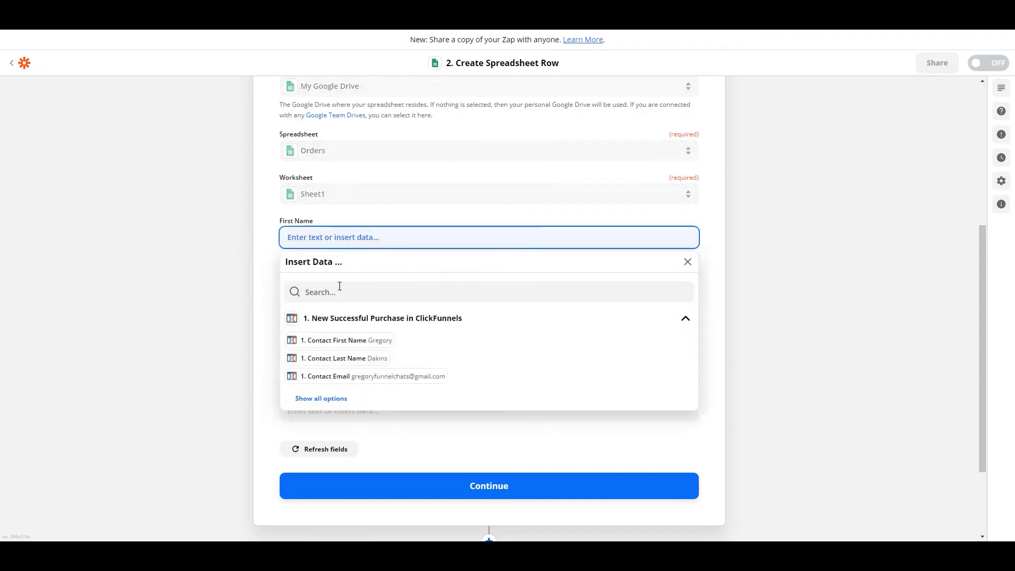
left_click(320, 398)
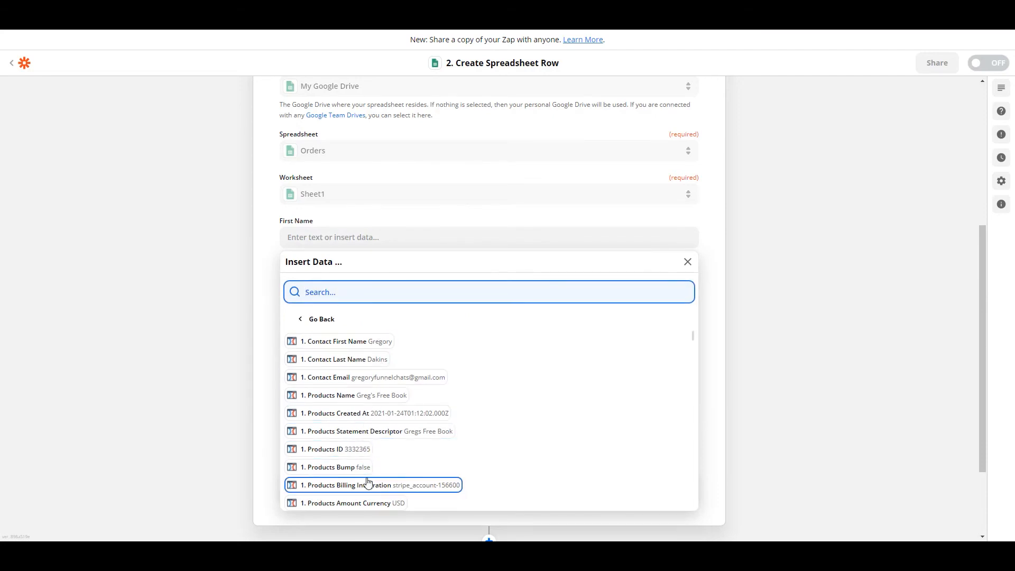
mouse_move(341, 359)
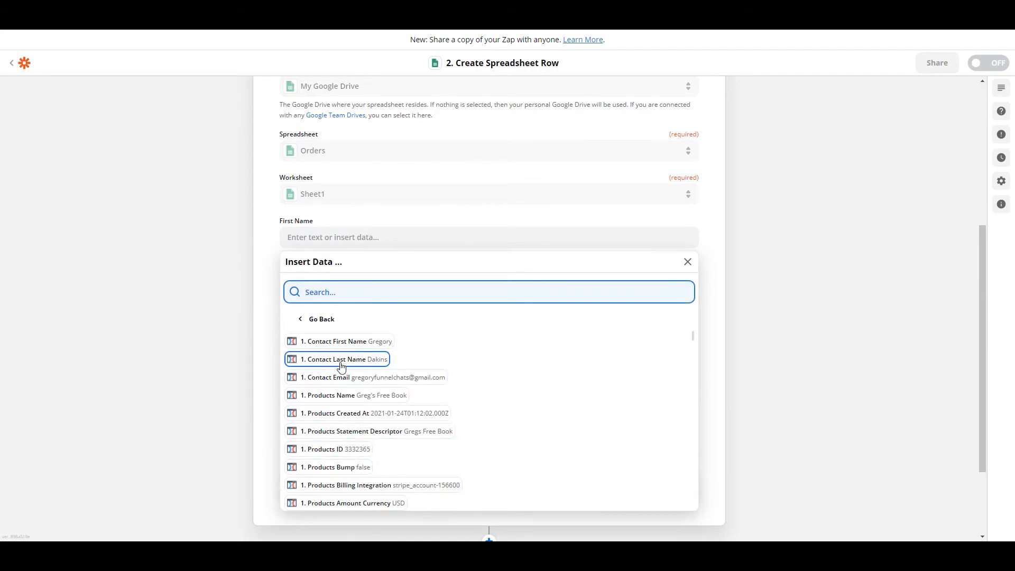
left_click(347, 341)
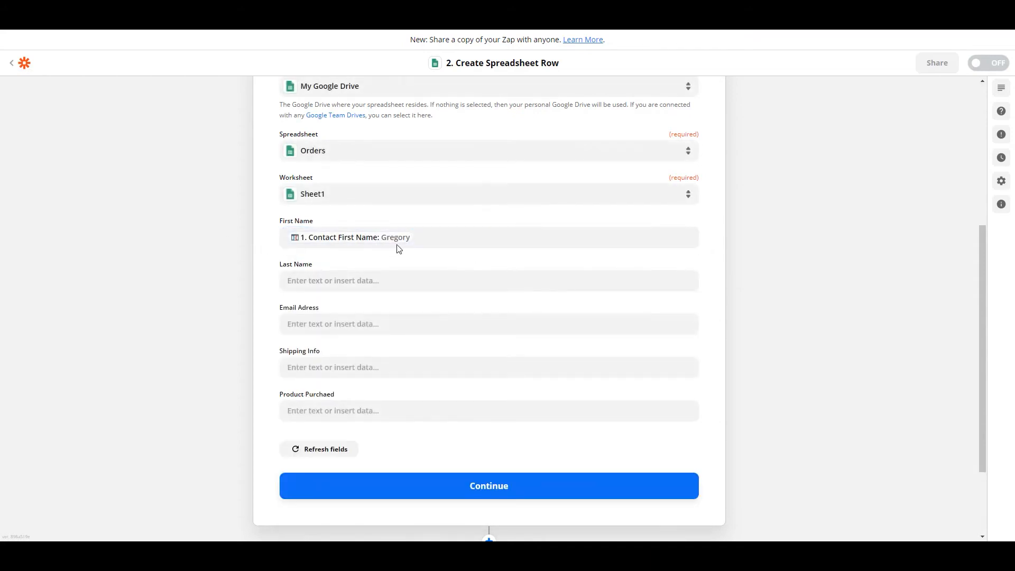
mouse_move(396, 240)
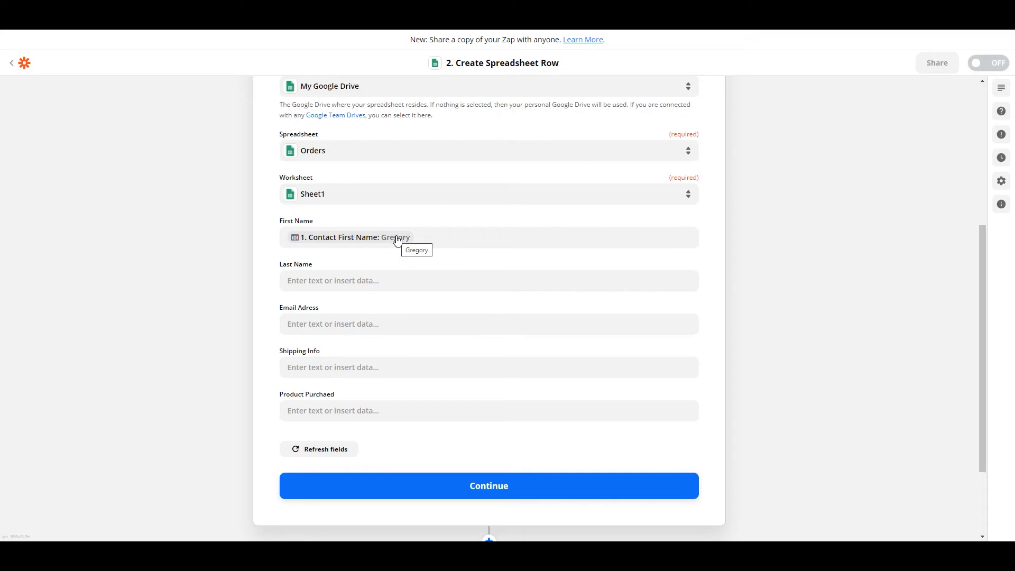
- Map the contact's last name and email into the Last Name and Email Adress columns
left_click(488, 280)
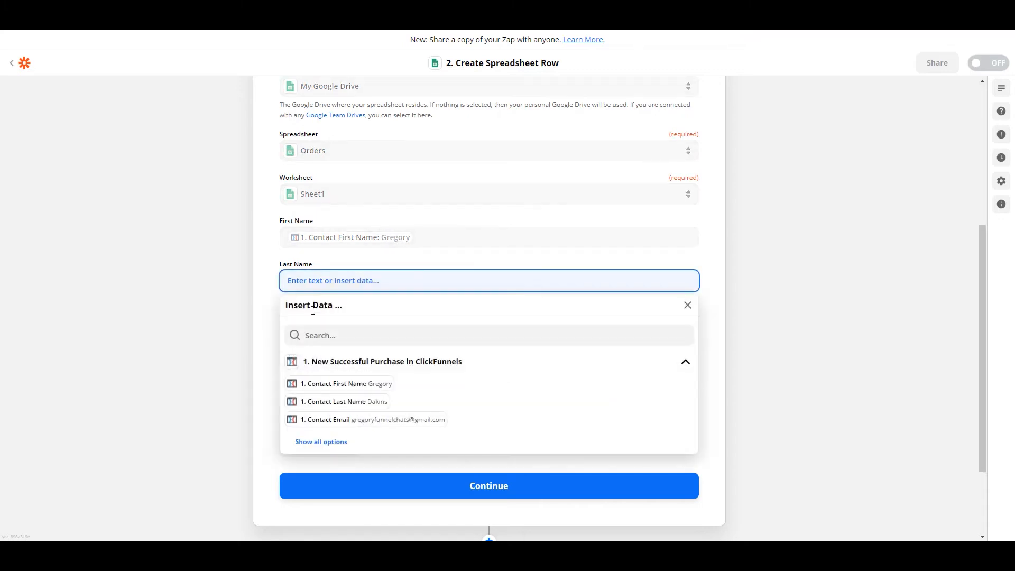
left_click(344, 402)
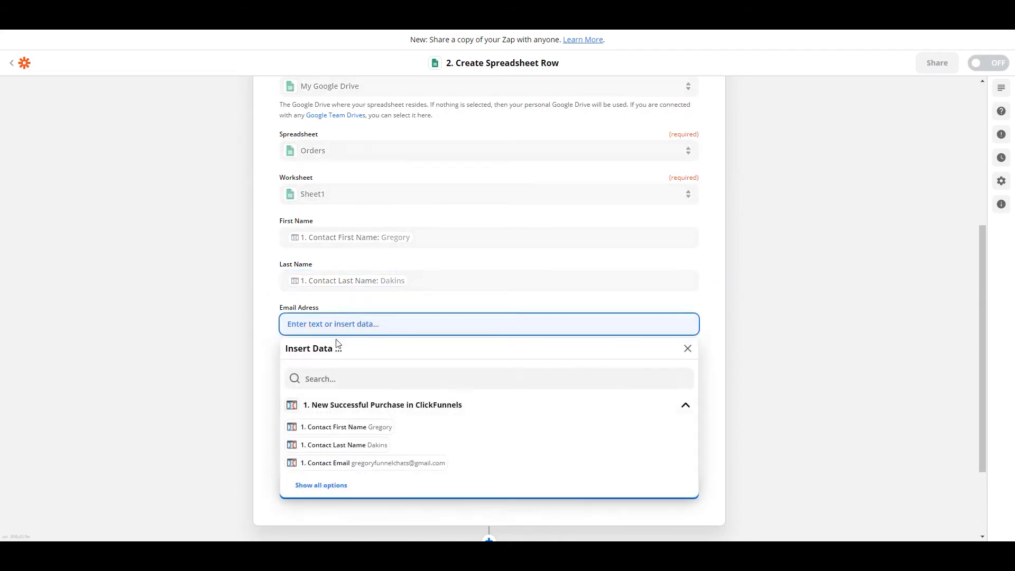
left_click(370, 462)
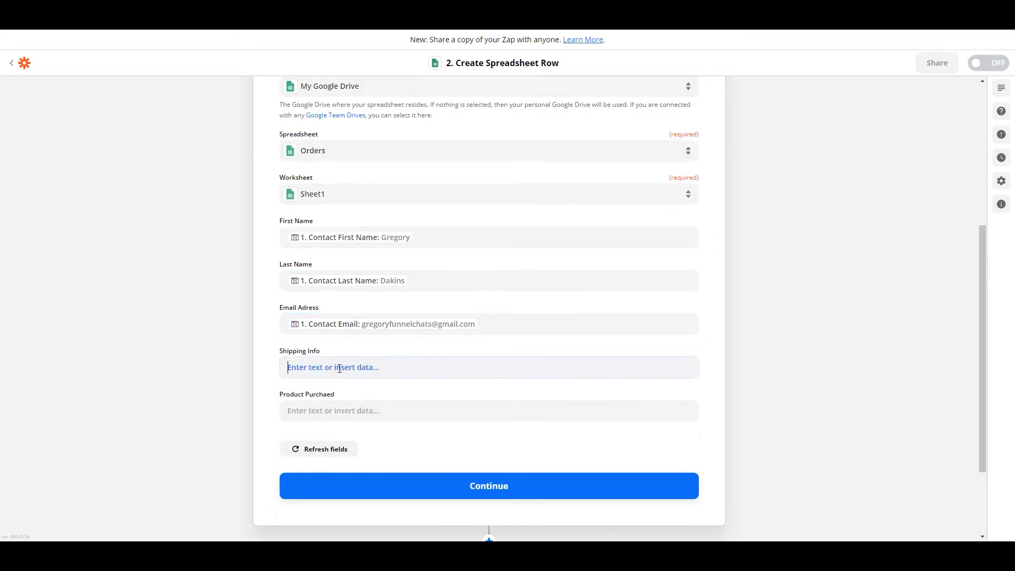
- Add the contact's address and city from the ClickFunnels purchase to Shipping Info
left_click(489, 367)
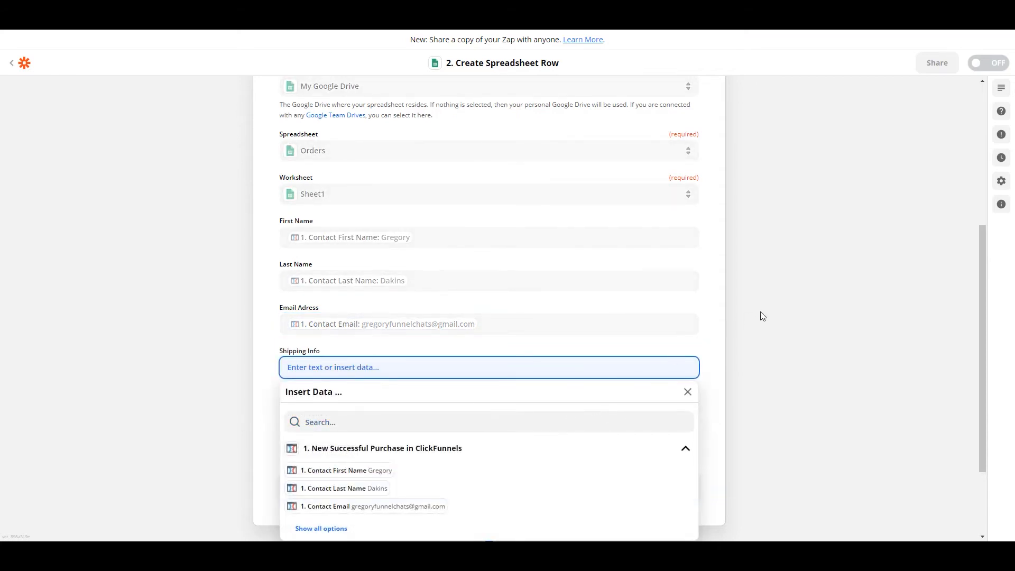
scroll("down", 3)
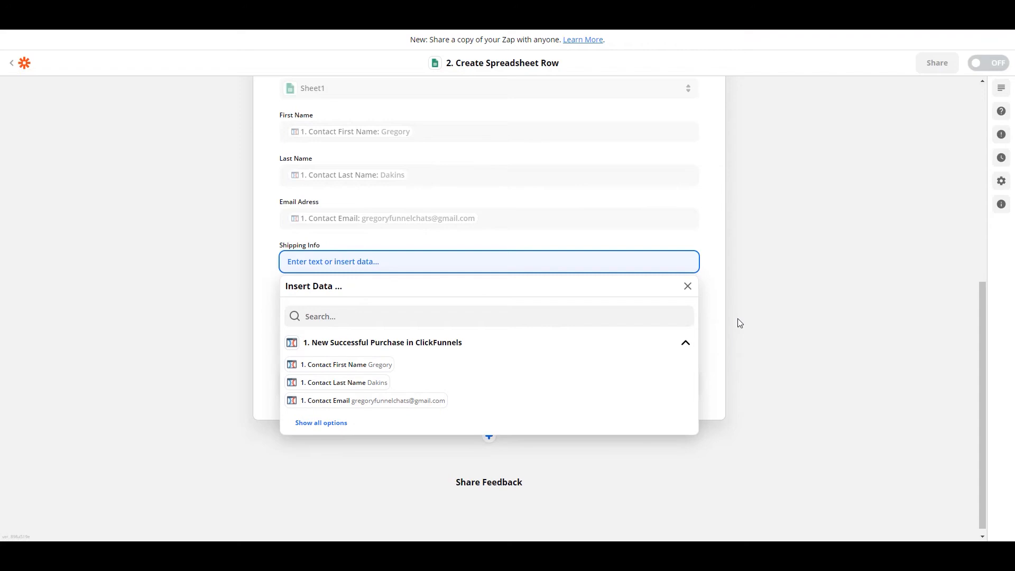
left_click(322, 422)
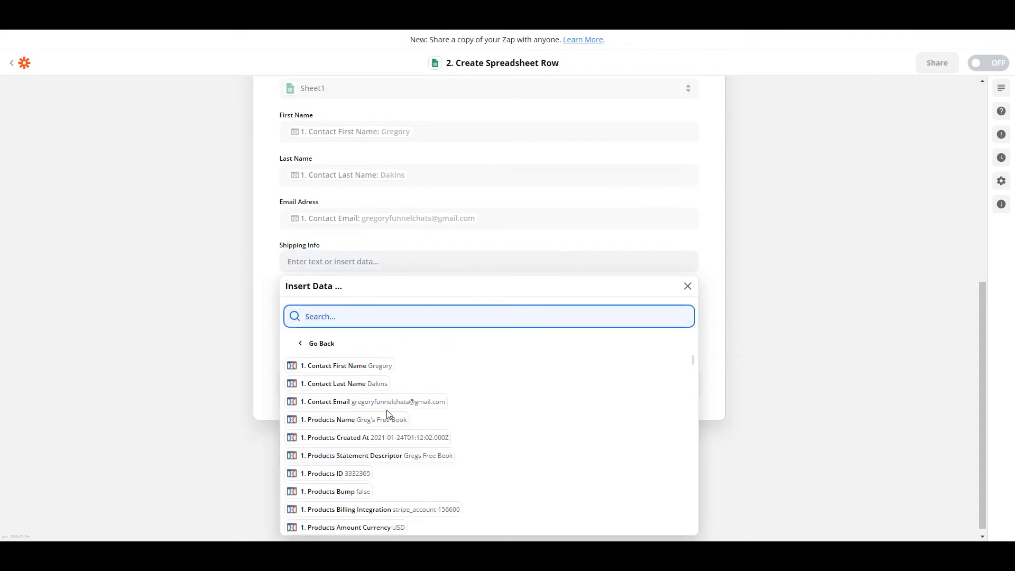
scroll("down", 3)
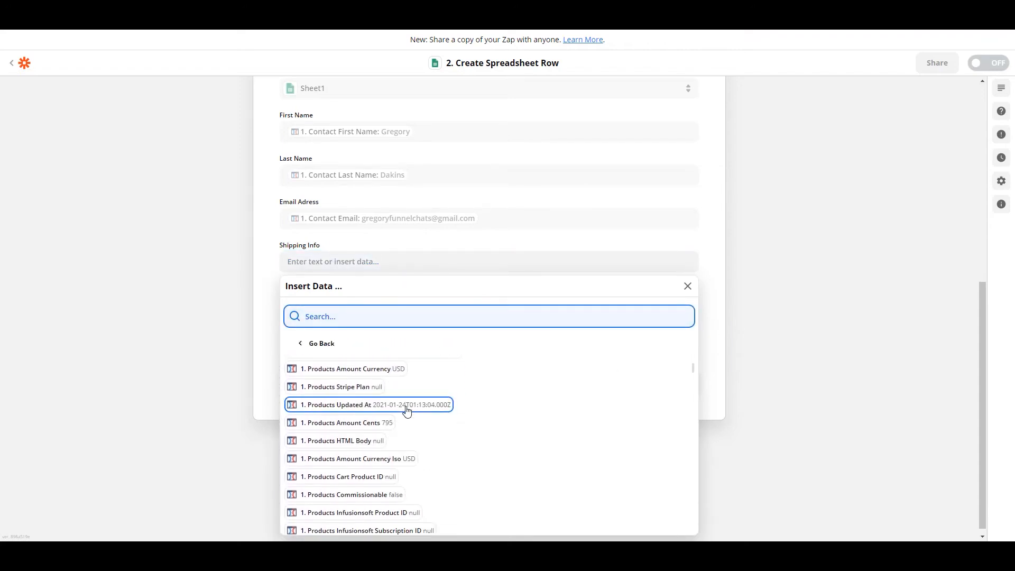
scroll("down", 3)
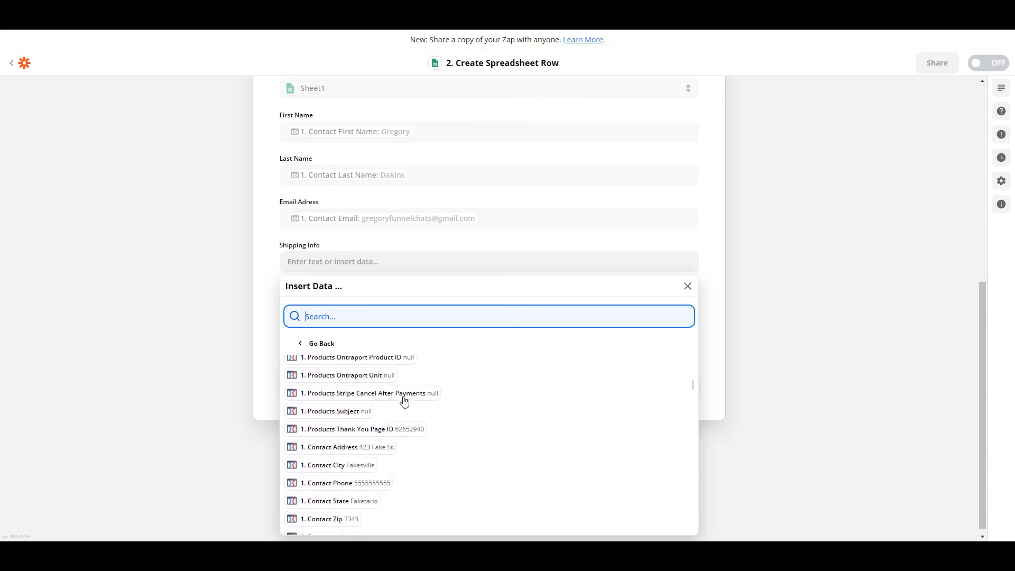
scroll("down", 3)
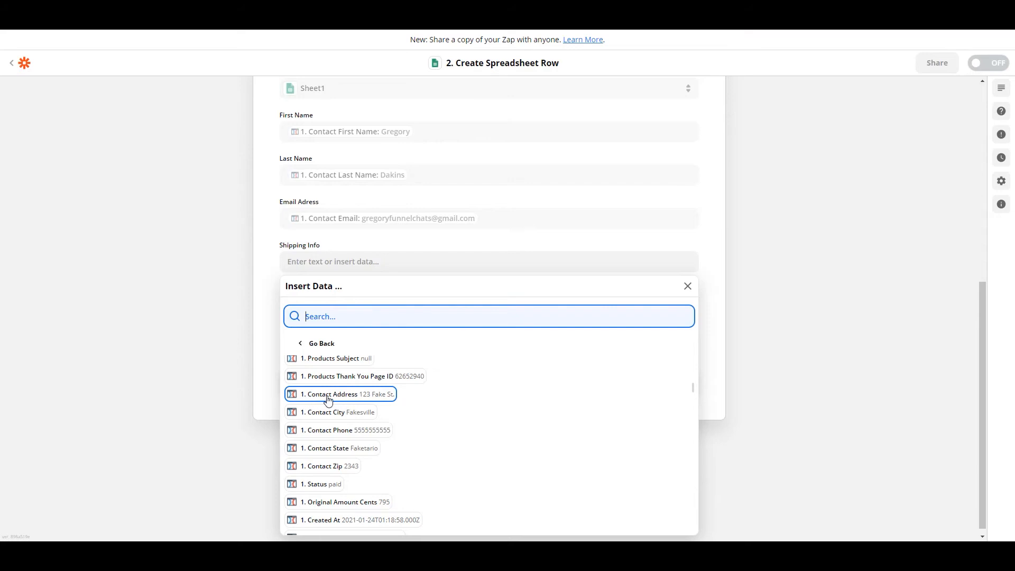
left_click(347, 393)
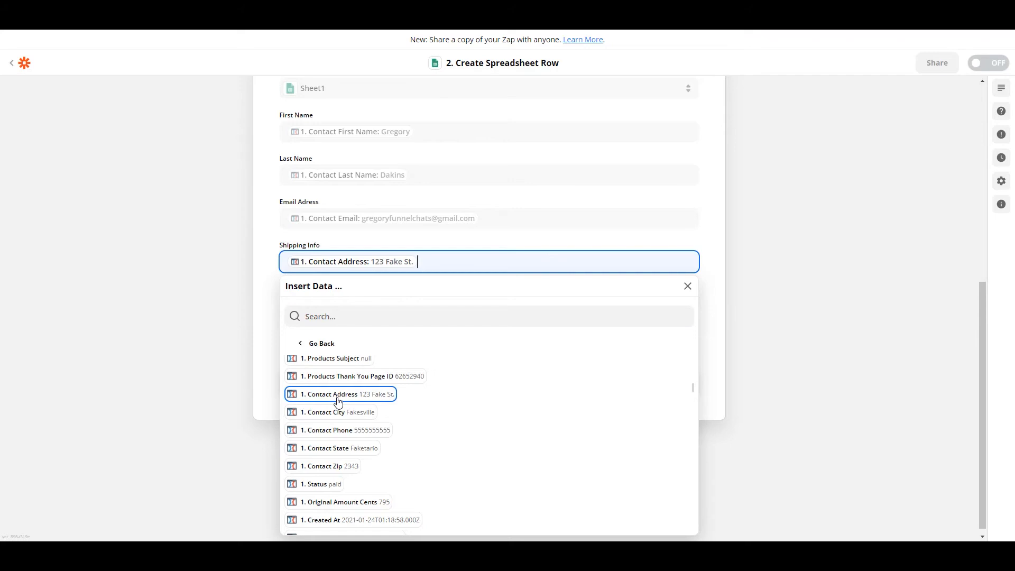
left_click(336, 411)
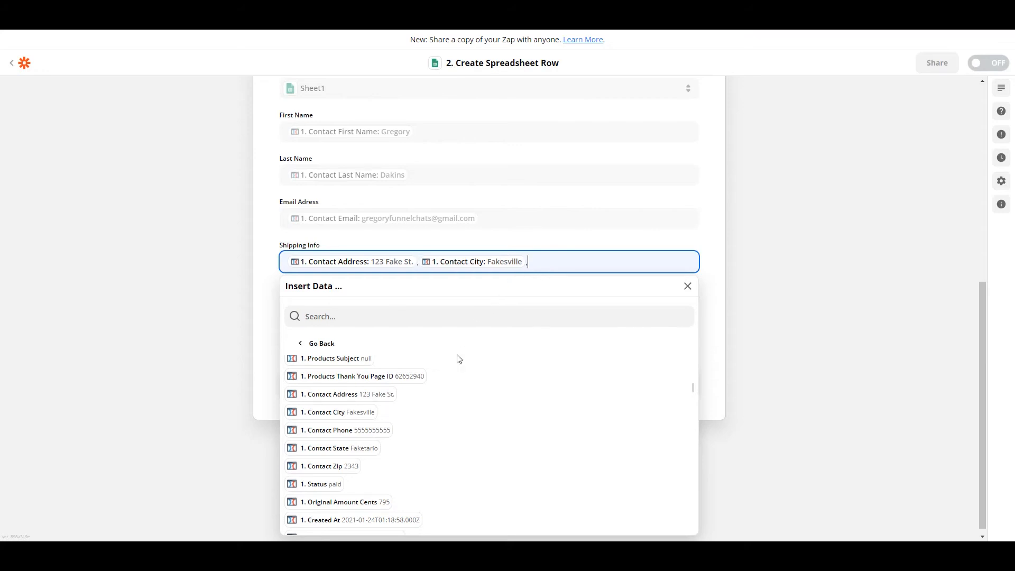
mouse_move(404, 397)
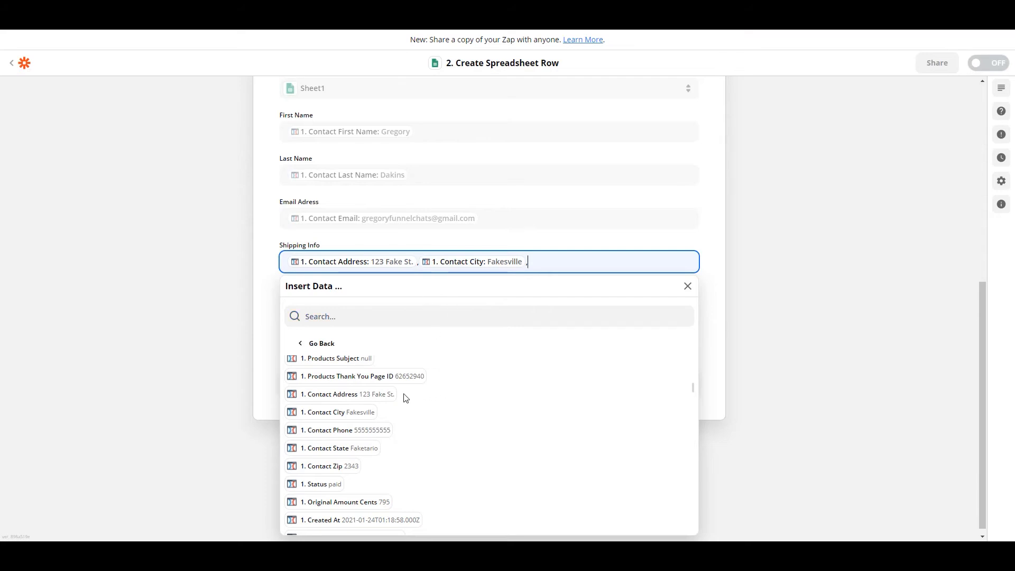
mouse_move(342, 450)
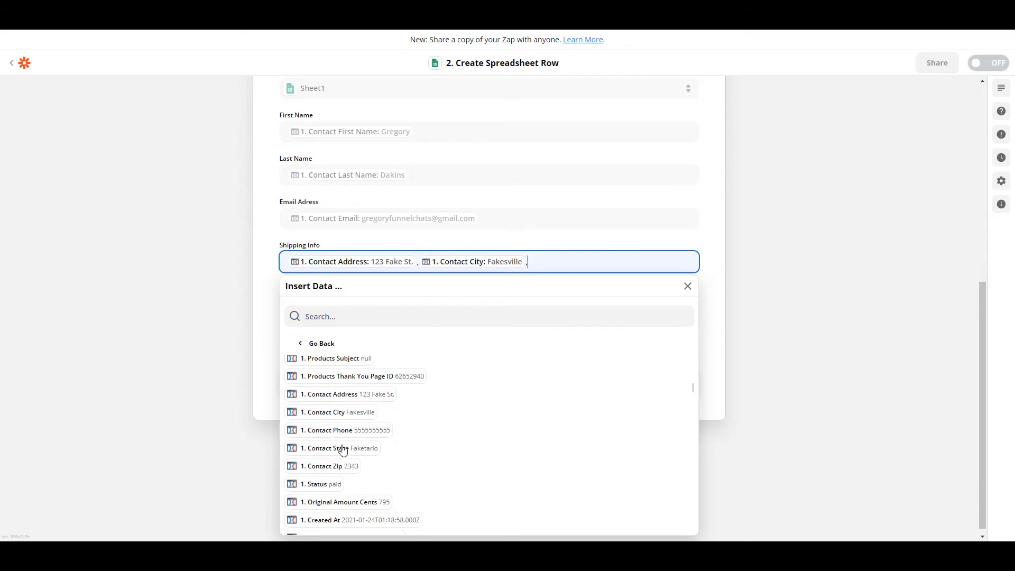
- Add the contact's state and zip to Shipping Info and finish the field
left_click(332, 447)
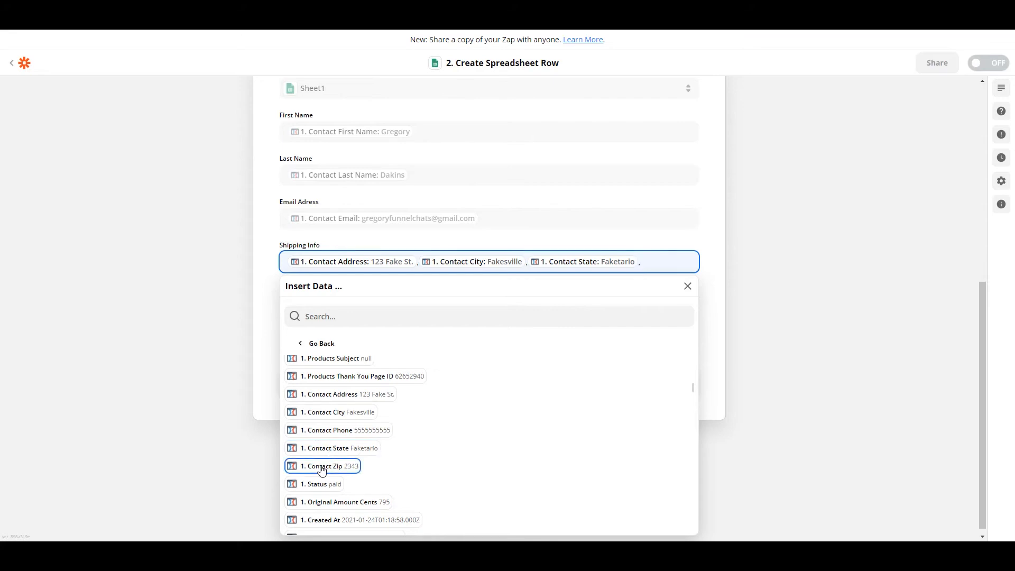
left_click(330, 465)
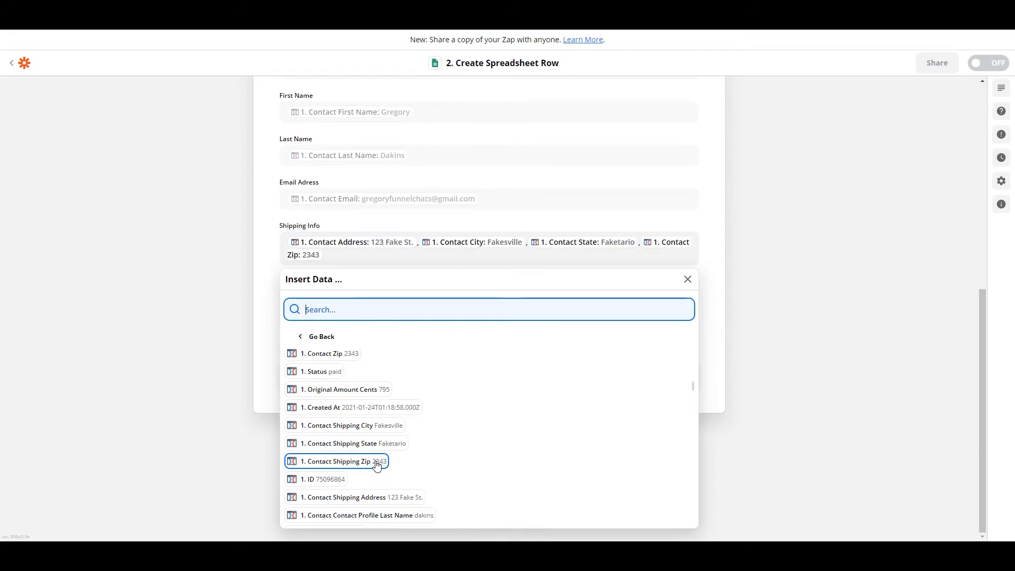
mouse_move(342, 425)
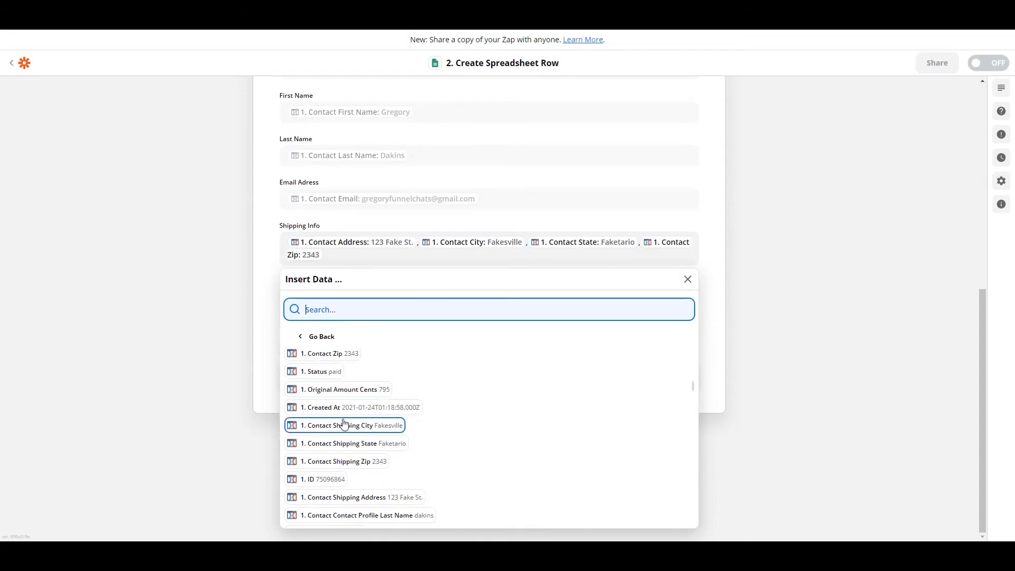
mouse_move(336, 372)
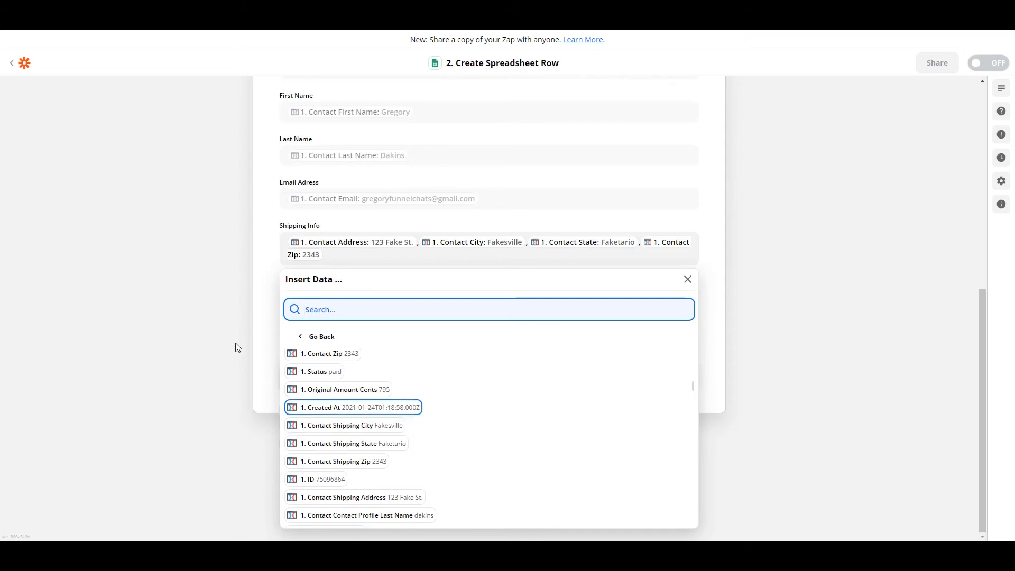
left_click(687, 279)
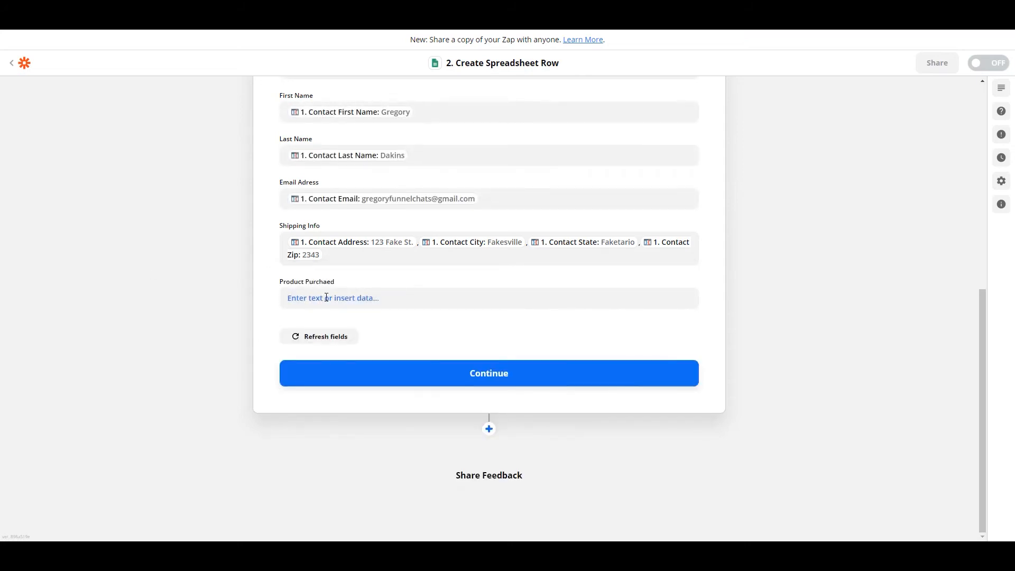
- Map the purchase's Products Name (found by searching 'Free Book') into the Product Purchaed column
left_click(488, 298)
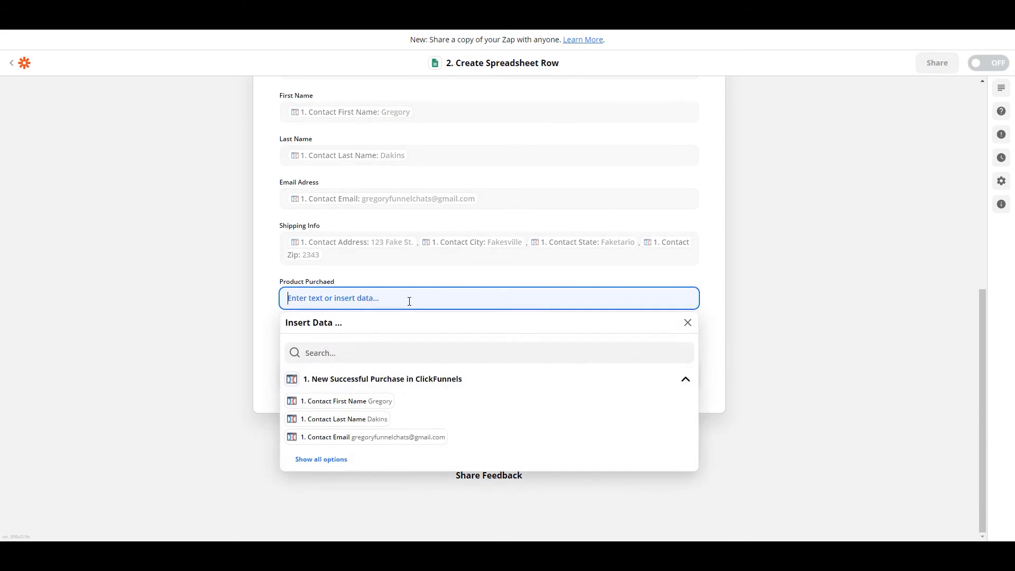
left_click(321, 459)
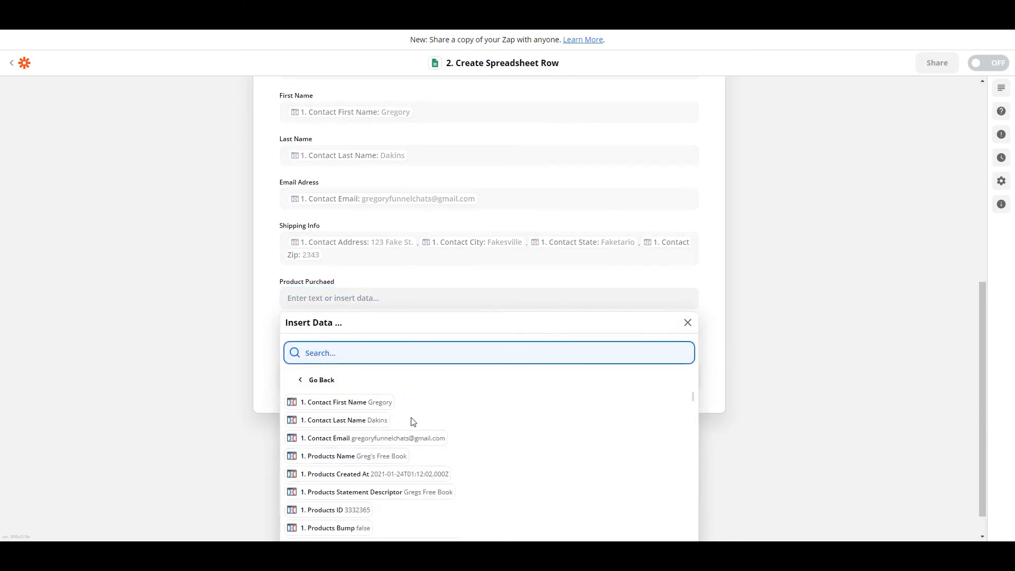
scroll("down", 3)
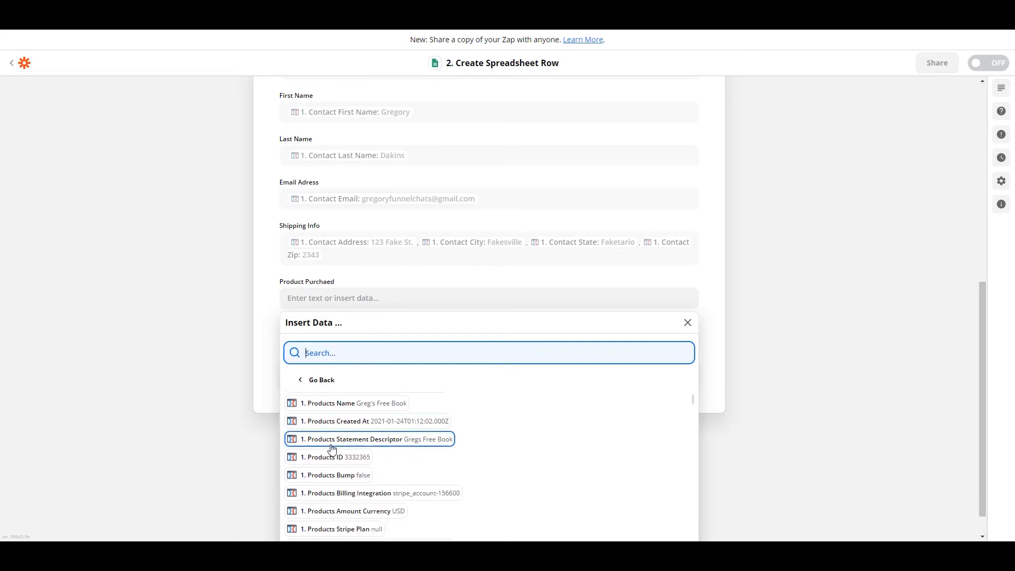
mouse_move(408, 446)
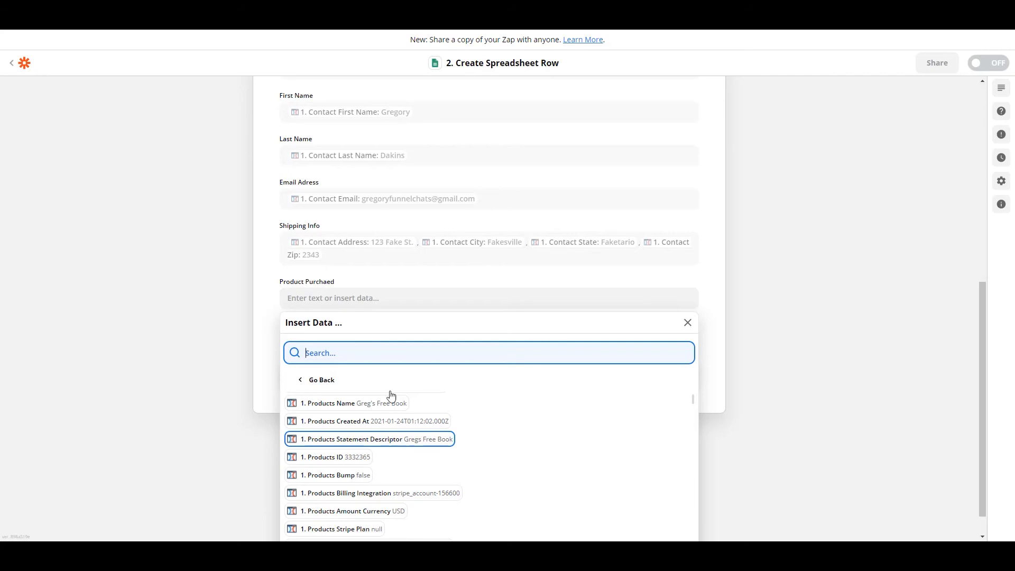
mouse_move(355, 353)
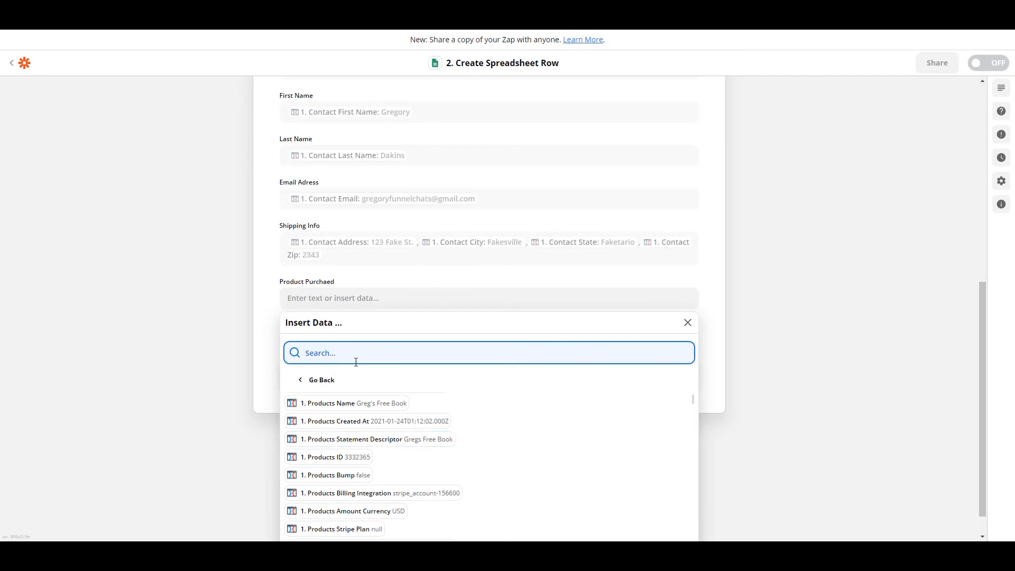
type("Free Book")
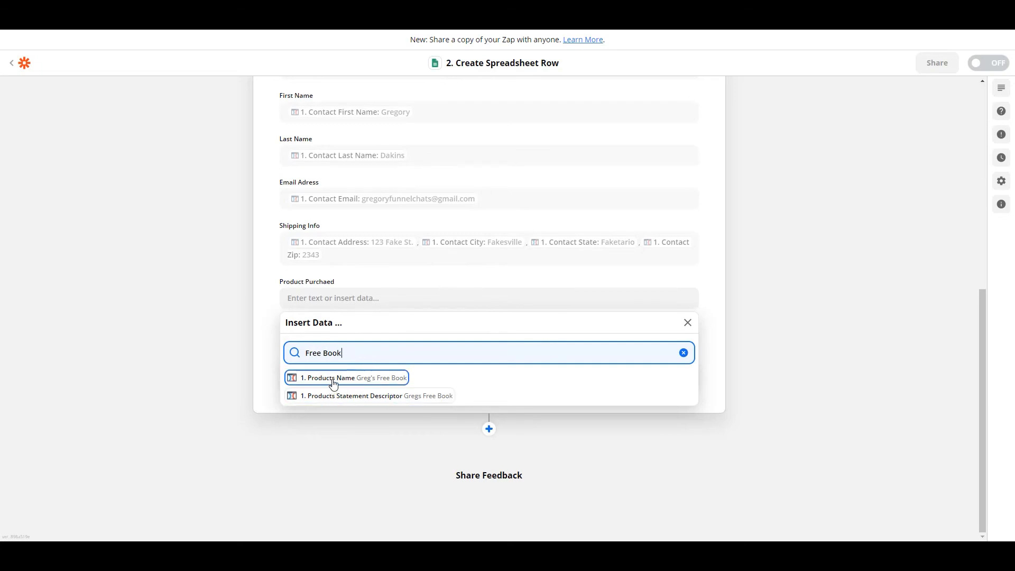
left_click(348, 377)
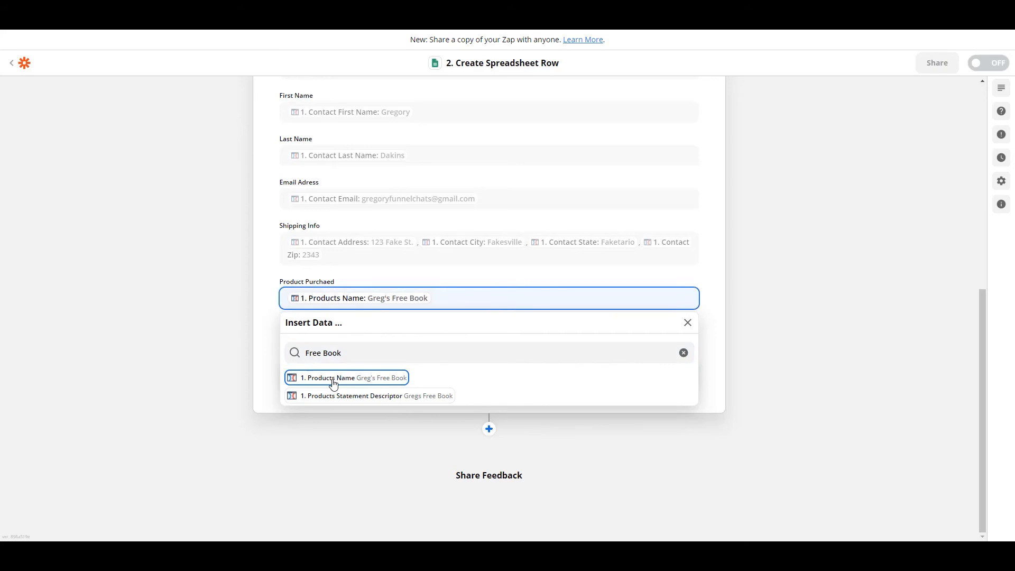
left_click(353, 377)
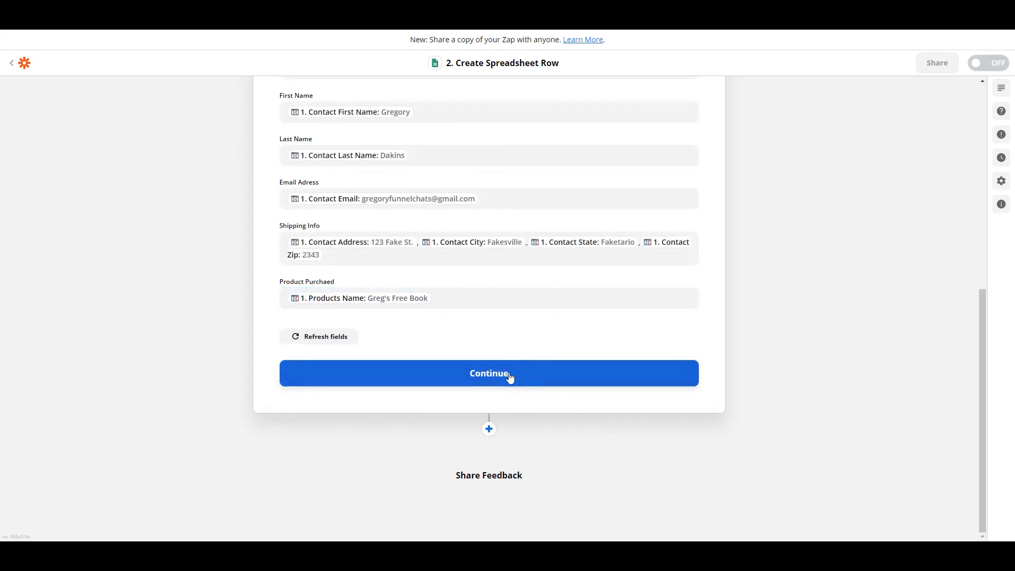
- Review the mapped row data and run Test & Review to send a test row to the Orders sheet
left_click(489, 373)
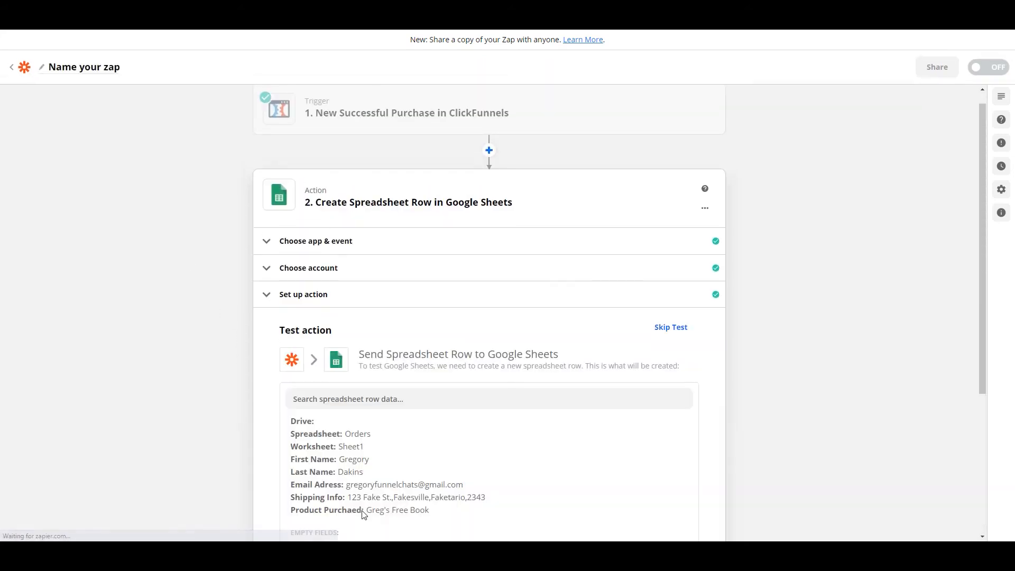
scroll("down", 3)
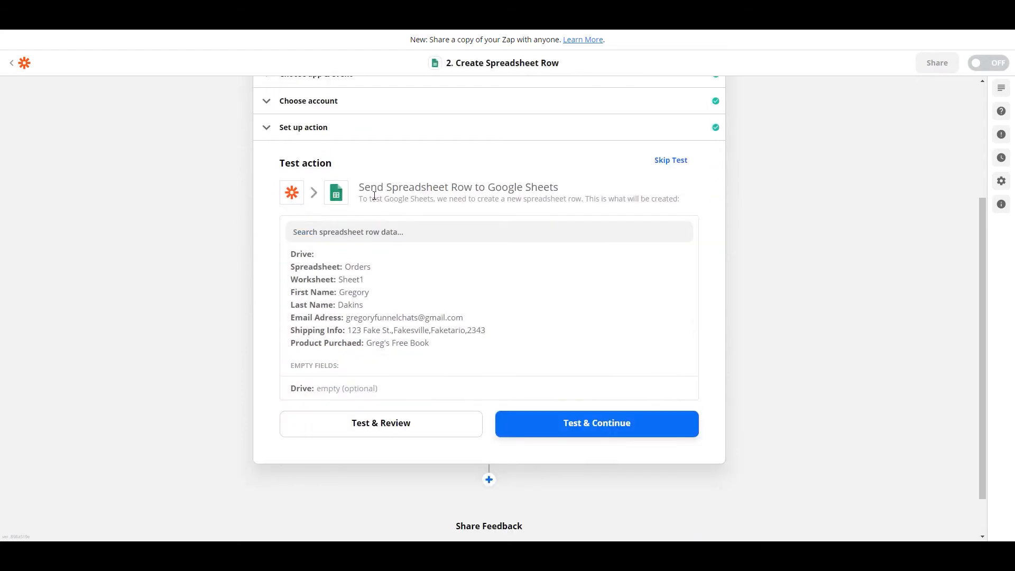
mouse_move(425, 272)
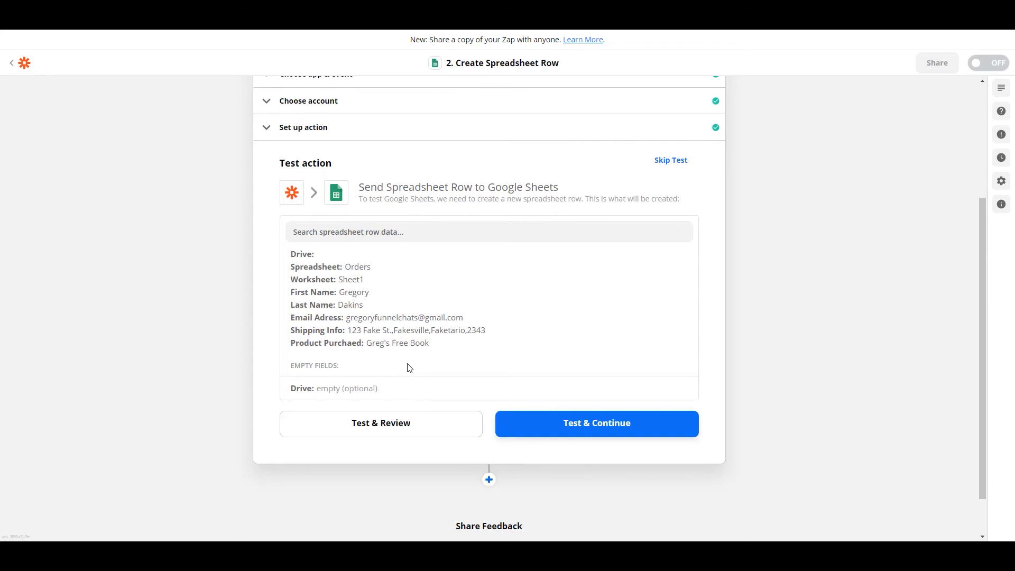
left_click(431, 231)
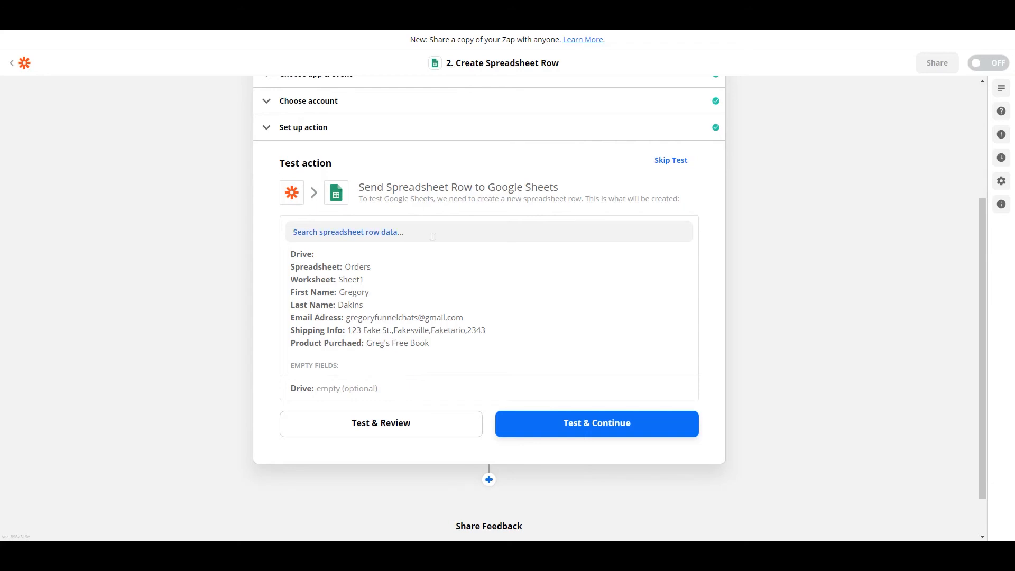
mouse_move(380, 423)
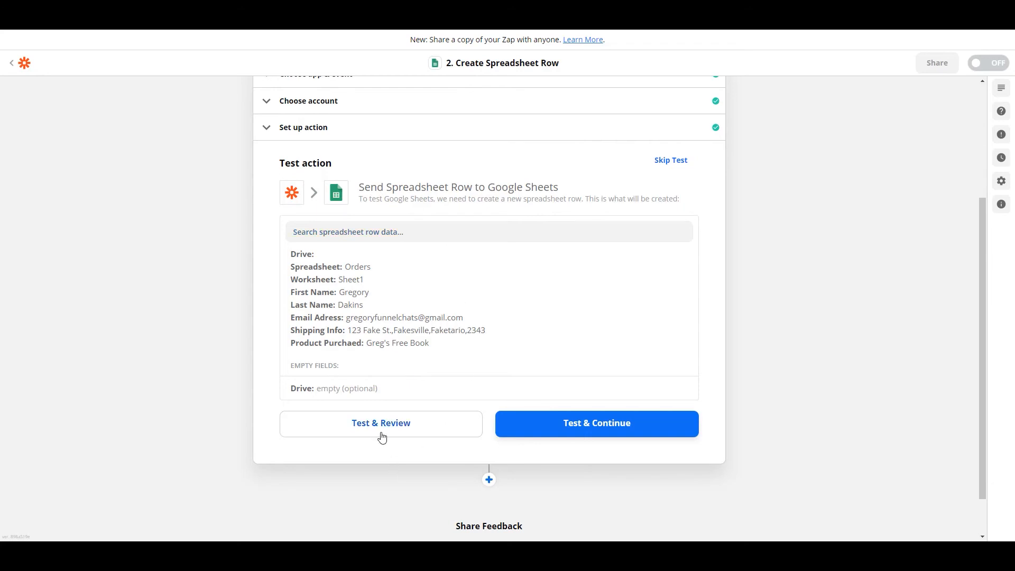
left_click(595, 423)
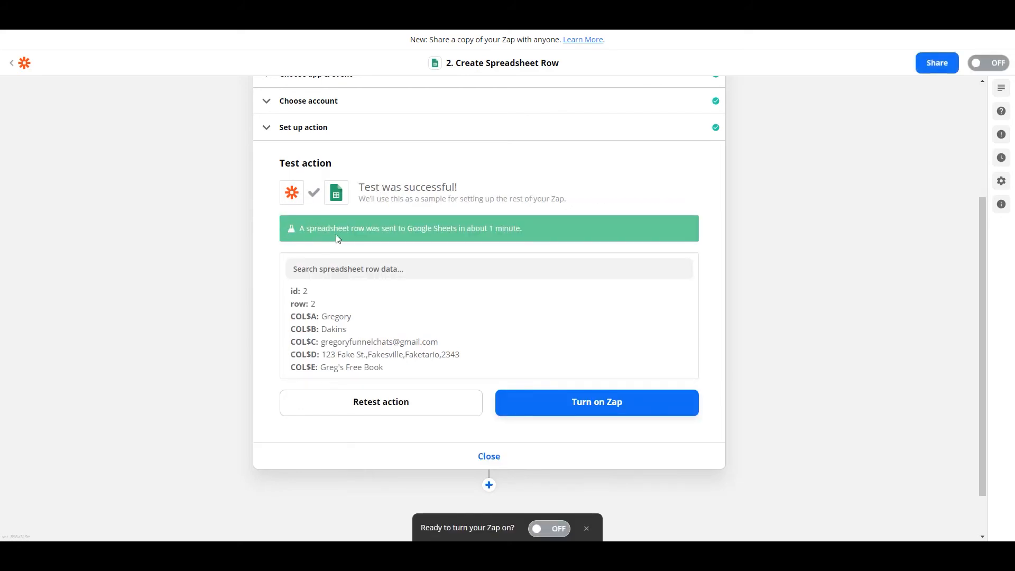
mouse_move(512, 240)
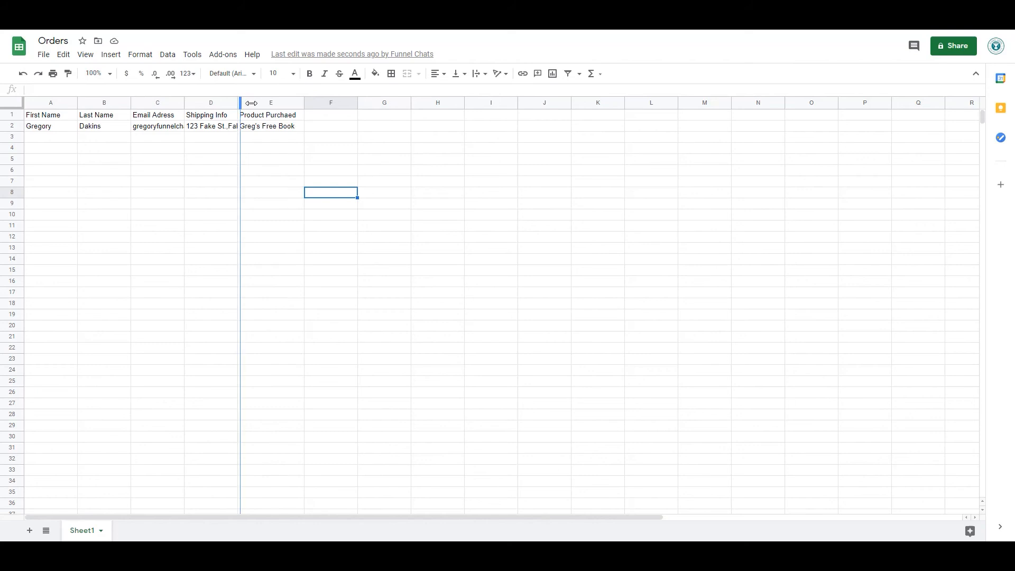
- Widen columns D and C so the shipping info and email address show fully
left_click_drag(240, 102, 284, 103)
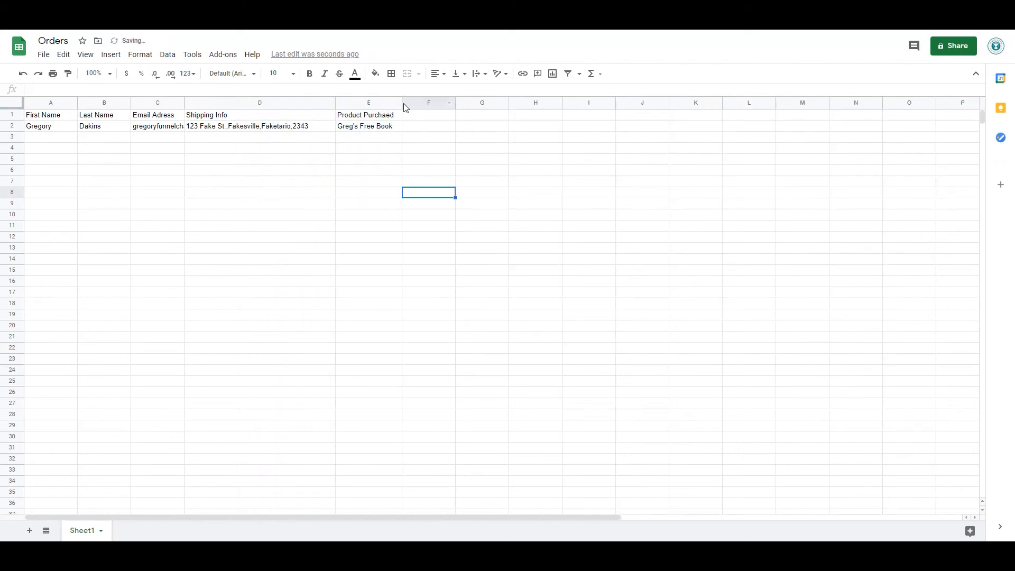
mouse_move(183, 102)
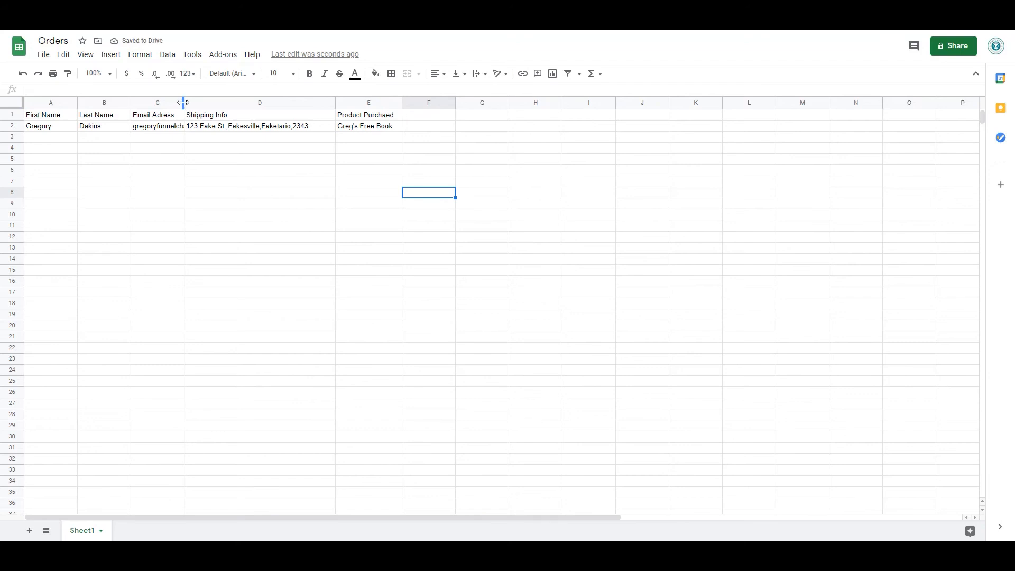
left_click_drag(183, 102, 249, 102)
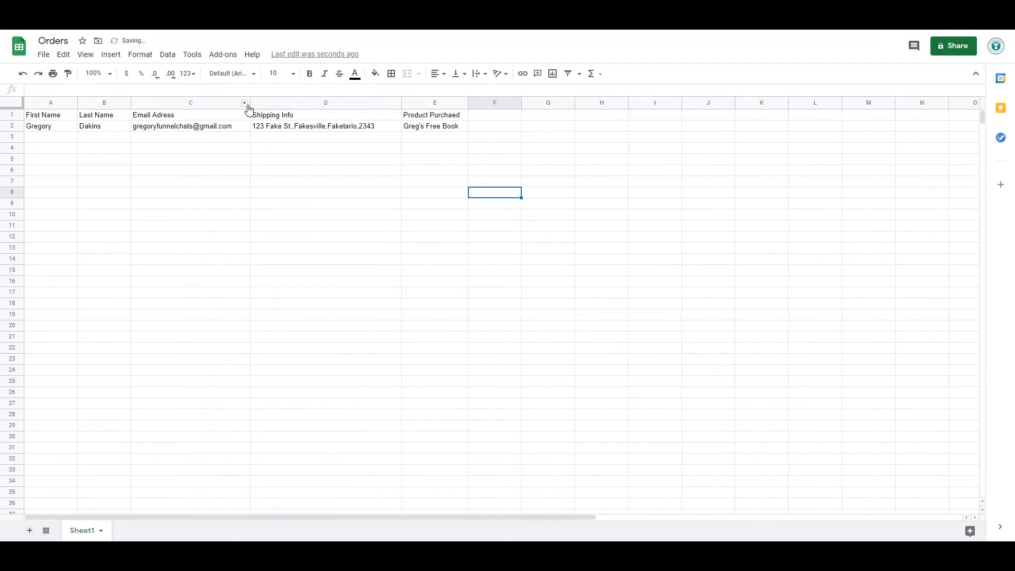
mouse_move(494, 457)
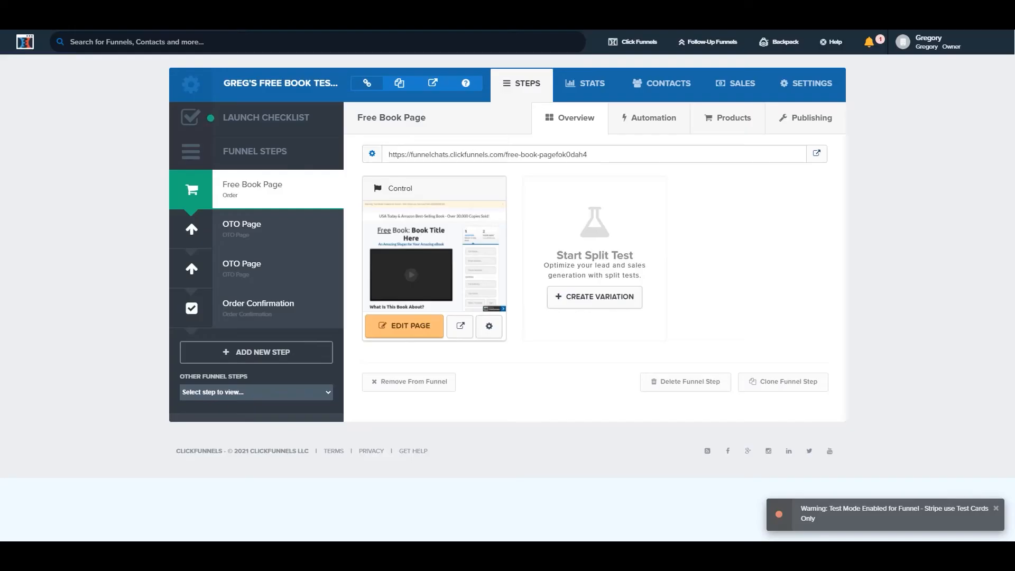
- Open the funnel's live Free Book Page in a new browser tab
right_click(816, 155)
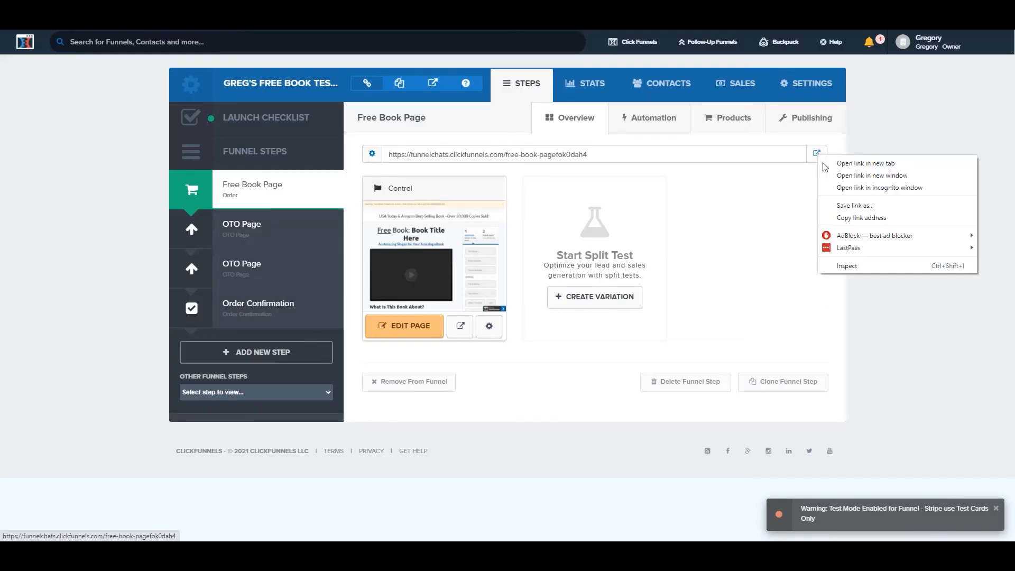
left_click(866, 162)
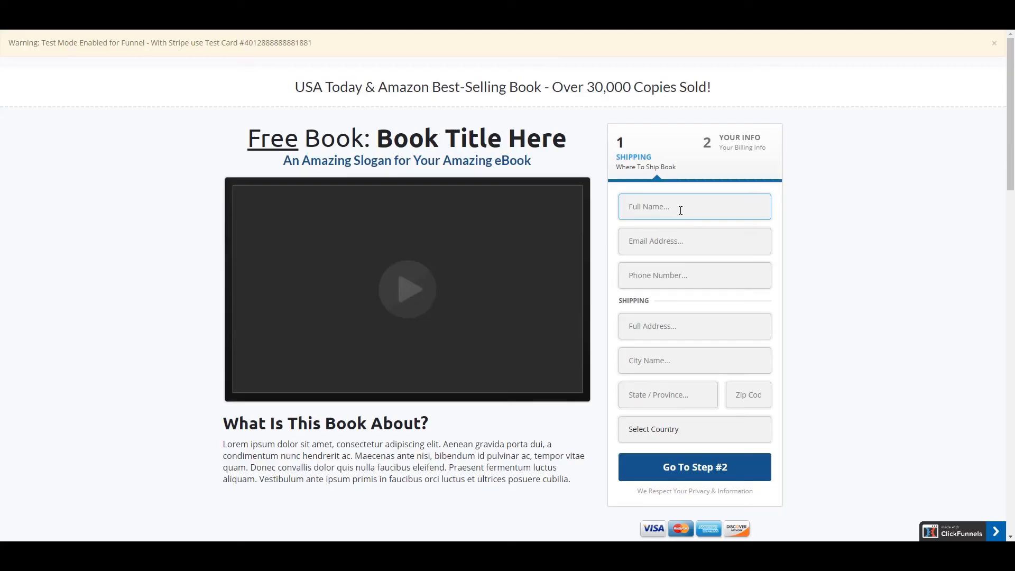
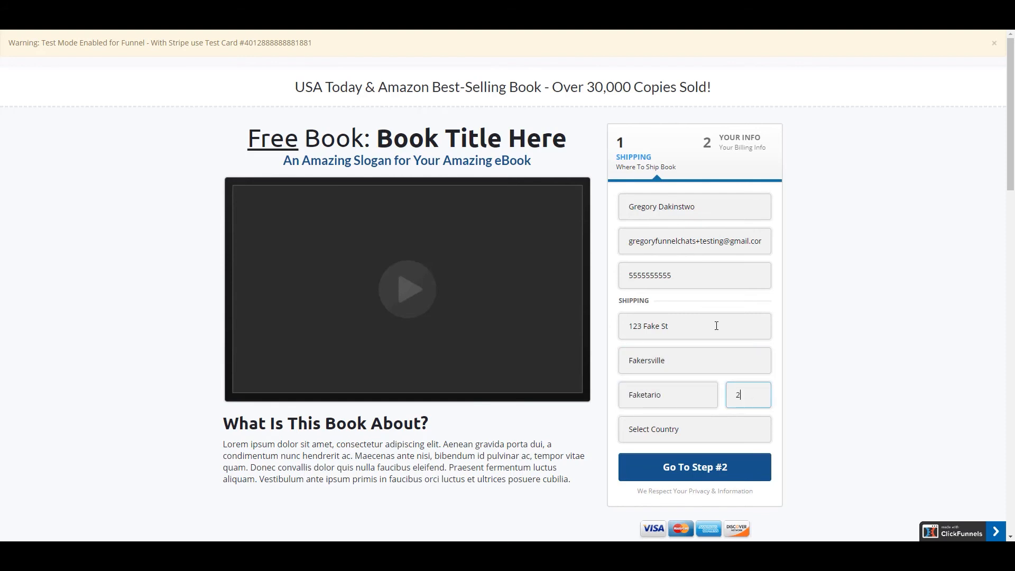
- Enter the test card details with expiry 02/32 and submit the free book order
left_click(694, 466)
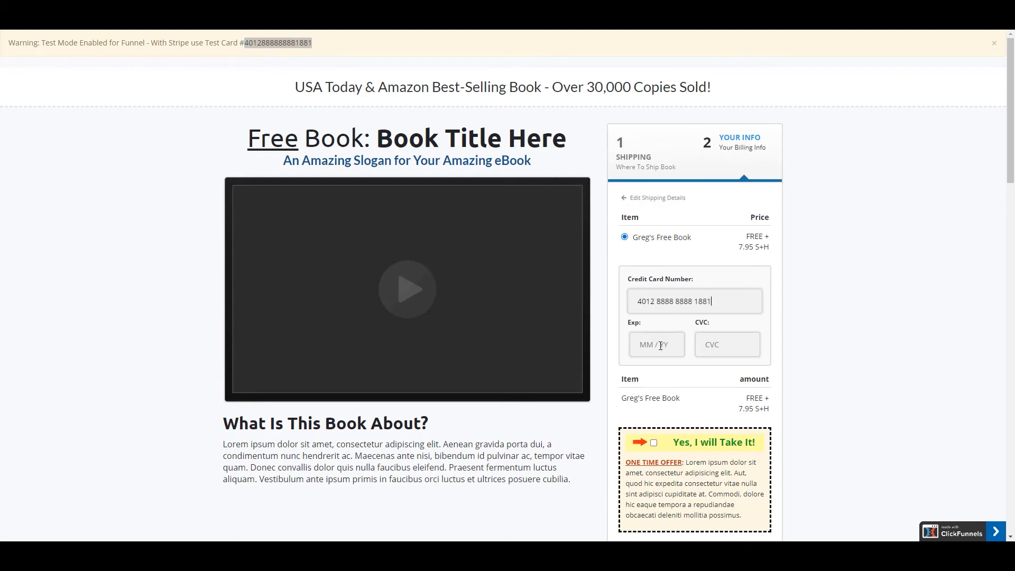
type("02/32")
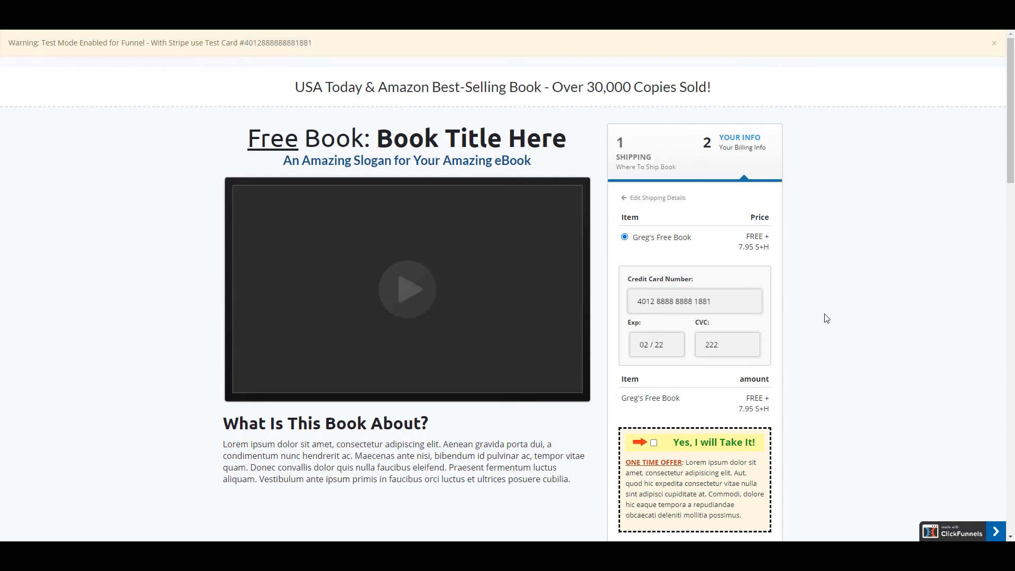
left_click(693, 345)
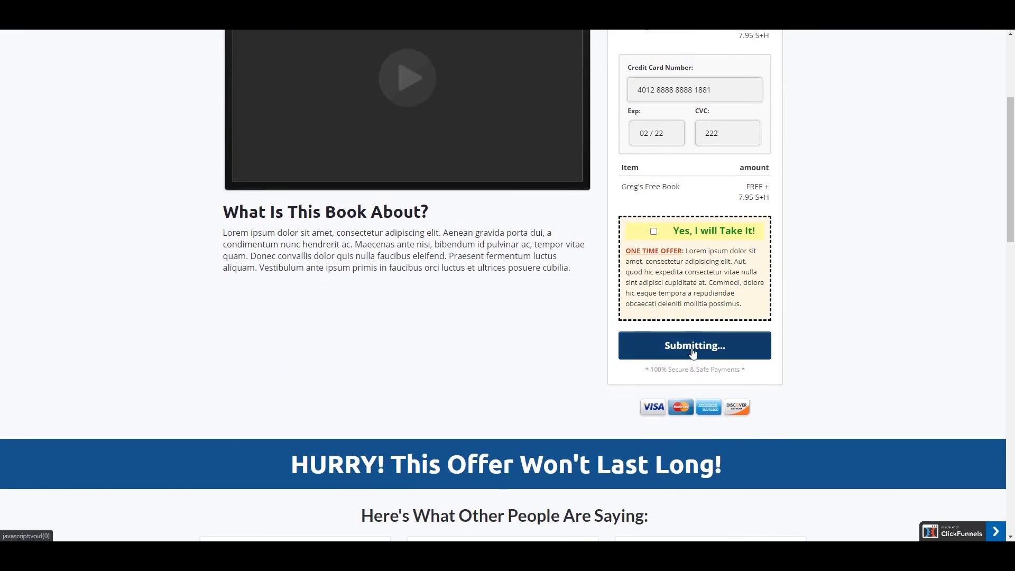
- Let the test order process to the upsell page, then switch to the Orders spreadsheet to check it
left_click(693, 345)
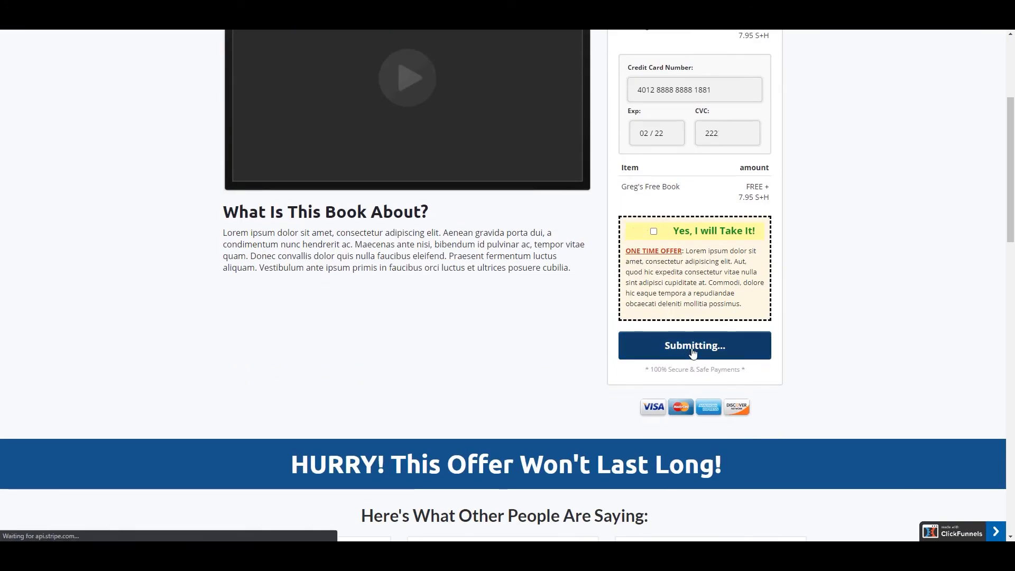
left_click(693, 345)
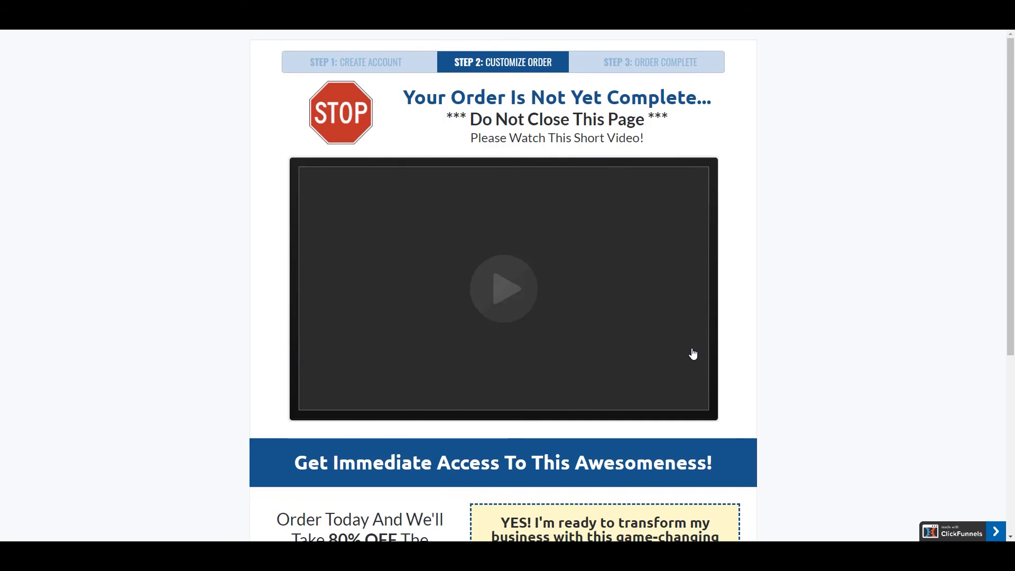
mouse_move(555, 396)
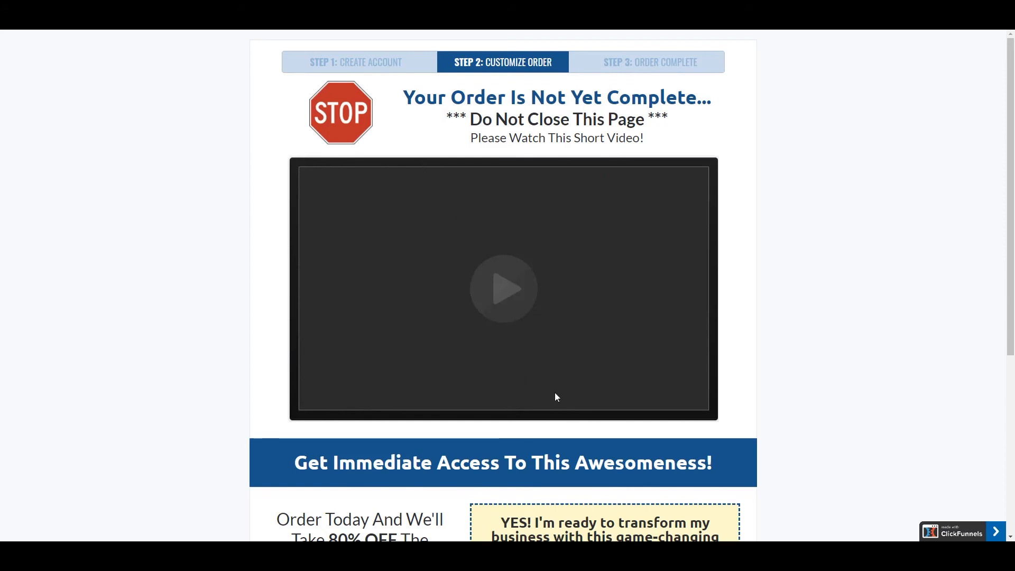
mouse_move(258, 290)
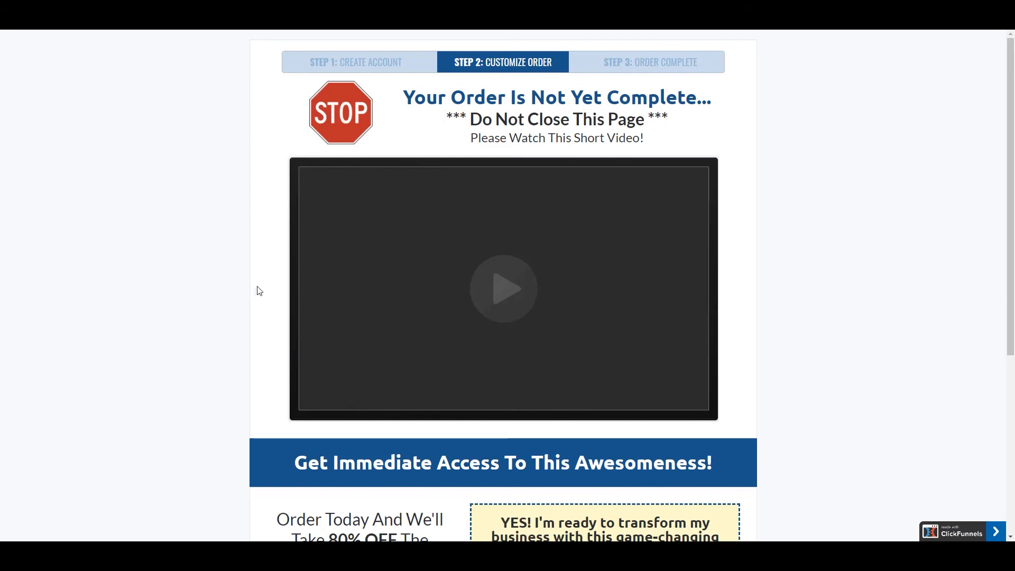
mouse_move(117, 160)
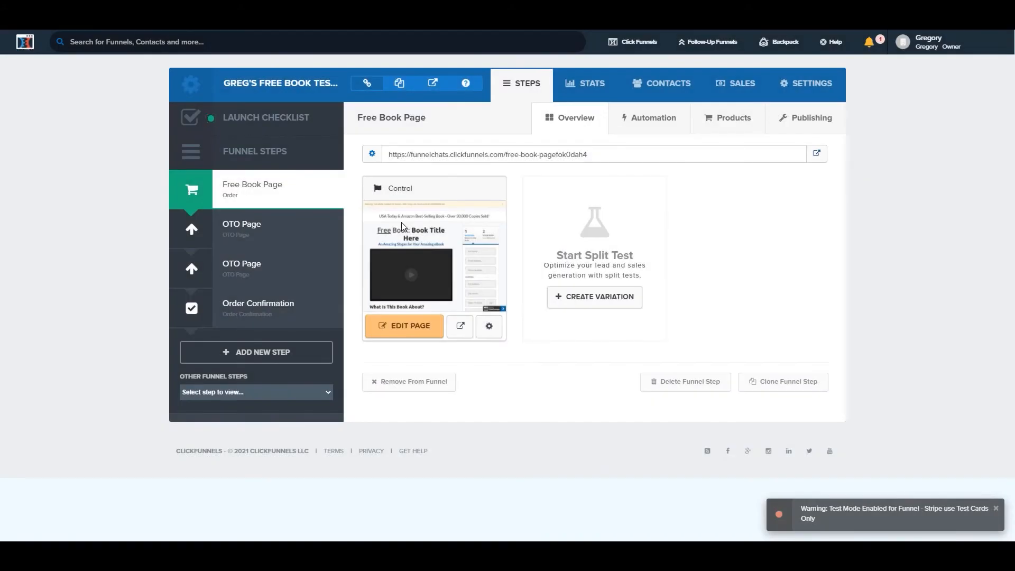
mouse_move(394, 205)
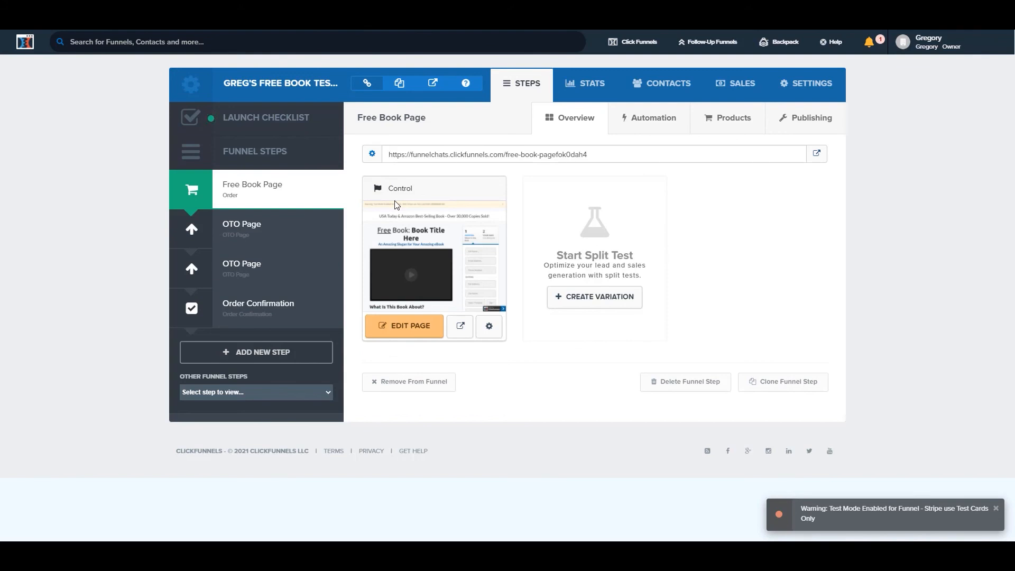
left_click(295, 41)
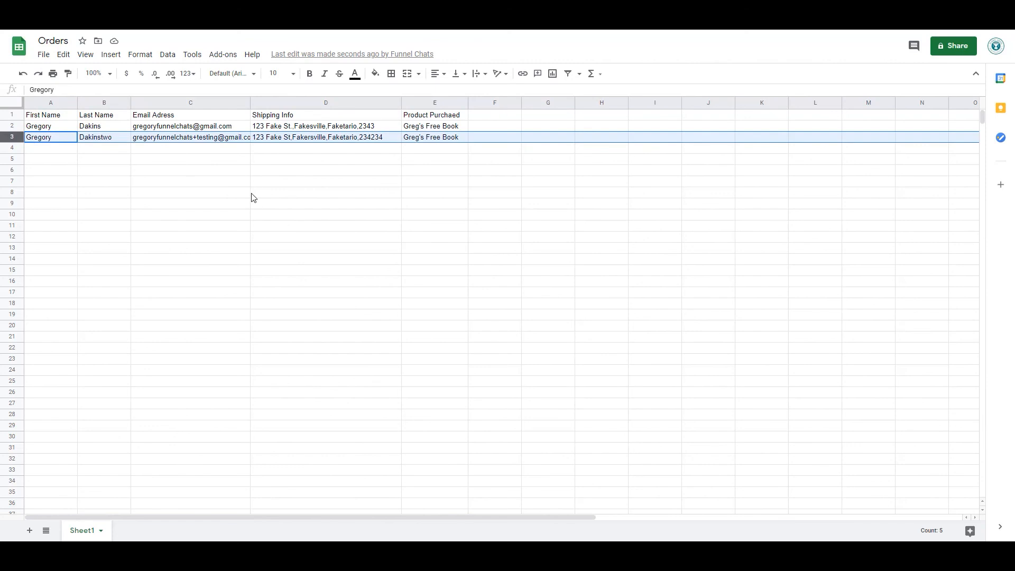
left_click(104, 136)
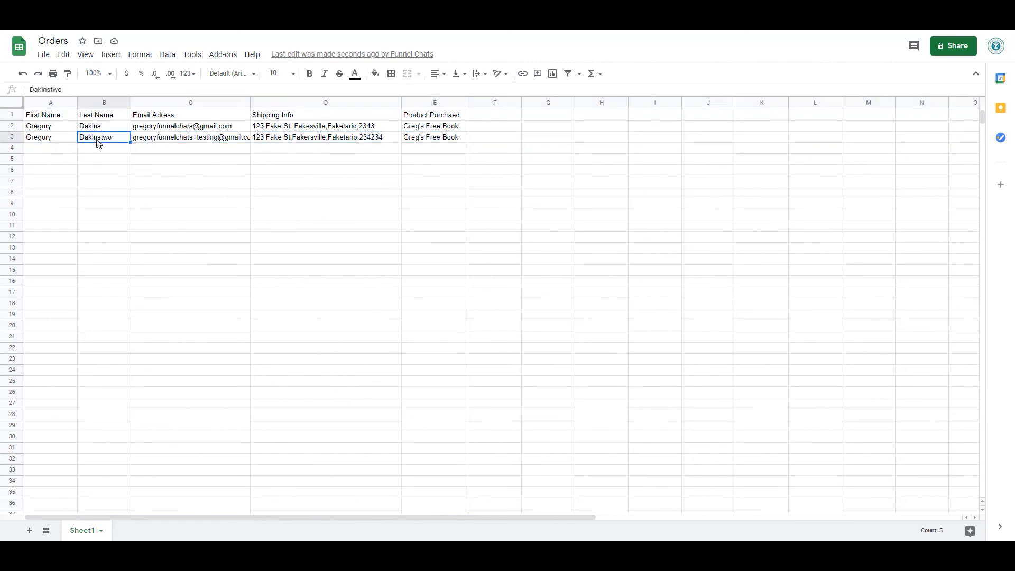
left_click(189, 136)
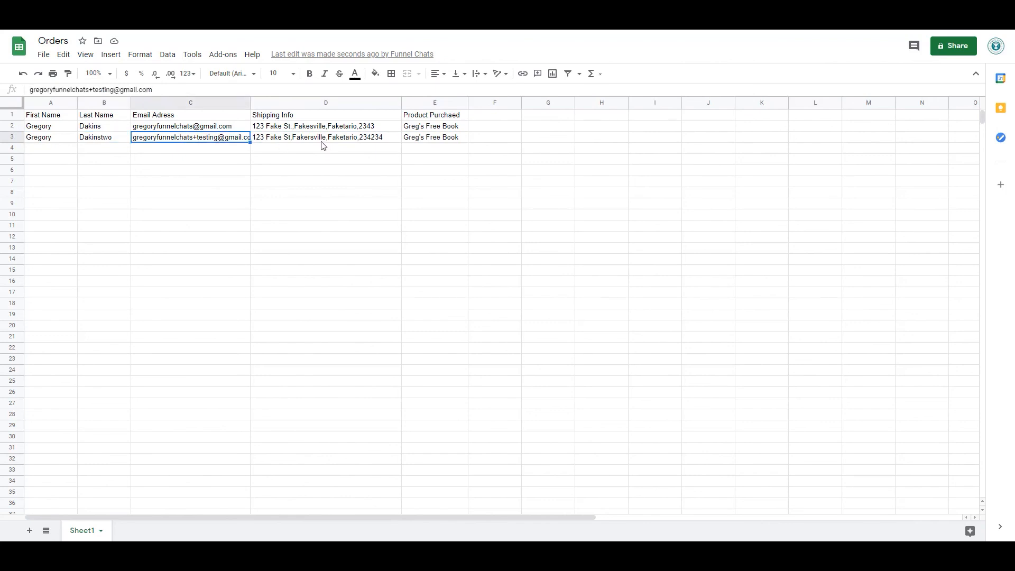
left_click(433, 136)
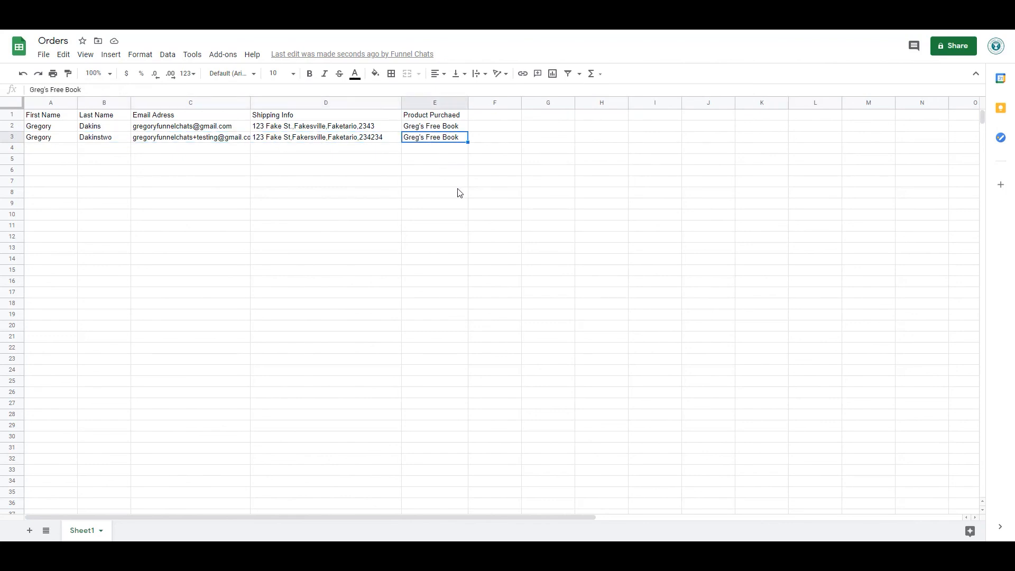
mouse_move(299, 108)
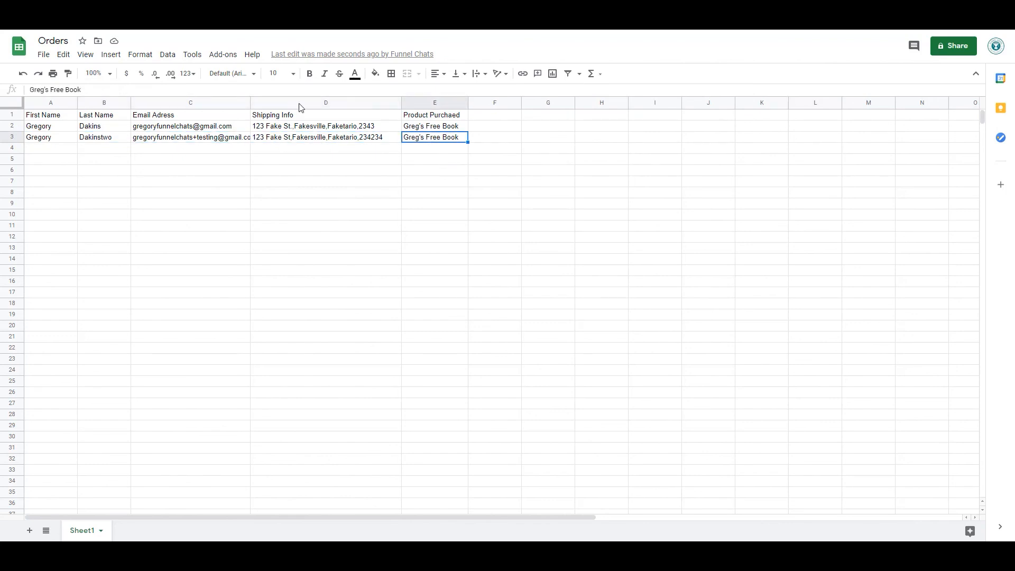
mouse_move(266, 454)
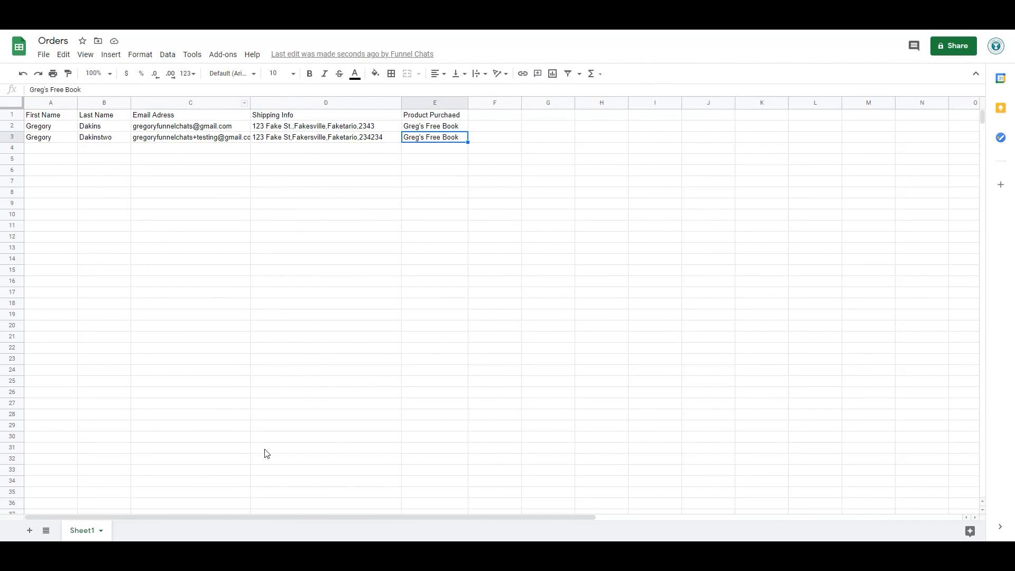
mouse_move(244, 326)
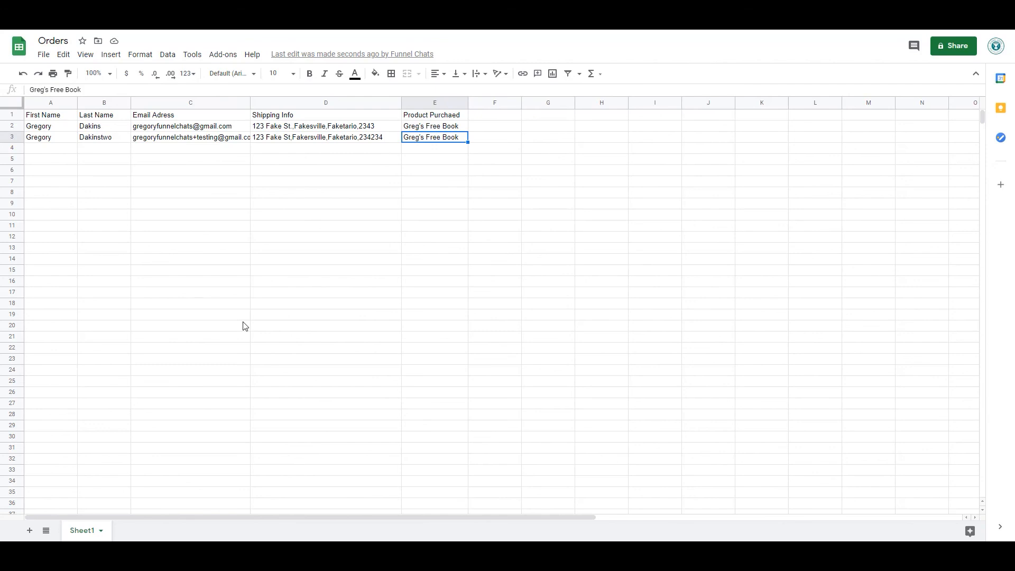
mouse_move(325, 279)
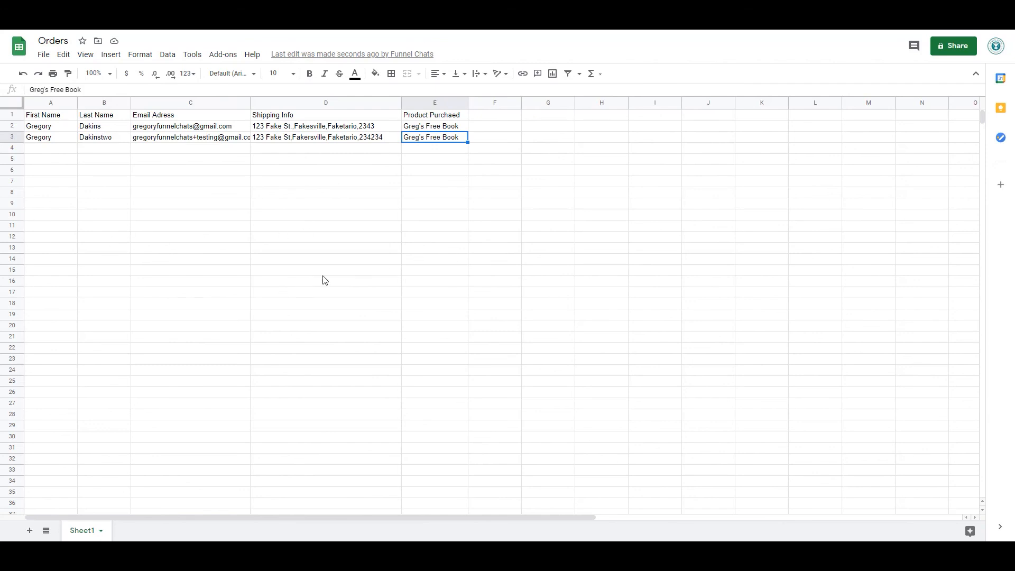
mouse_move(186, 364)
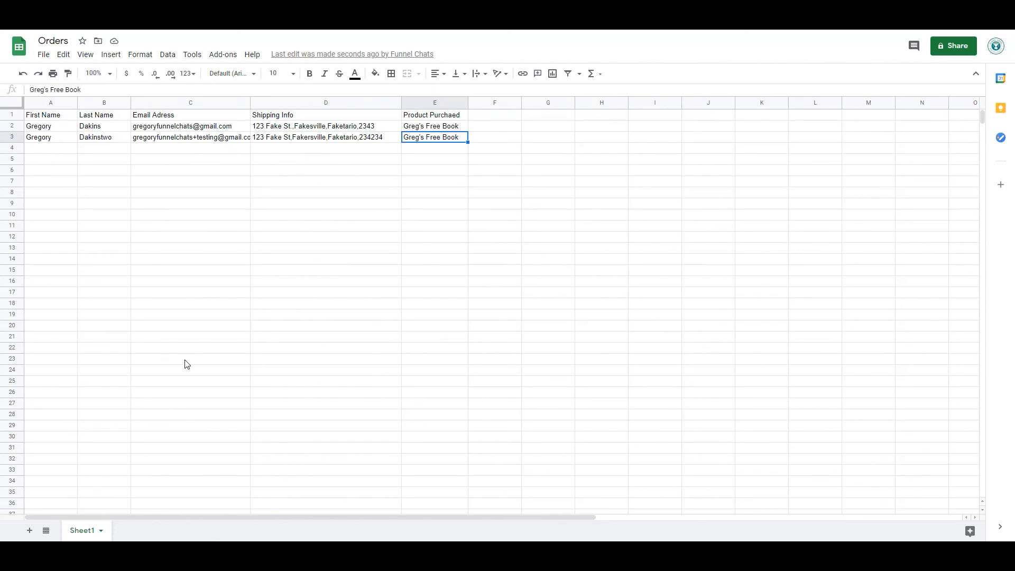
mouse_move(2, 128)
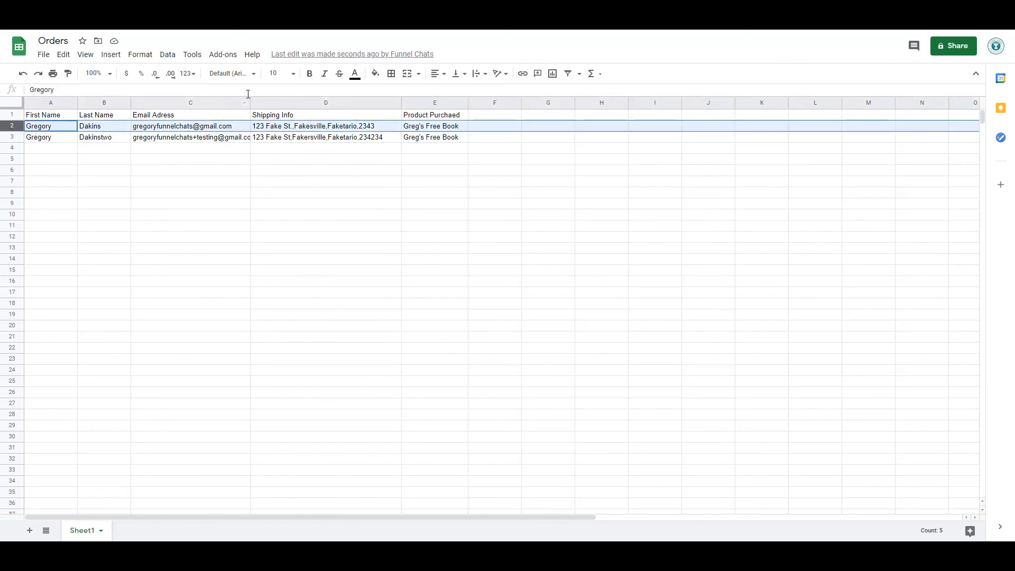
- Fill row 2 with yellow to mark it shipped, then start typing 'GD' in cell F3
left_click(374, 73)
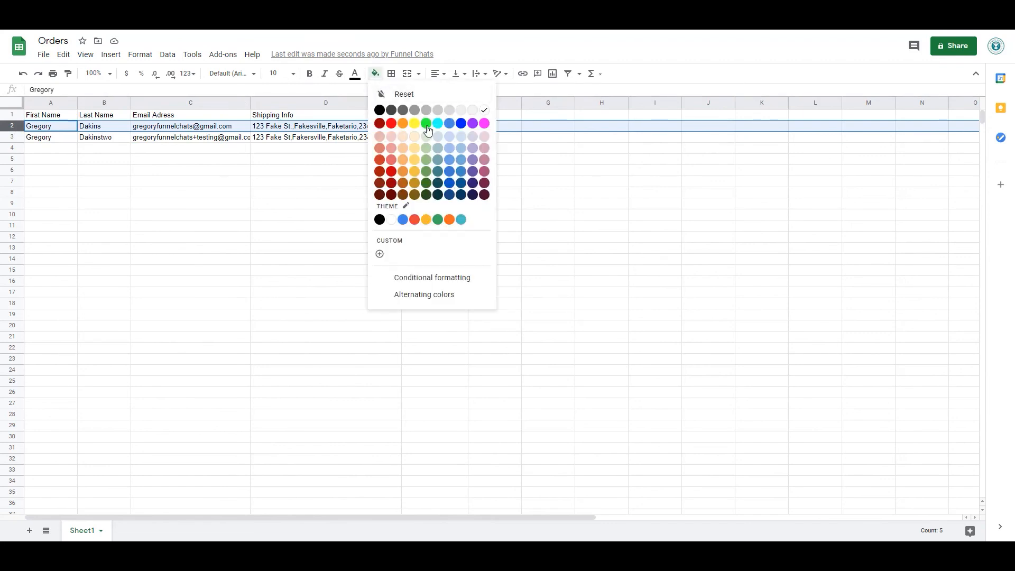
mouse_move(411, 136)
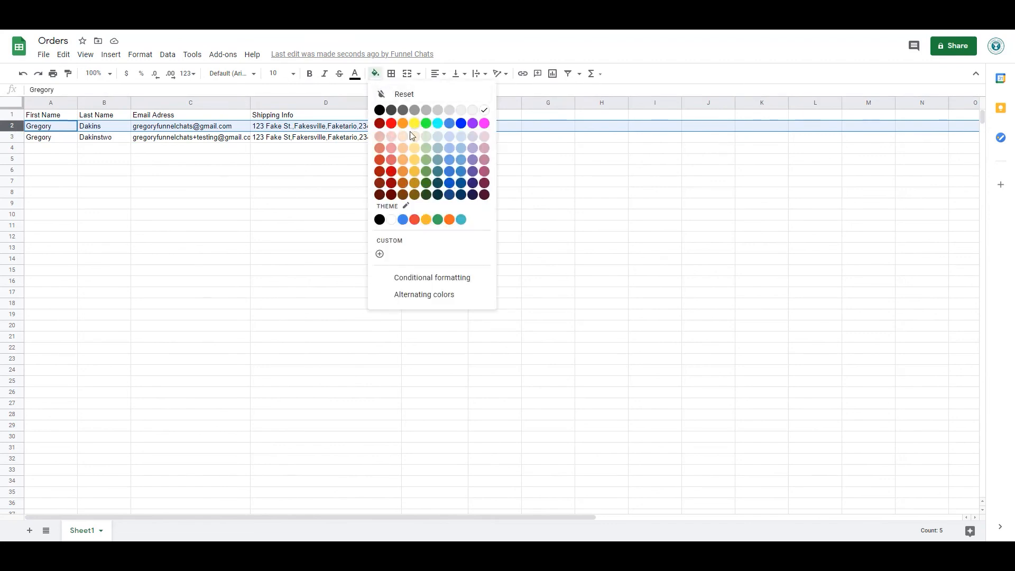
left_click(415, 123)
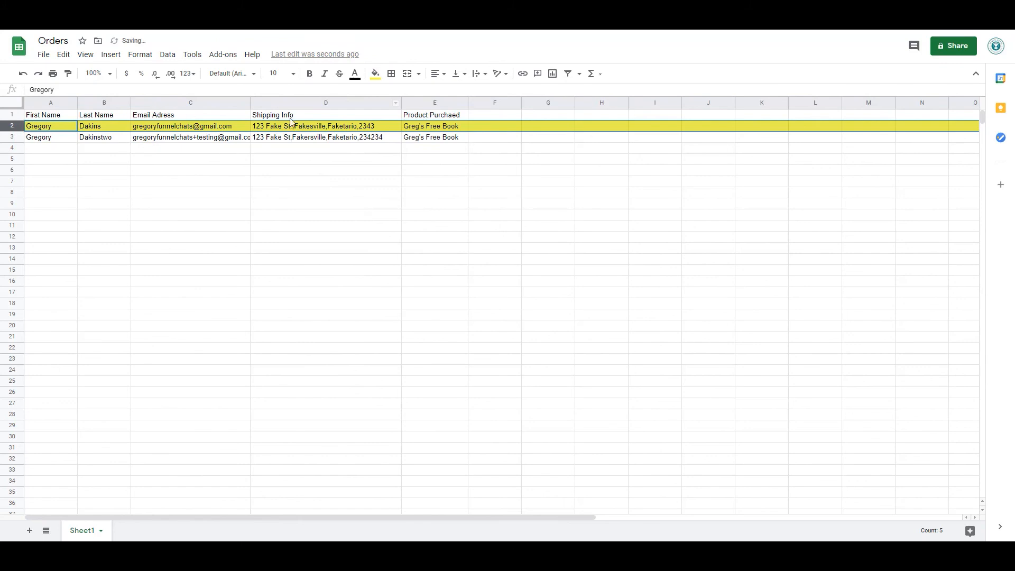
mouse_move(427, 448)
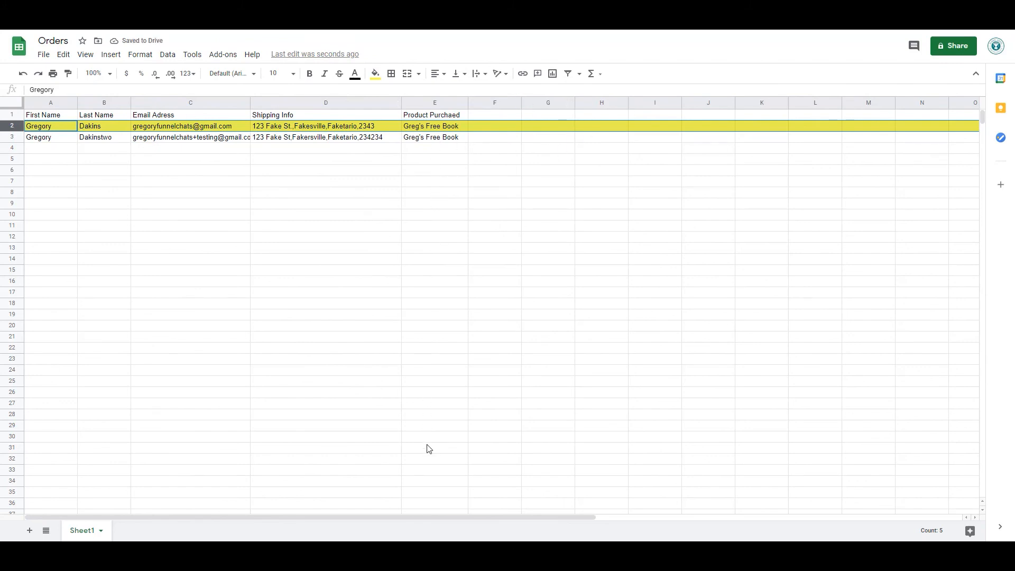
mouse_move(498, 140)
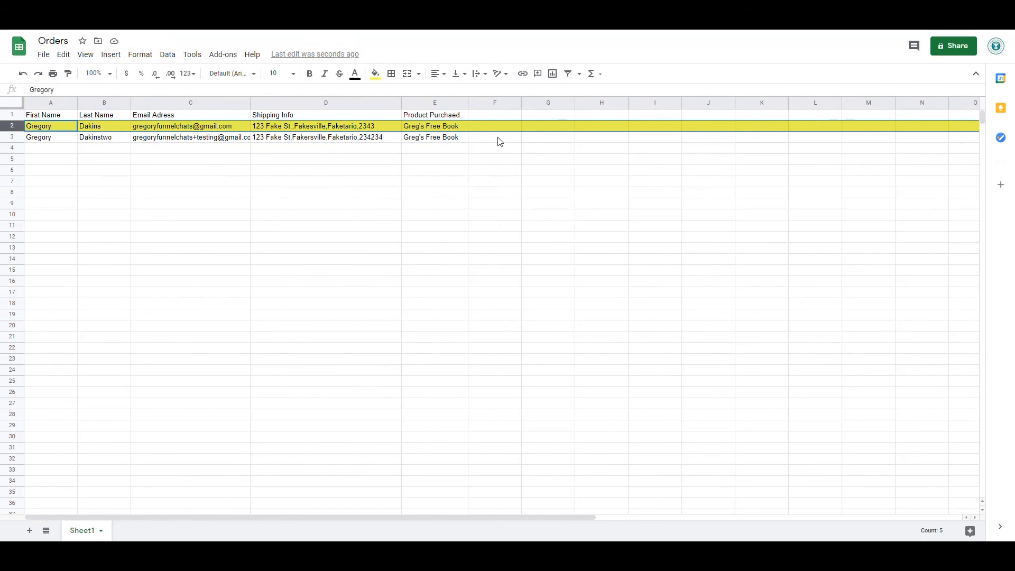
left_click(493, 137)
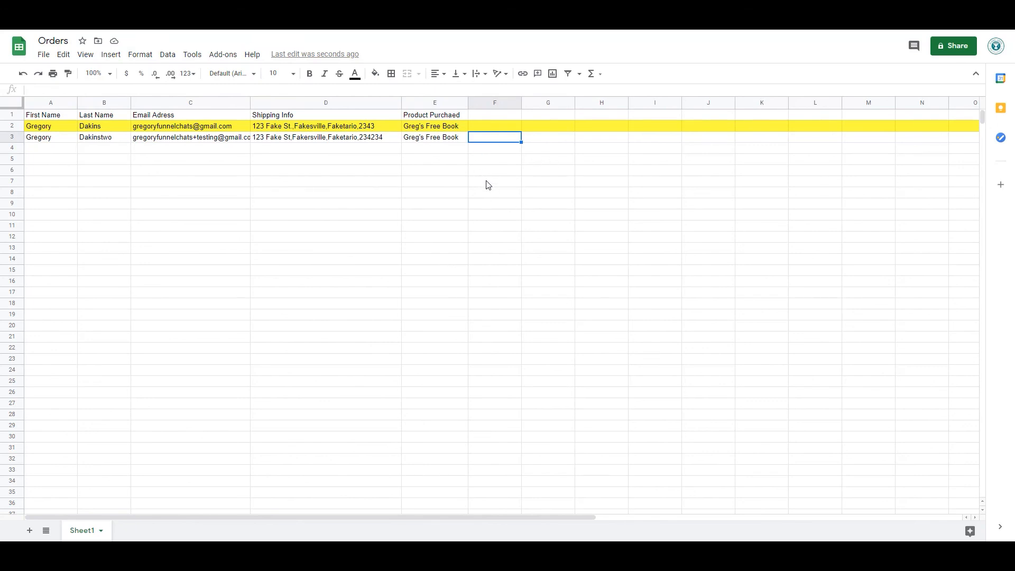
type("GD")
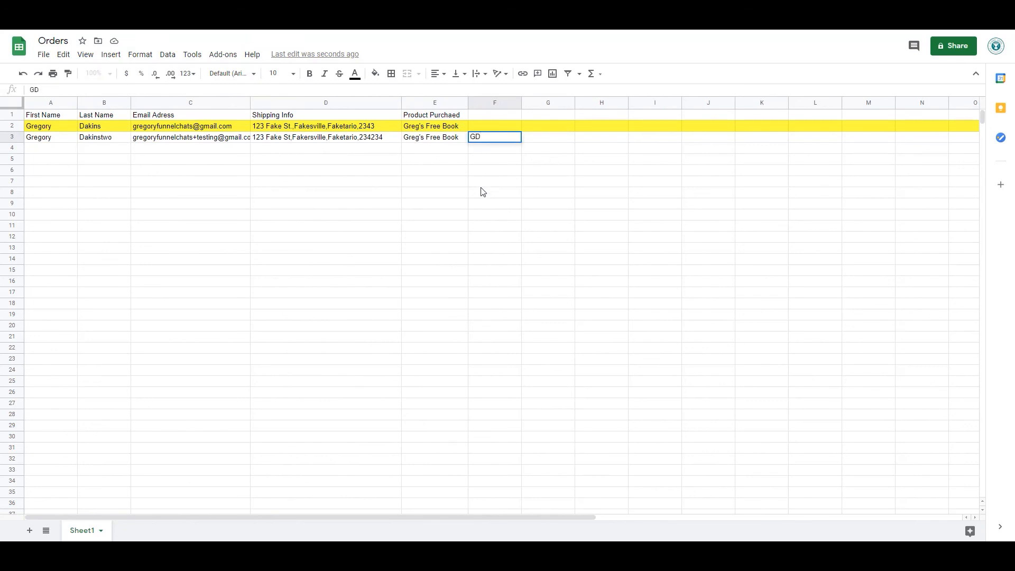